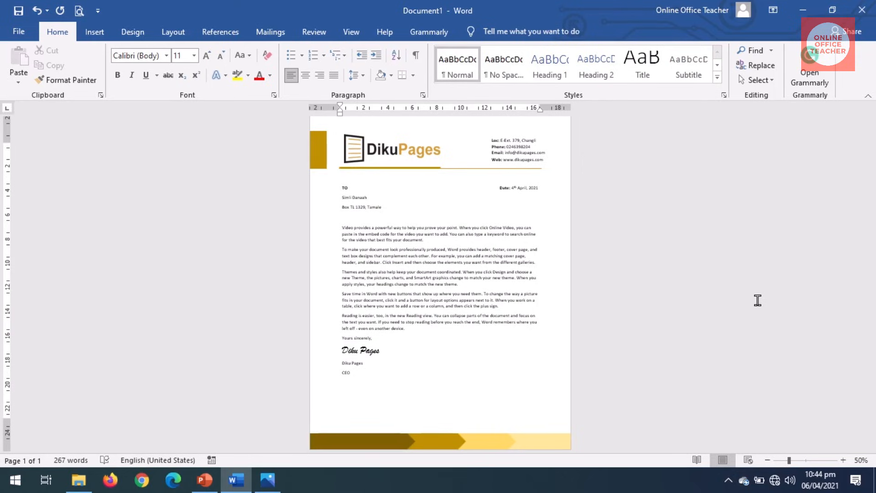
{"action": "mouse_move", "coordinate": [669, 292]}
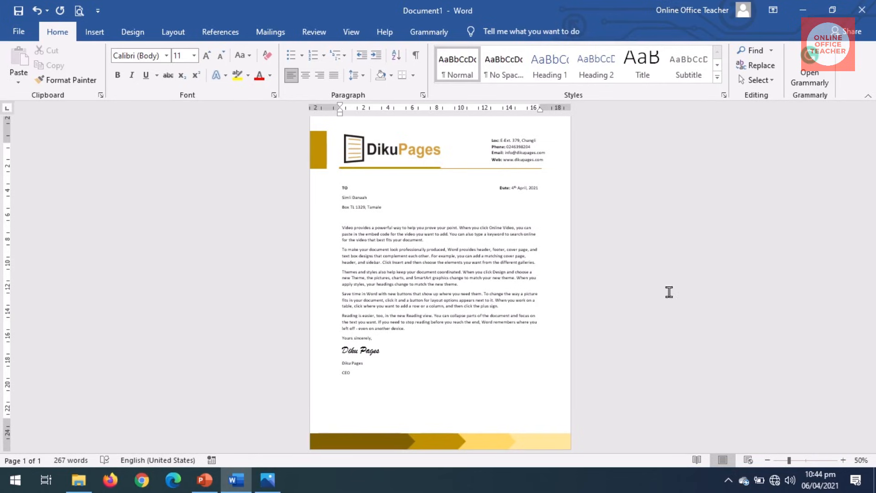
Step: Review the sample letterhead's chevron footer graphic and body text box
{"action": "left_click", "coordinate": [392, 147]}
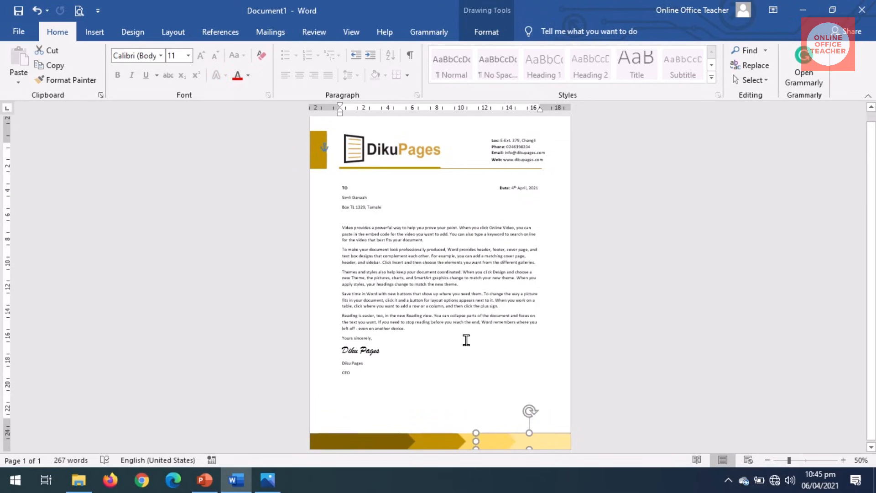
{"action": "mouse_move", "coordinate": [360, 225]}
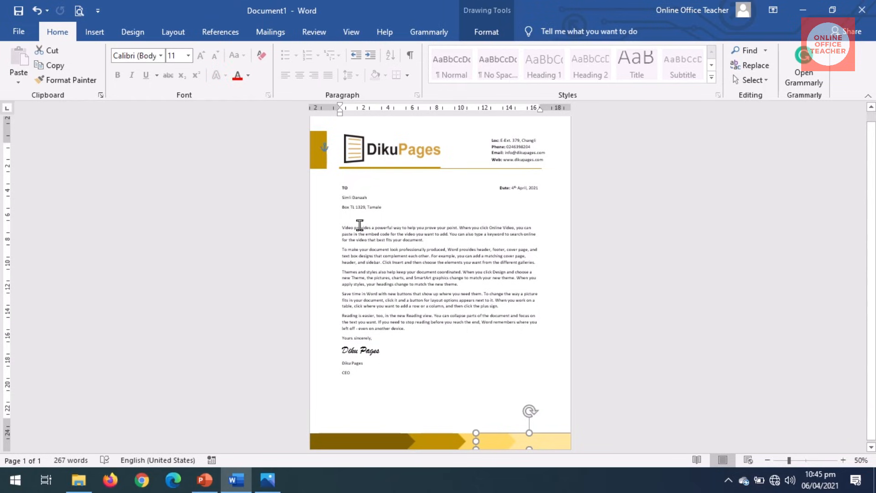
{"action": "left_click", "coordinate": [358, 187]}
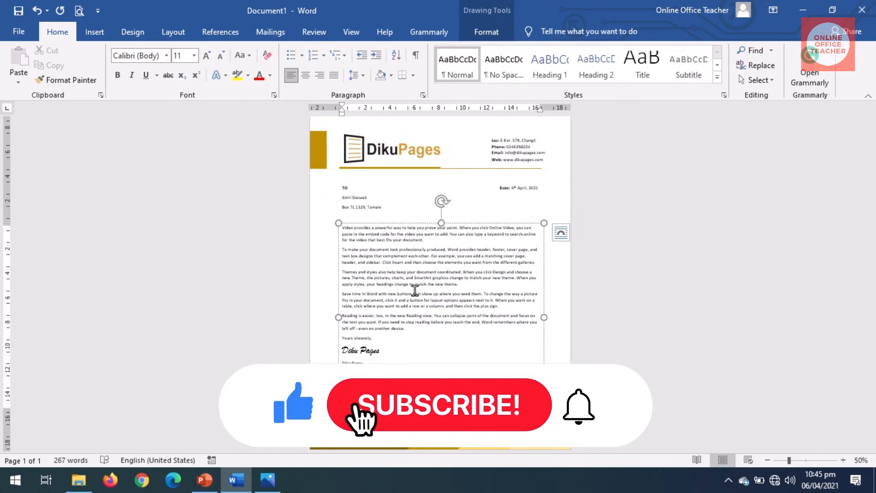
{"action": "left_click", "coordinate": [438, 405]}
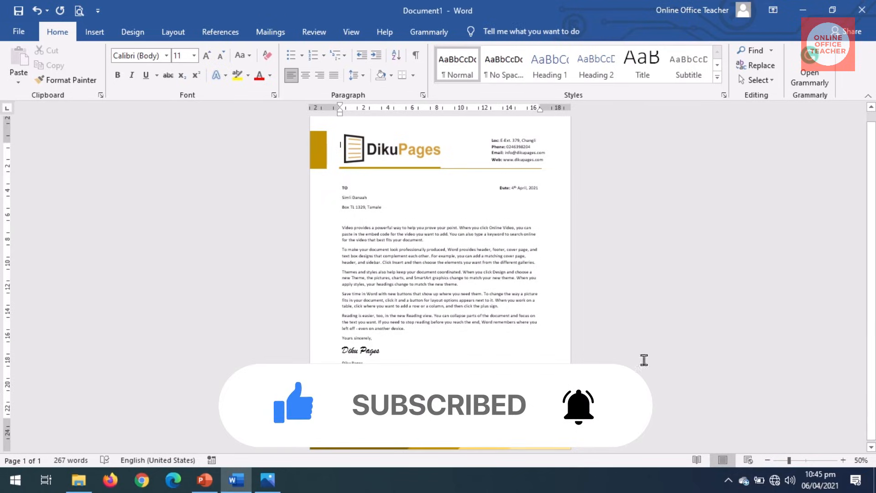
{"action": "mouse_move", "coordinate": [723, 379]}
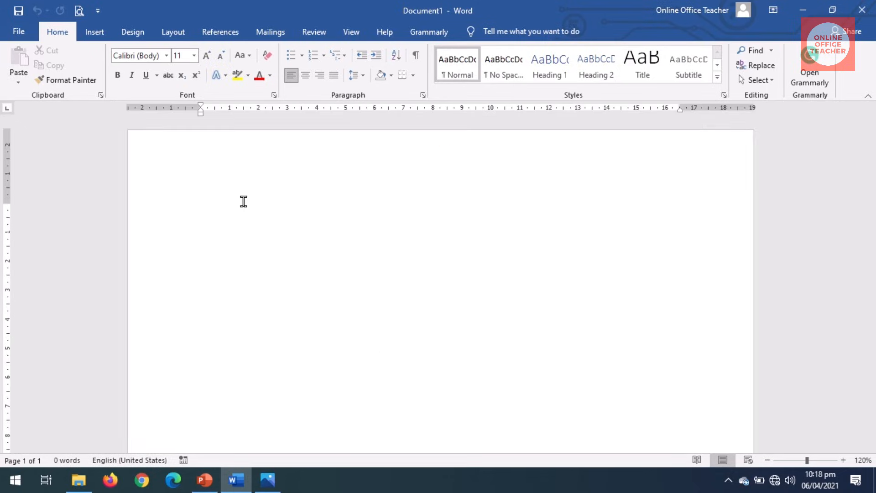
Step: Insert the dikupages-300x89 logo image from the Desktop logo folder onto the blank page
{"action": "left_click", "coordinate": [200, 210]}
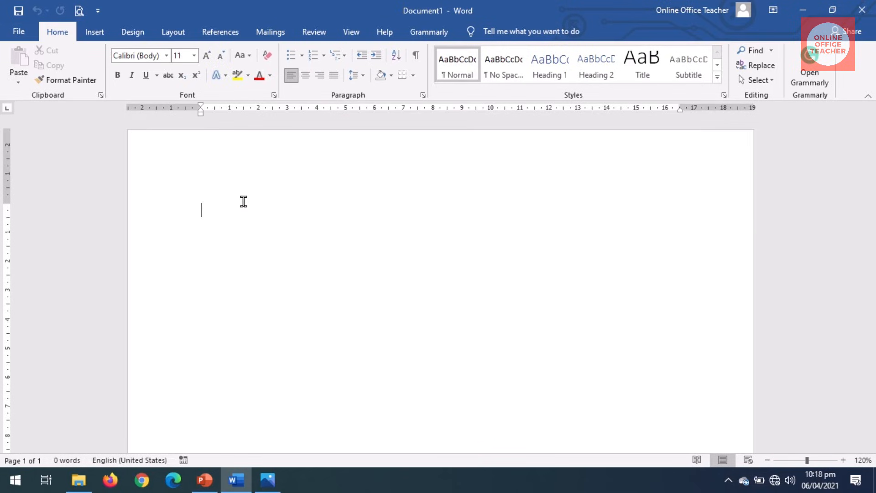
{"action": "mouse_move", "coordinate": [111, 142]}
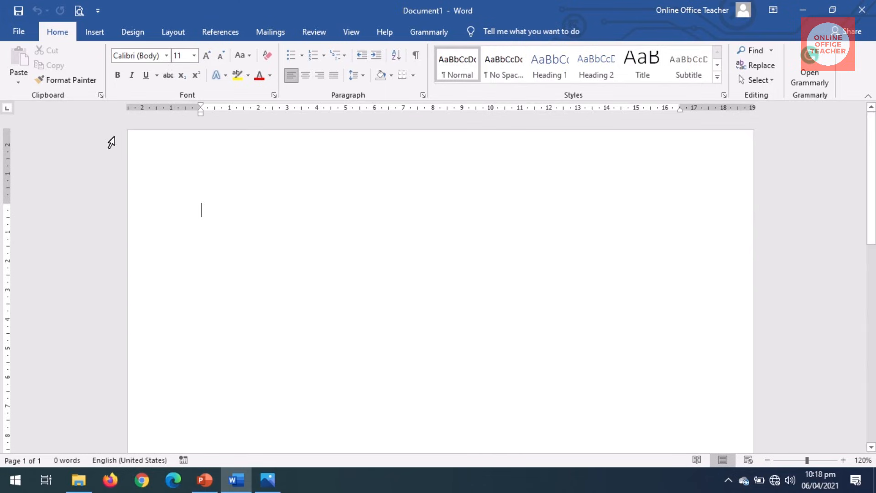
{"action": "left_click", "coordinate": [94, 31]}
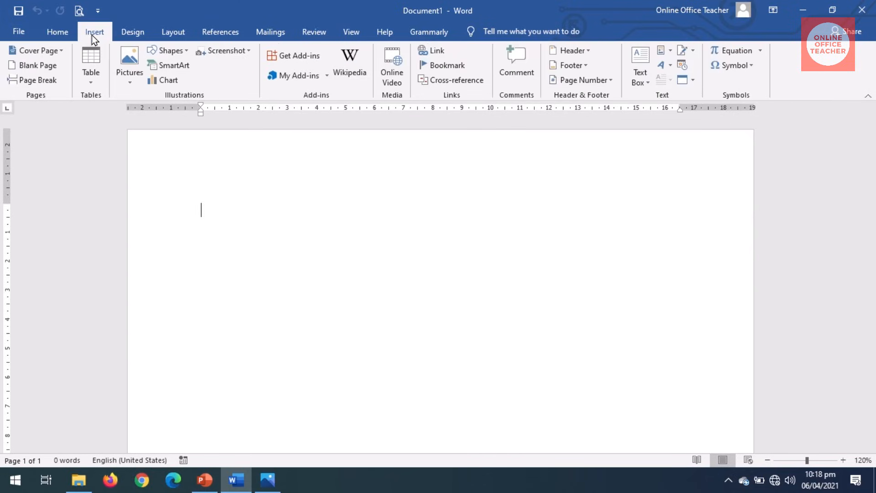
{"action": "mouse_move", "coordinate": [128, 90]}
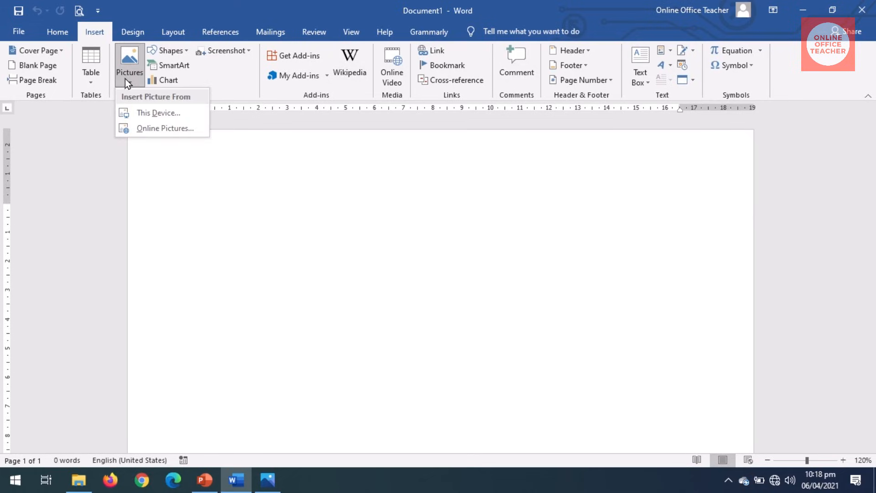
{"action": "left_click", "coordinate": [200, 210]}
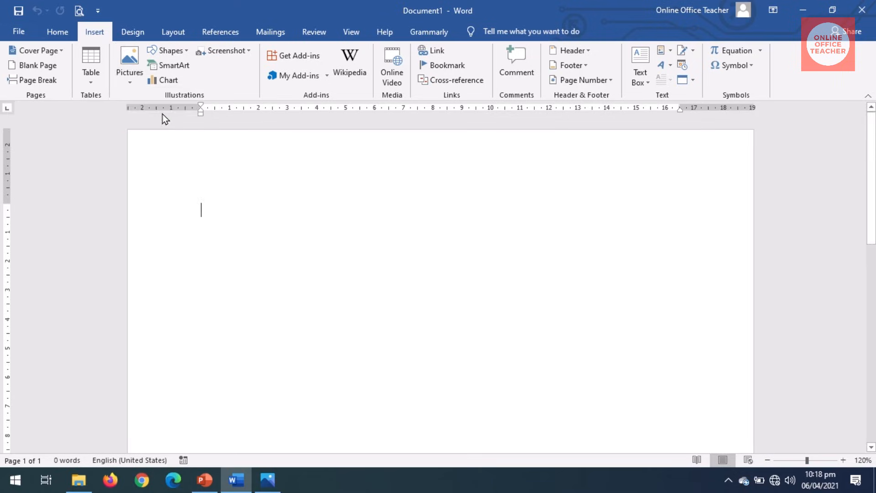
{"action": "left_click", "coordinate": [129, 61]}
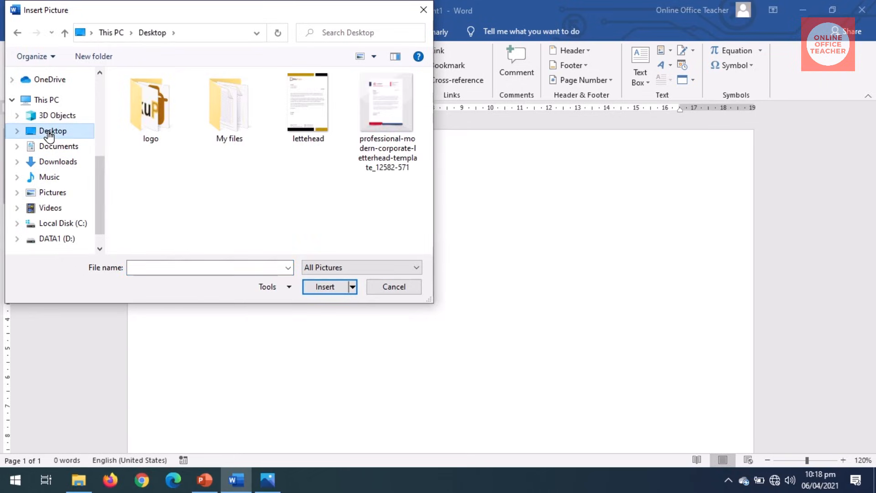
{"action": "double_click", "coordinate": [150, 104]}
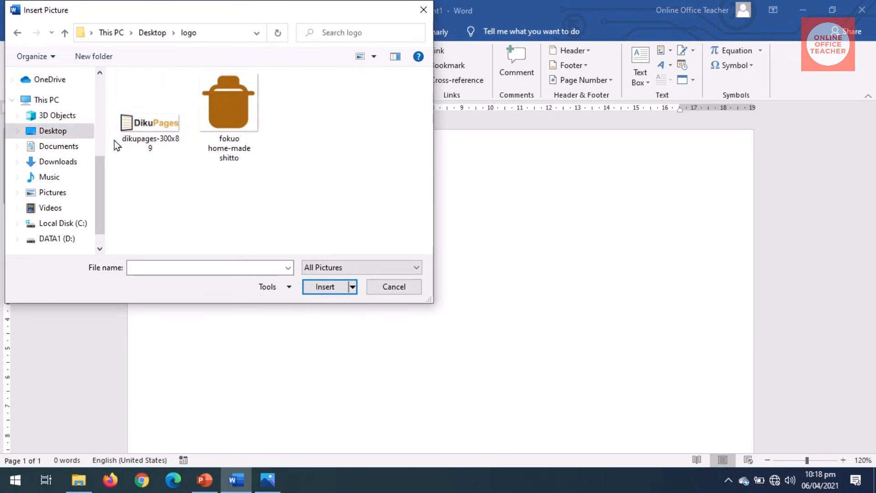
{"action": "left_click", "coordinate": [393, 287]}
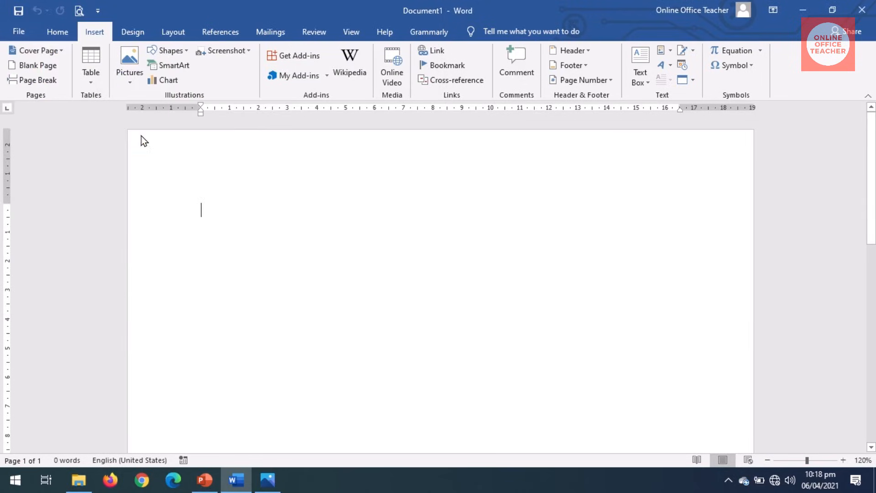
Step: Set the logo to In Front of Text wrapping and nudge it slightly higher on the page
{"action": "left_click", "coordinate": [129, 64]}
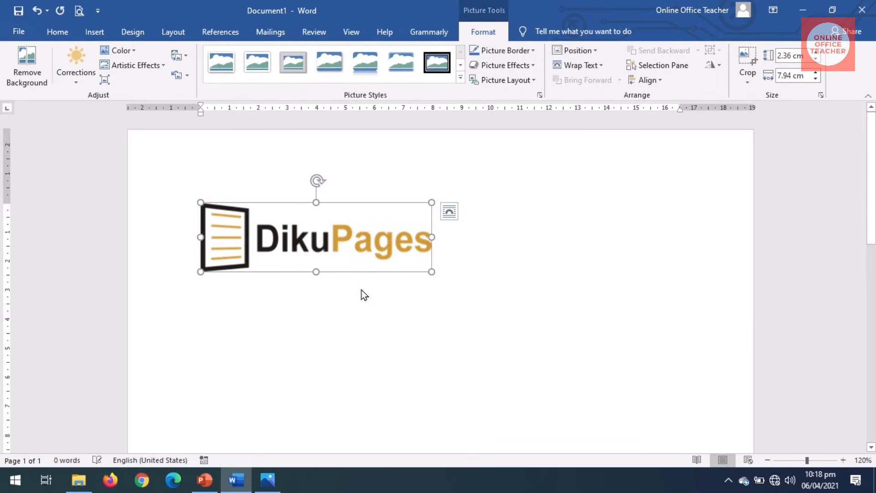
{"action": "mouse_move", "coordinate": [271, 245]}
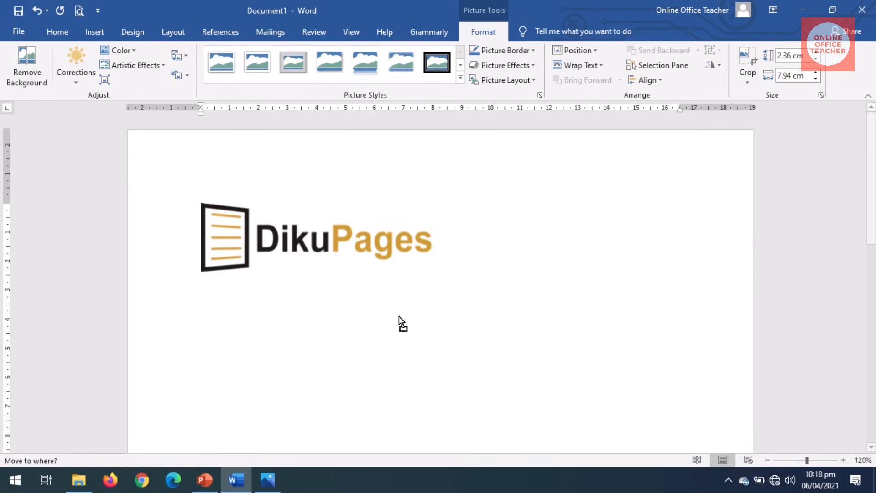
{"action": "left_click", "coordinate": [332, 236]}
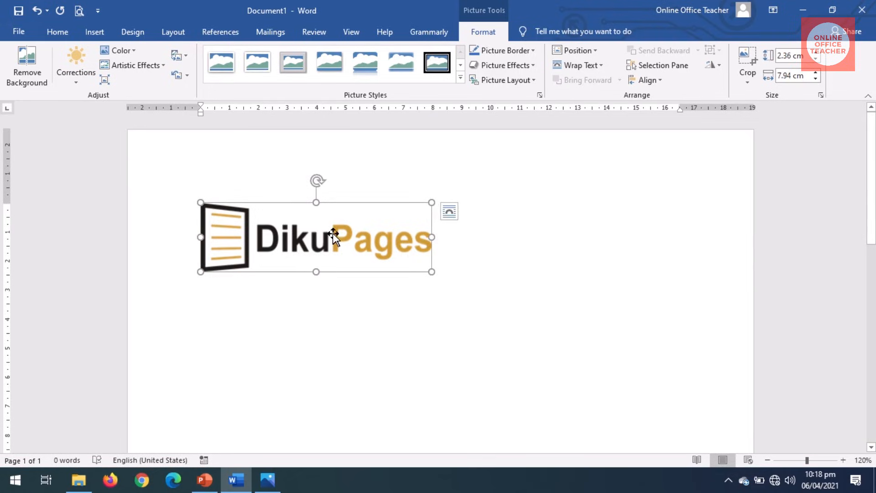
{"action": "mouse_move", "coordinate": [349, 254]}
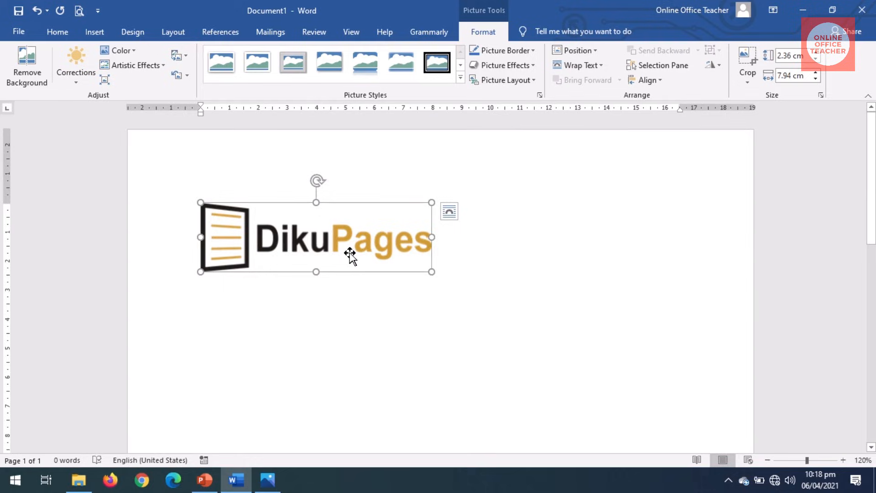
{"action": "mouse_move", "coordinate": [335, 234]}
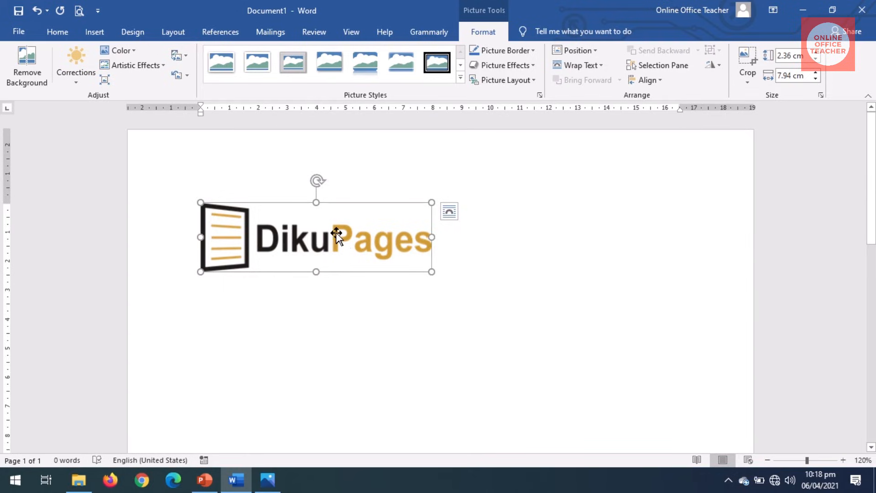
{"action": "mouse_move", "coordinate": [326, 240]}
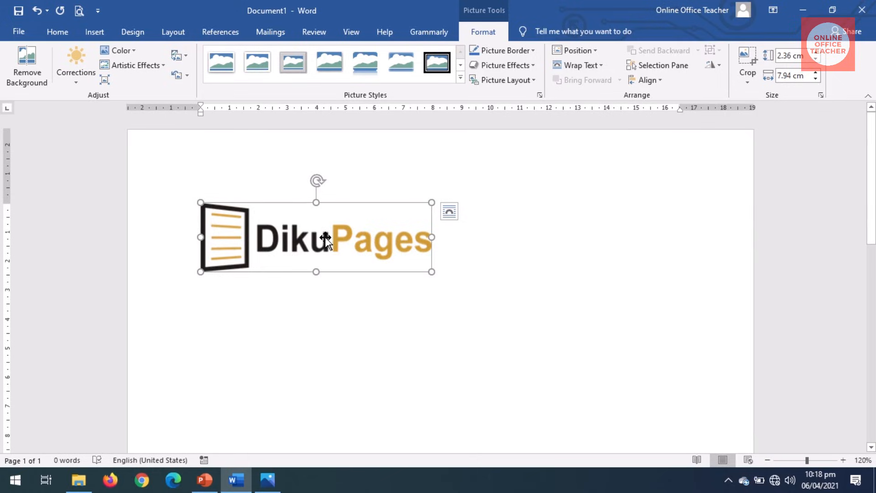
{"action": "mouse_move", "coordinate": [517, 119]}
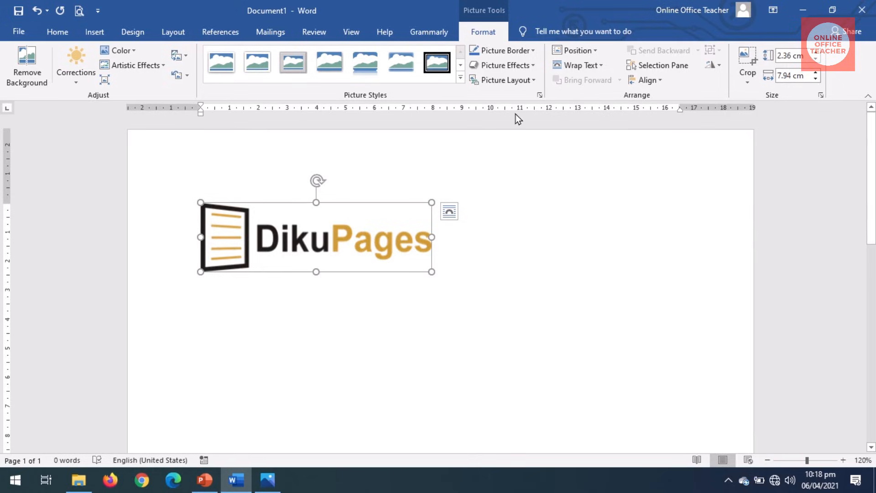
{"action": "mouse_move", "coordinate": [483, 32]}
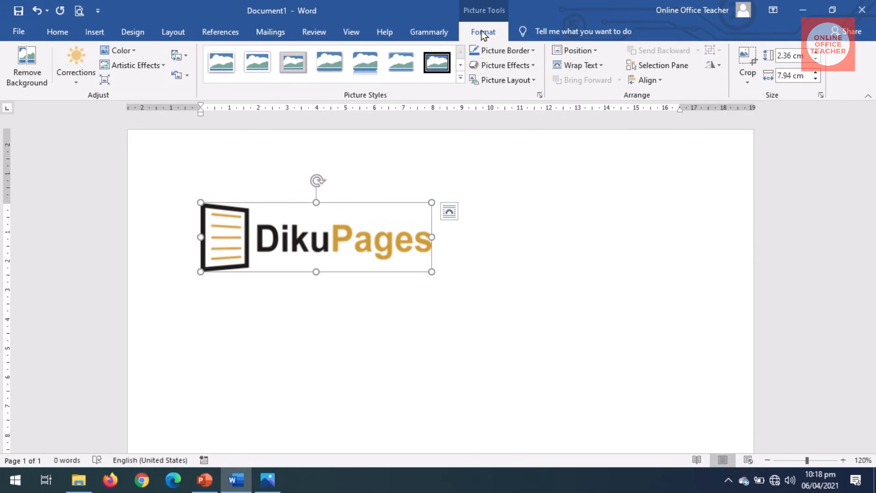
{"action": "mouse_move", "coordinate": [594, 77]}
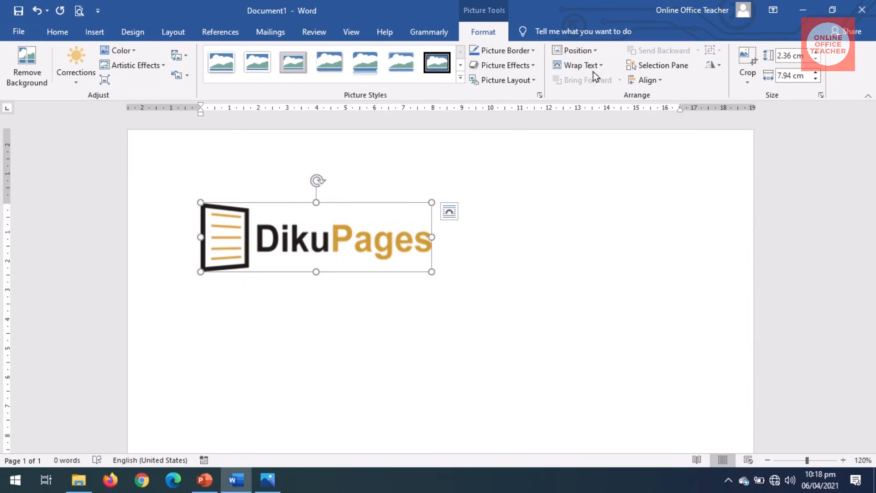
{"action": "left_click", "coordinate": [578, 64]}
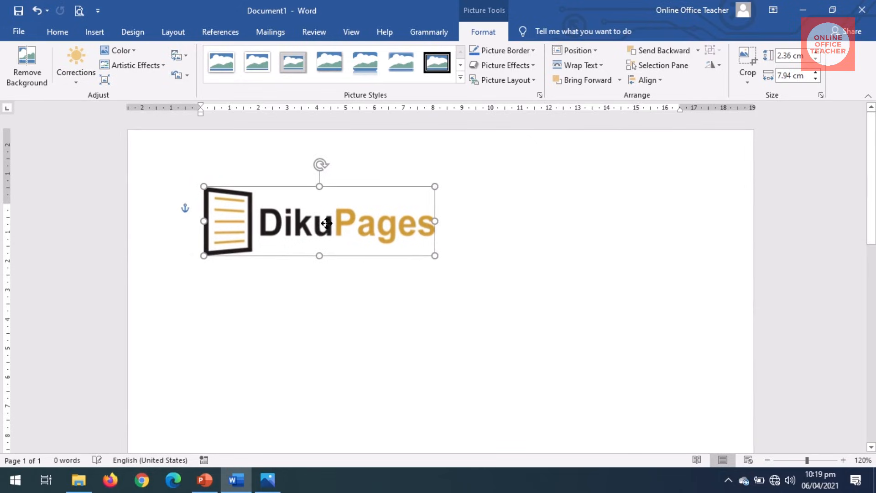
{"action": "left_click_drag", "start_coordinate": [319, 221], "coordinate": [325, 224]}
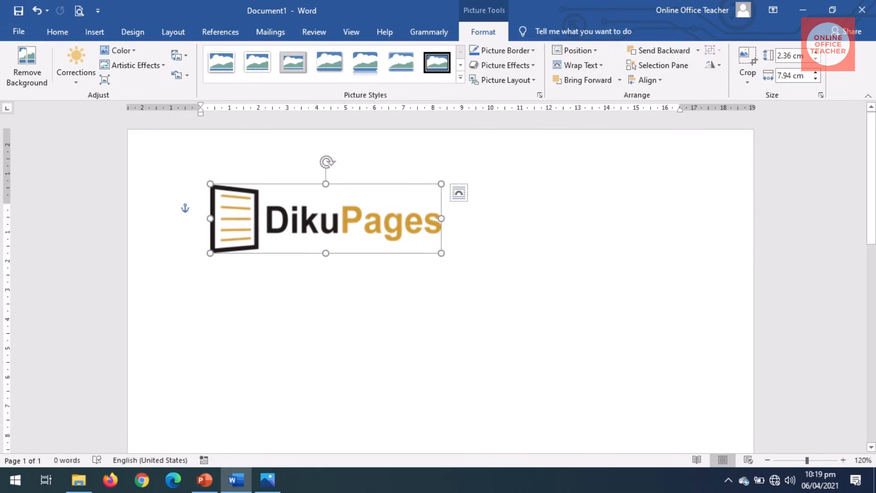
{"action": "mouse_move", "coordinate": [262, 213]}
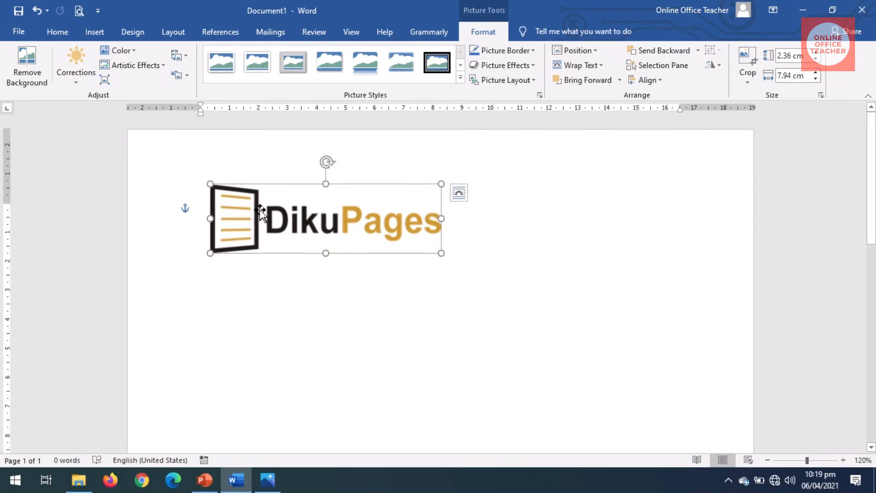
{"action": "left_click", "coordinate": [94, 32]}
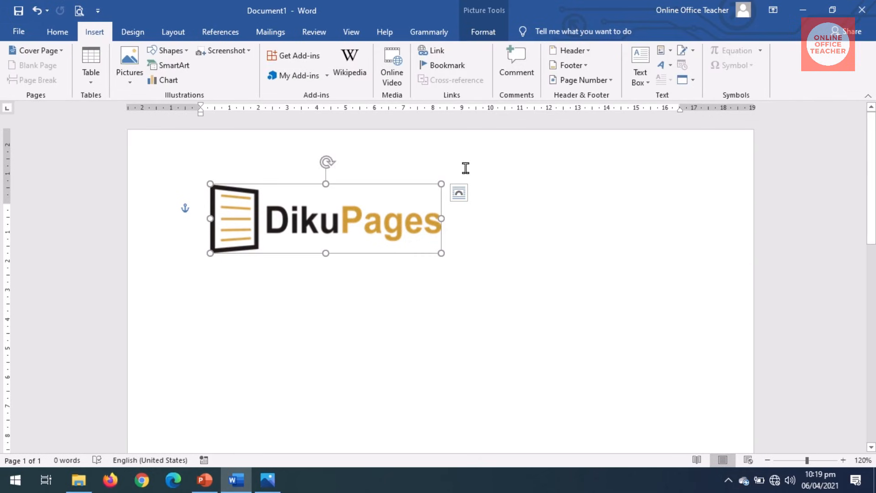
Step: Start drawing a custom text box to the right of the logo
{"action": "left_click", "coordinate": [640, 66]}
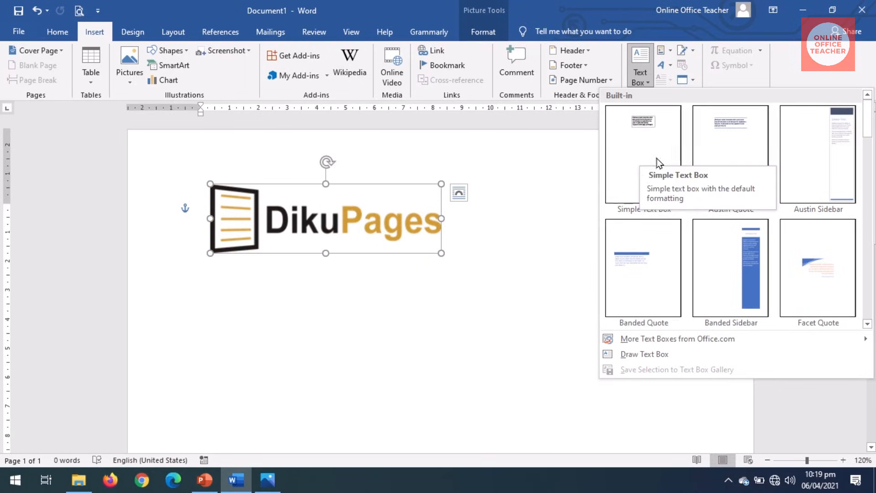
{"action": "mouse_move", "coordinate": [675, 383]}
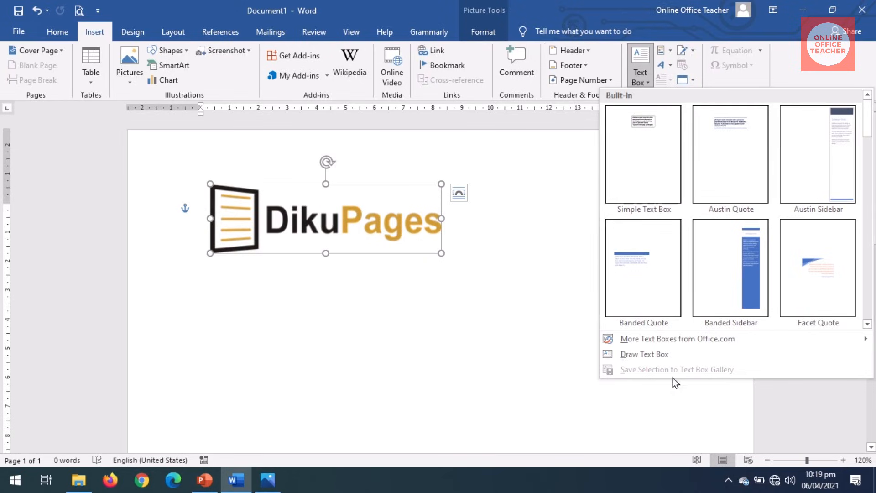
{"action": "left_click", "coordinate": [643, 354]}
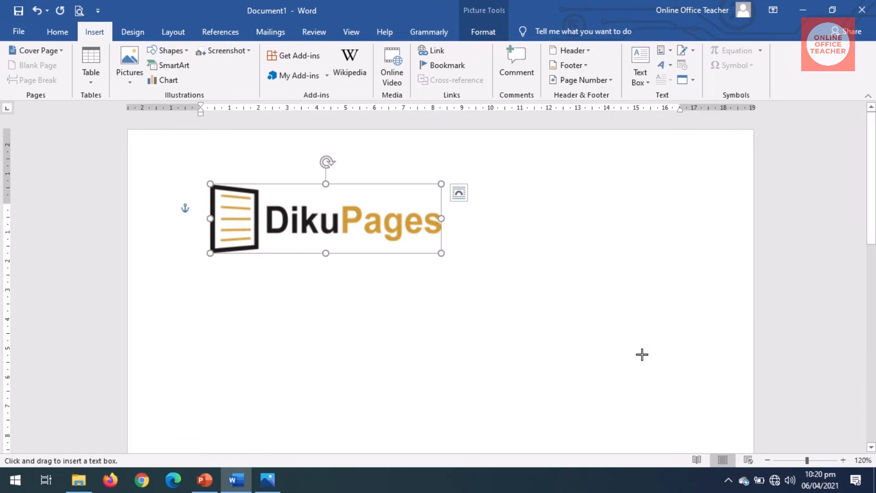
{"action": "mouse_move", "coordinate": [581, 180]}
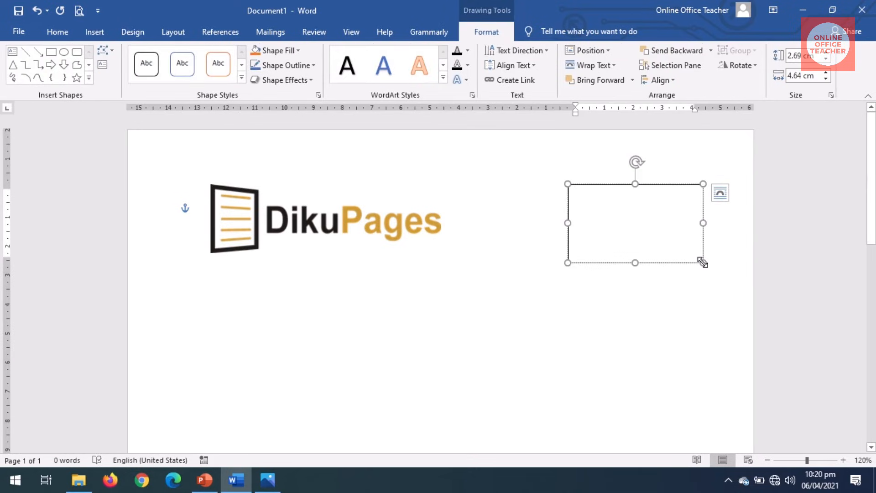
{"action": "type", "text": "lc"}
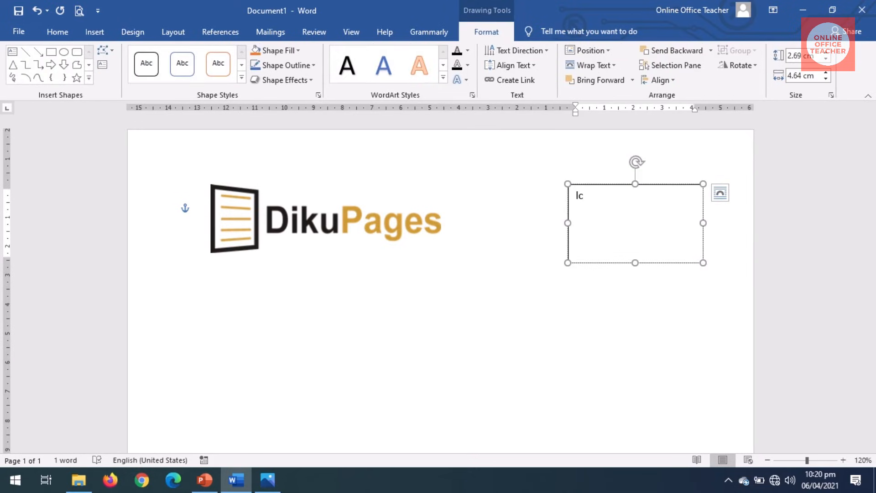
{"action": "type", "text": "o"}
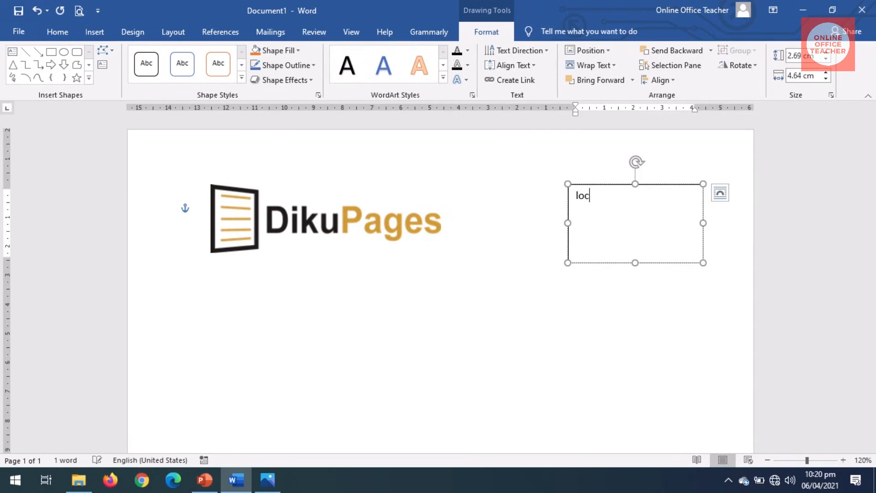
{"action": "type", "text": ":"}
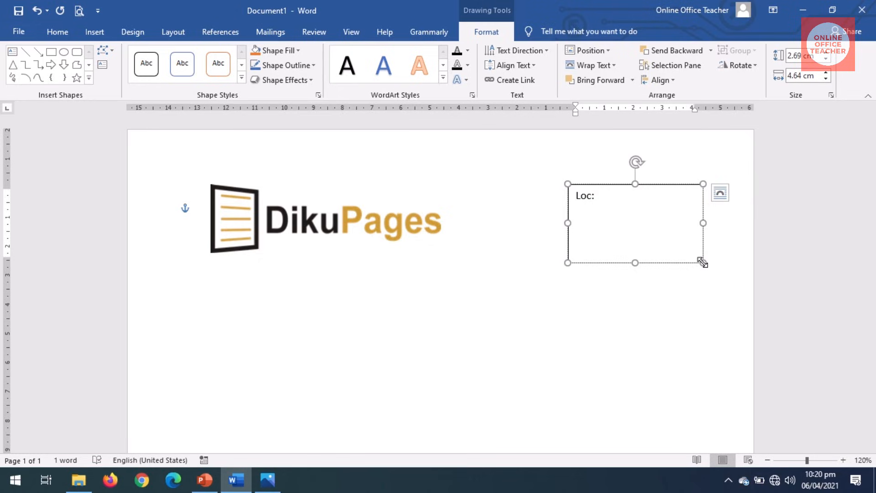
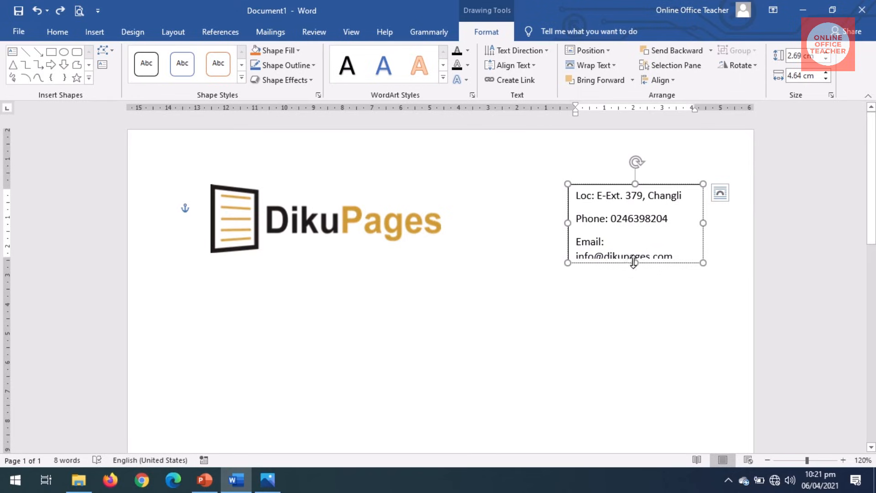
{"action": "type", "text": "Web: www"}
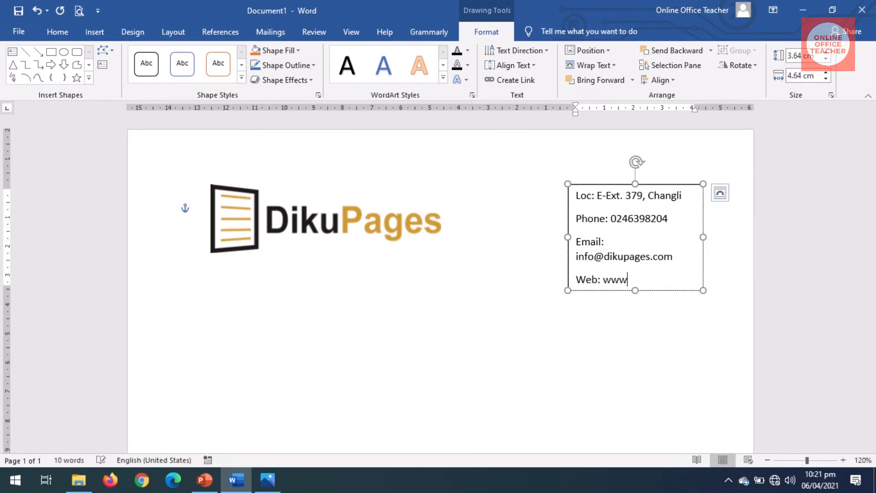
{"action": "type", "text": ".dikupages.com"}
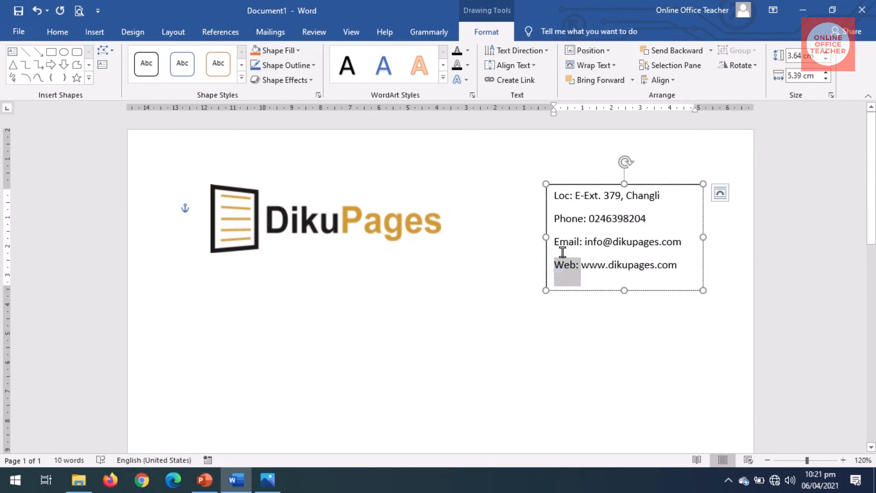
{"action": "left_click", "coordinate": [566, 264]}
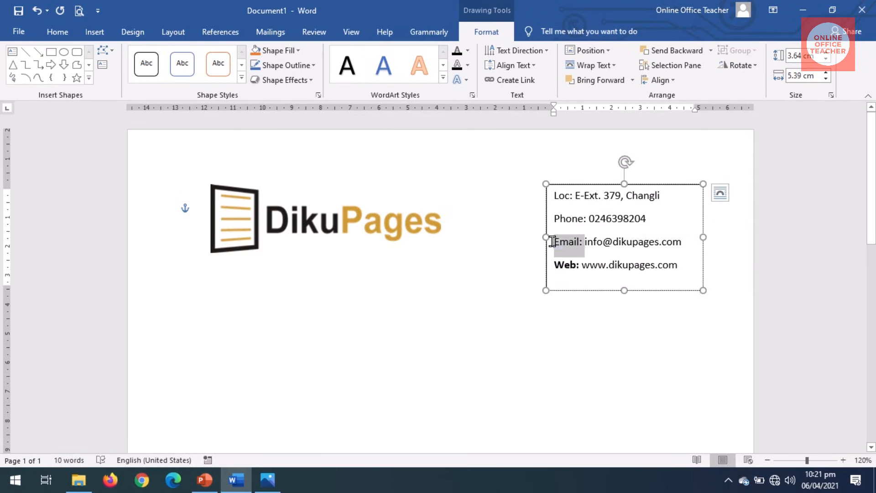
{"action": "left_click", "coordinate": [563, 218]}
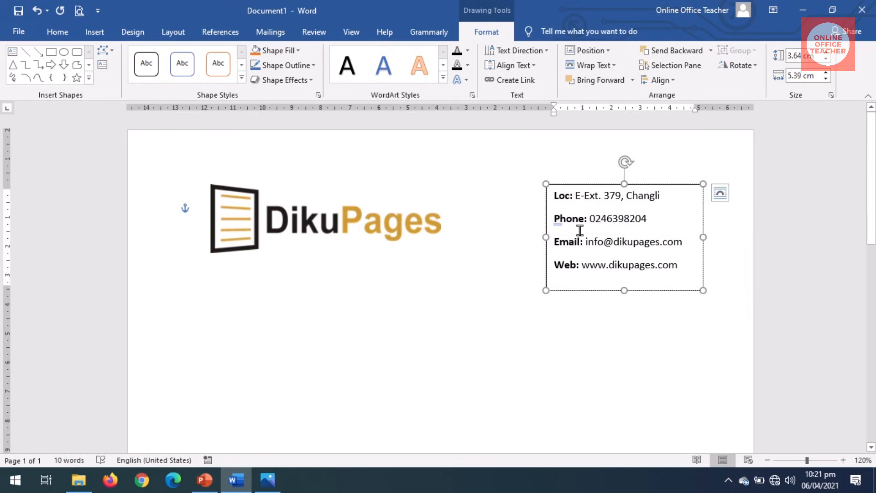
{"action": "mouse_move", "coordinate": [577, 292]}
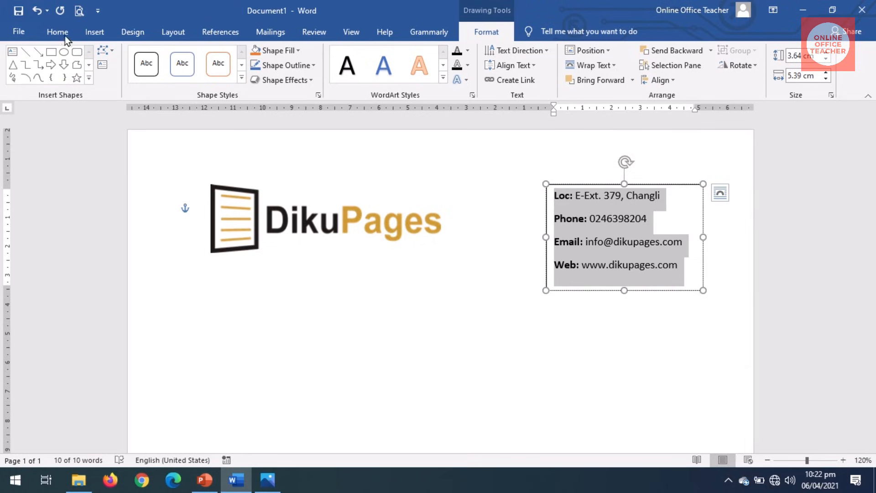
Step: Set paragraph Spacing After to 0 pt so the four contact lines stack tightly
{"action": "left_click", "coordinate": [57, 32]}
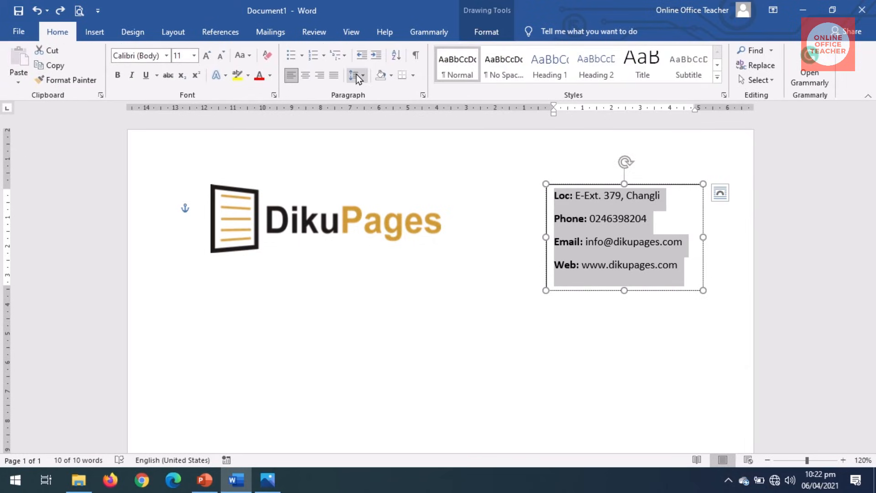
{"action": "left_click", "coordinate": [355, 75]}
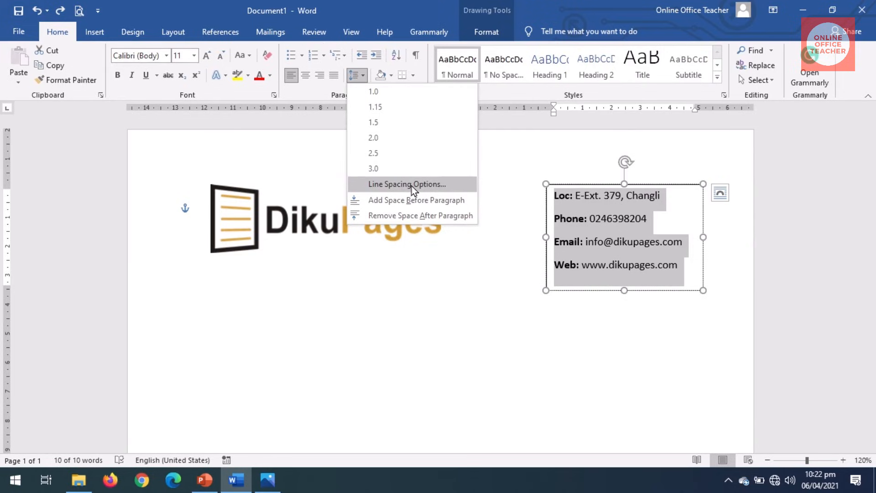
{"action": "left_click", "coordinate": [406, 183]}
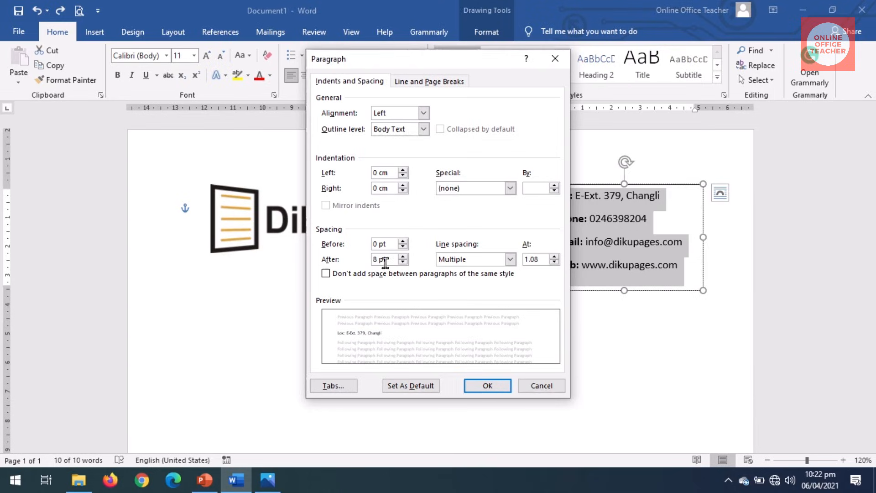
{"action": "left_click", "coordinate": [403, 262]}
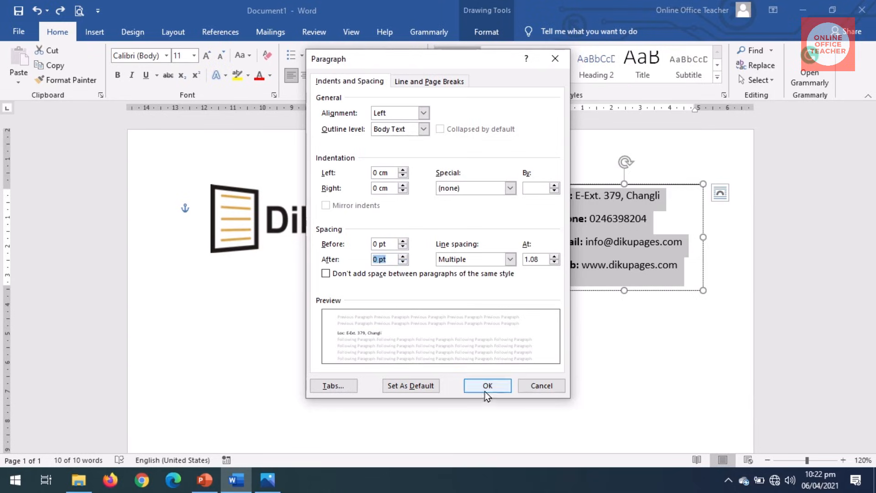
{"action": "left_click", "coordinate": [487, 385]}
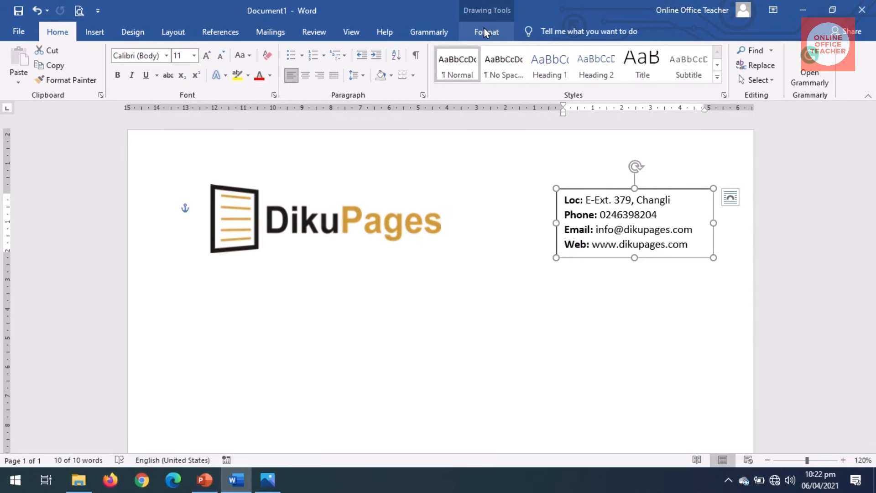
{"action": "left_click", "coordinate": [285, 66]}
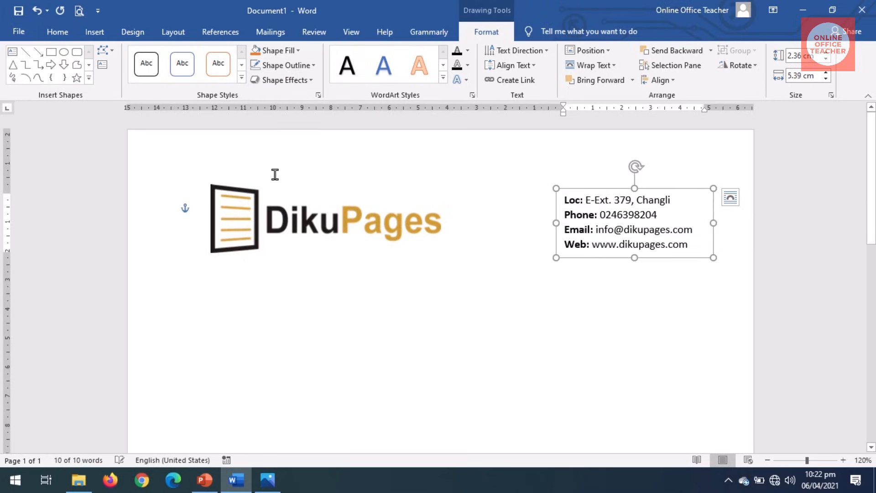
{"action": "mouse_move", "coordinate": [287, 90]}
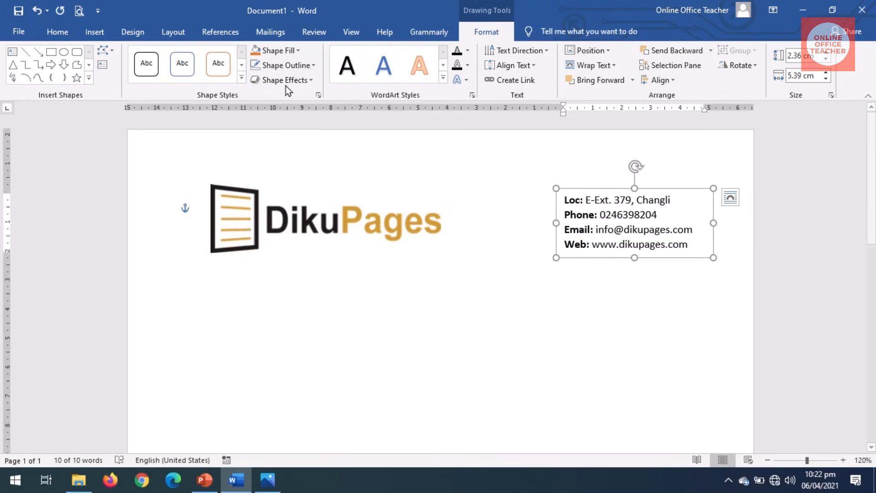
{"action": "left_click", "coordinate": [276, 50]}
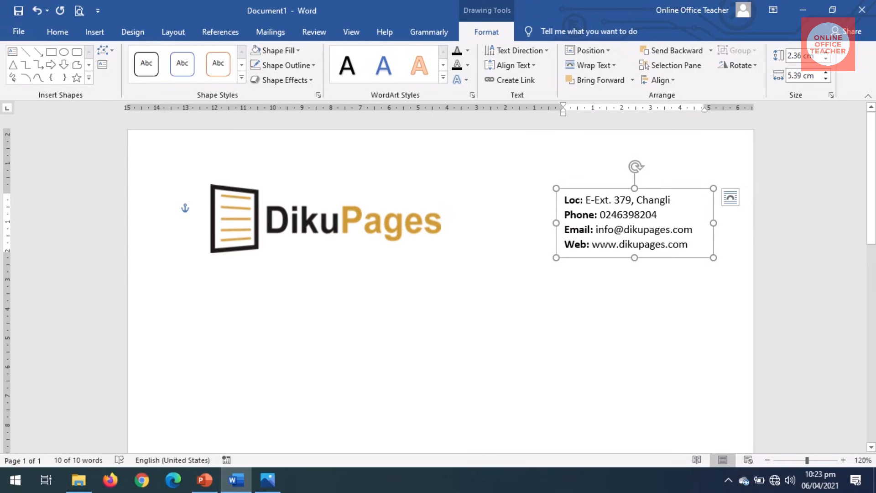
{"action": "mouse_move", "coordinate": [108, 208]}
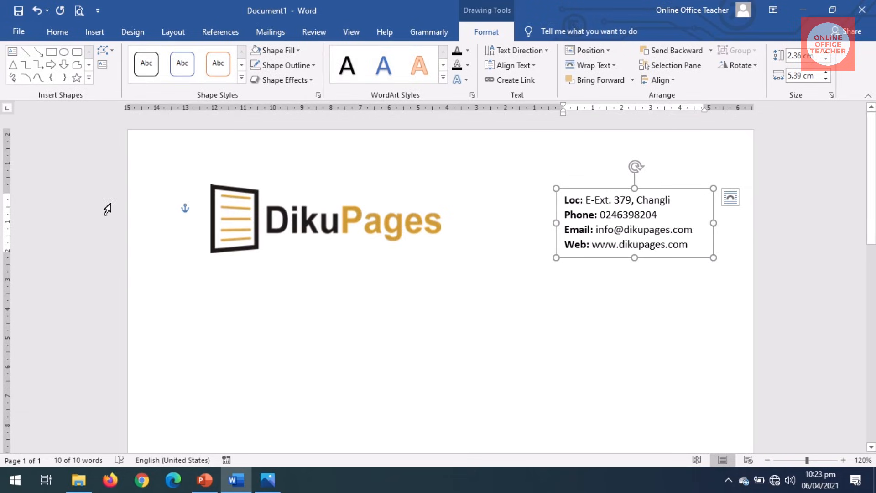
Step: Draw a straight horizontal line beneath the logo and contact details and align it
{"action": "left_click", "coordinate": [94, 32]}
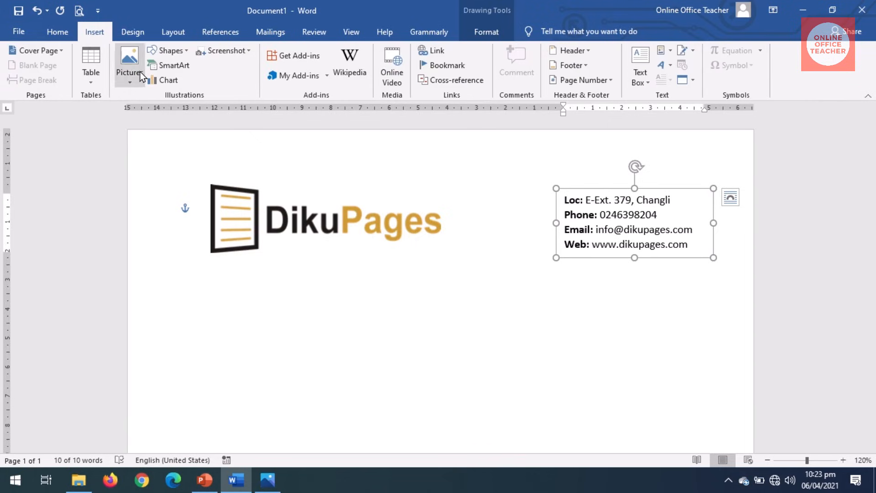
{"action": "left_click", "coordinate": [168, 50]}
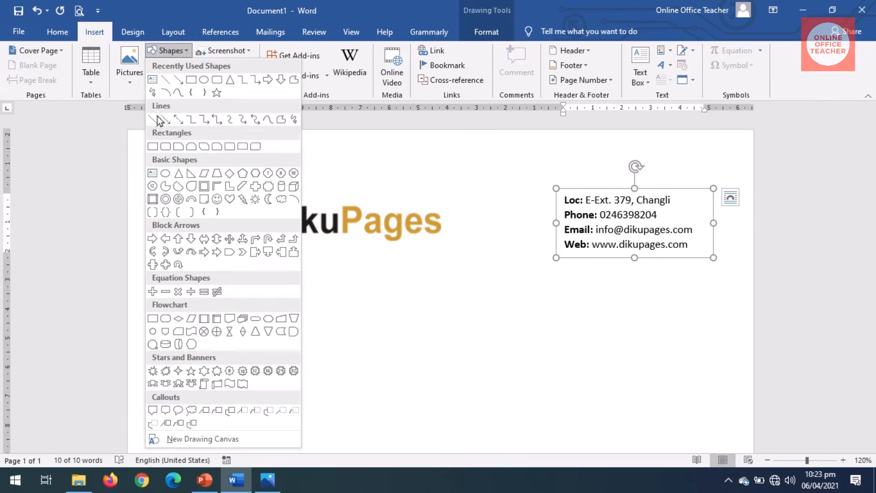
{"action": "left_click", "coordinate": [152, 119]}
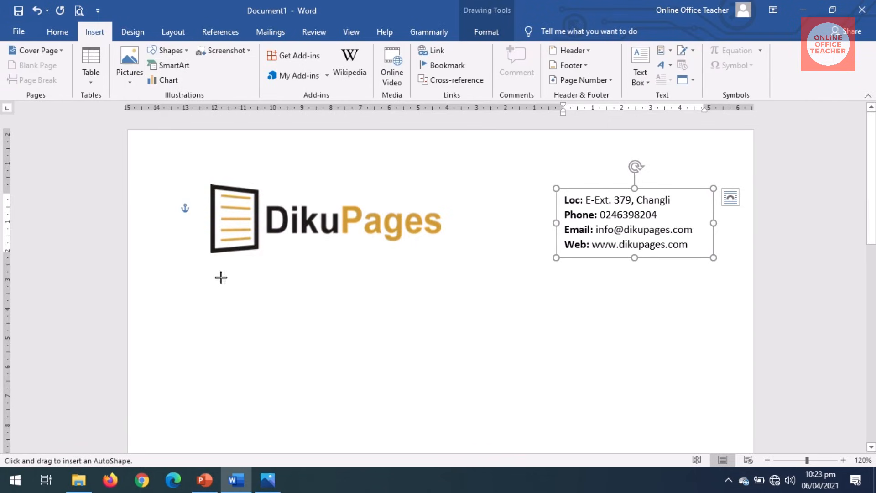
{"action": "mouse_move", "coordinate": [211, 267]}
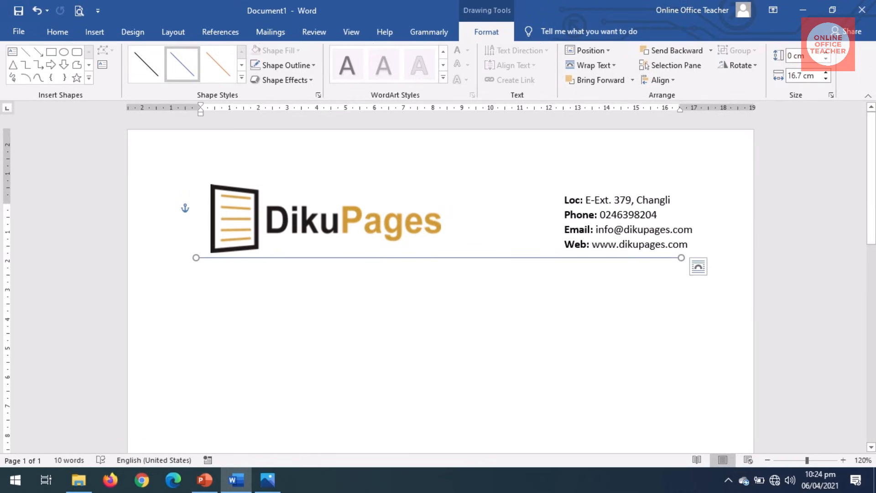
{"action": "mouse_move", "coordinate": [539, 155]}
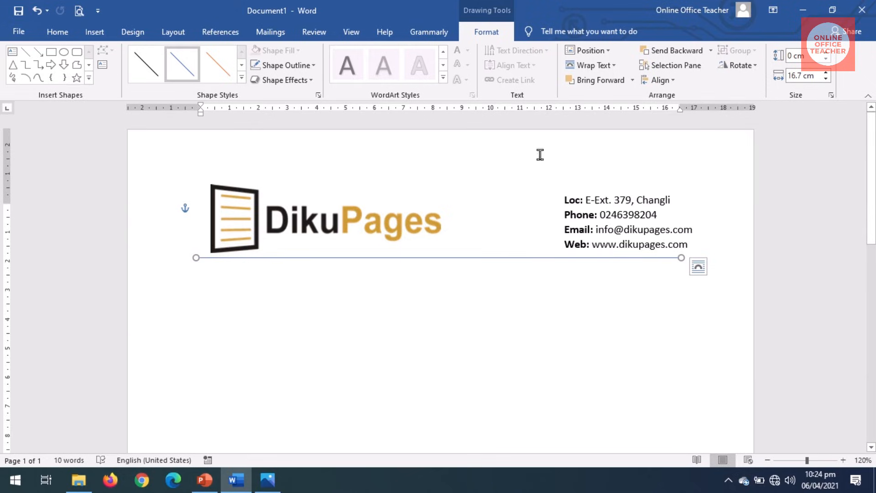
{"action": "mouse_move", "coordinate": [665, 89]}
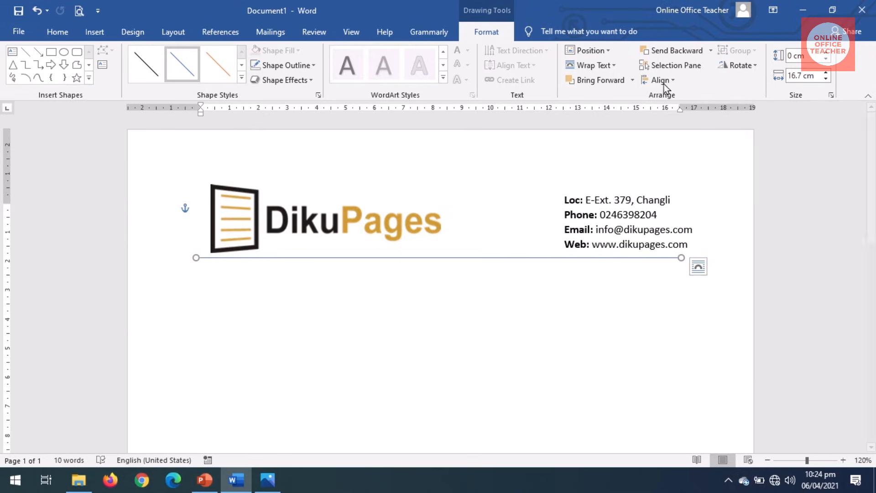
{"action": "left_click", "coordinate": [659, 81]}
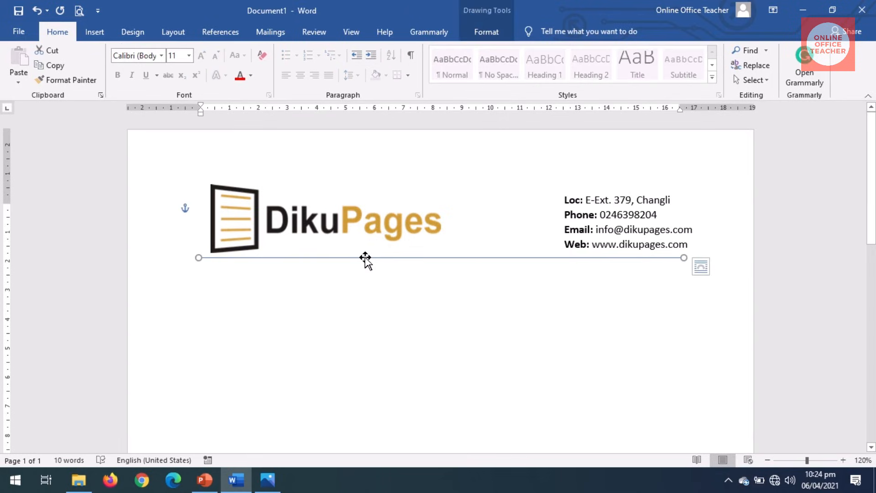
Step: Give the divider line a darker outline style and colour it gold
{"action": "left_click", "coordinate": [486, 31]}
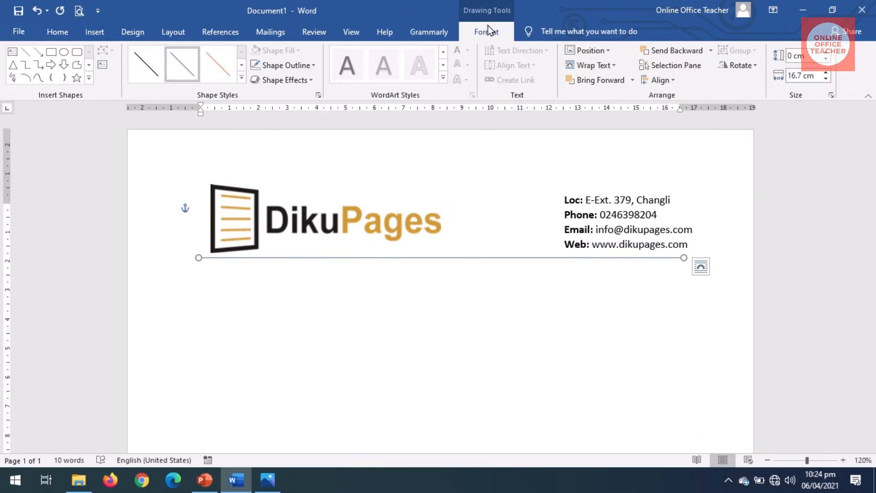
{"action": "left_click", "coordinate": [282, 65]}
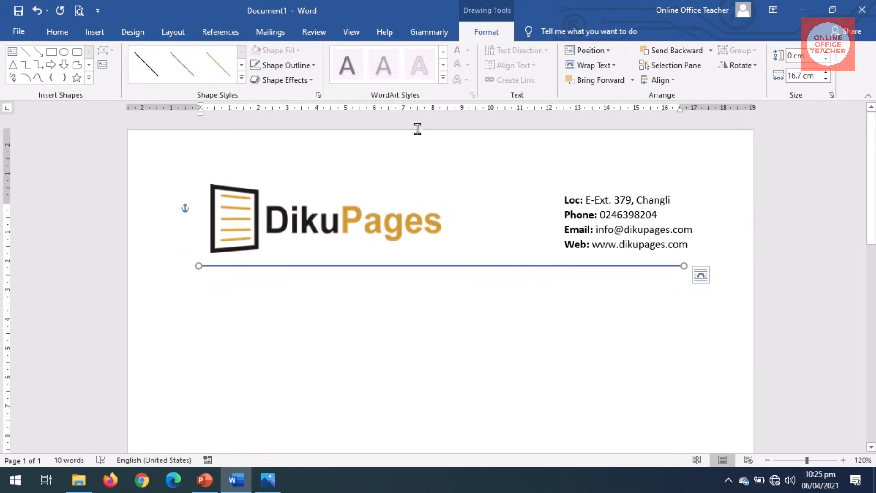
{"action": "mouse_move", "coordinate": [318, 145]}
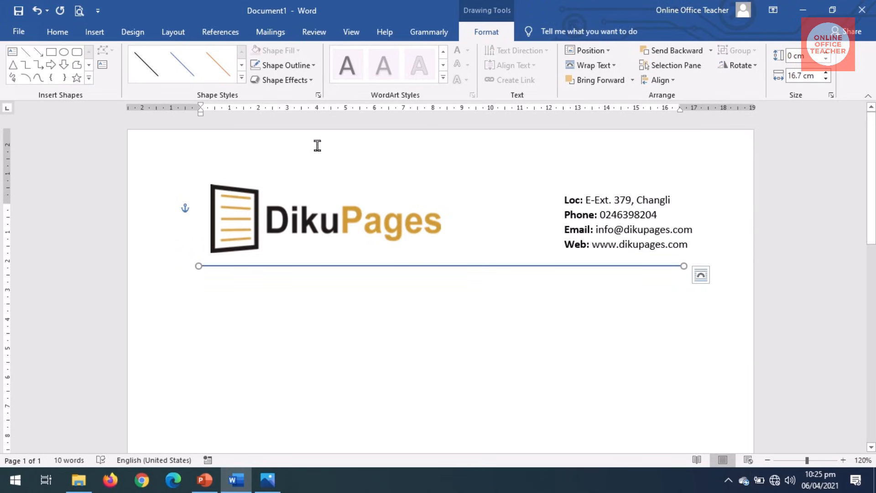
{"action": "left_click", "coordinate": [284, 65]}
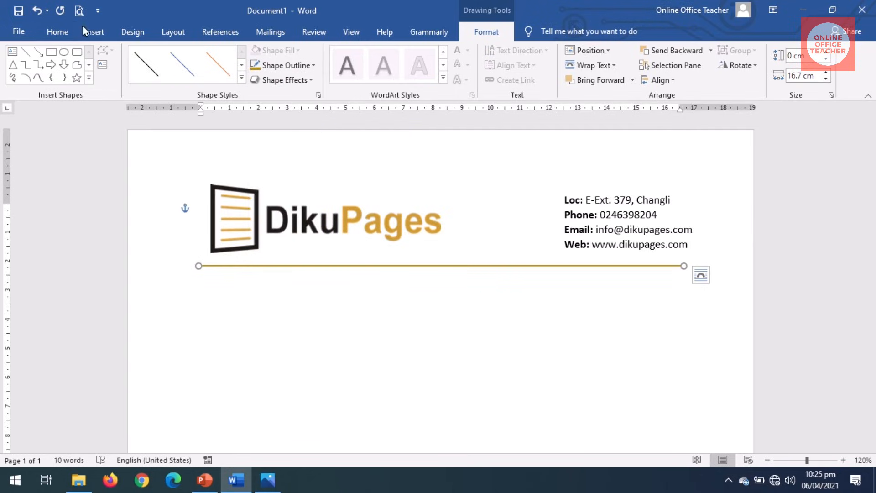
Step: Draw a shorter line over the left half of the divider and set its weight to 4½ pt
{"action": "left_click", "coordinate": [94, 32]}
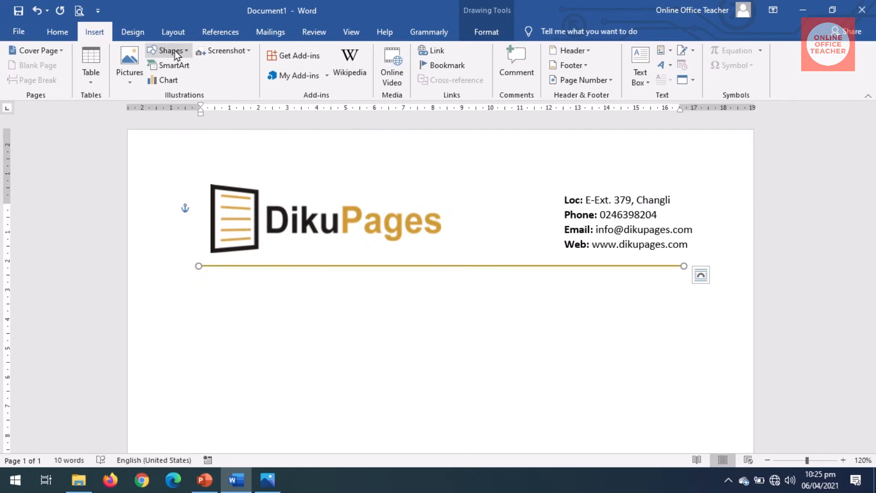
{"action": "left_click", "coordinate": [168, 50]}
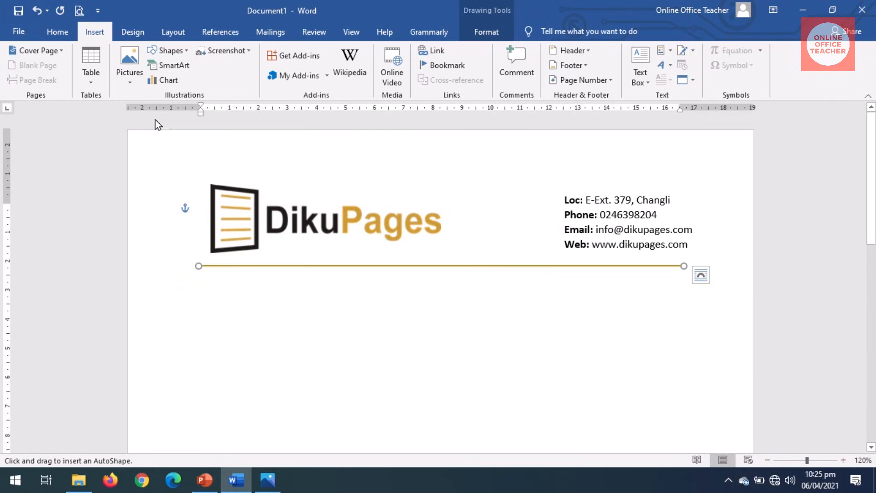
{"action": "mouse_move", "coordinate": [197, 274]}
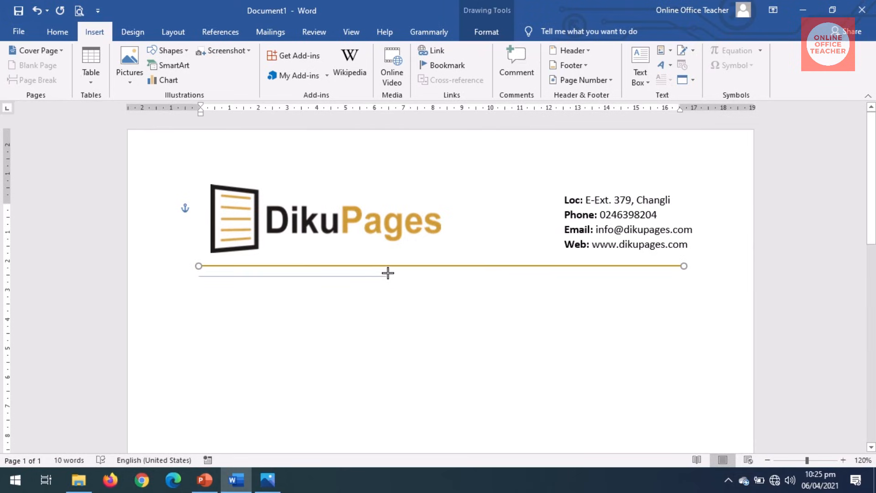
{"action": "mouse_move", "coordinate": [409, 273]}
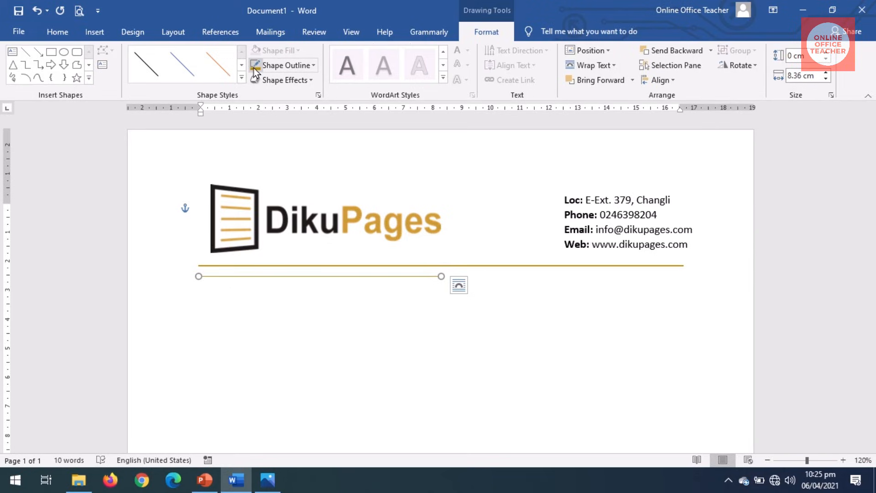
{"action": "left_click", "coordinate": [286, 64]}
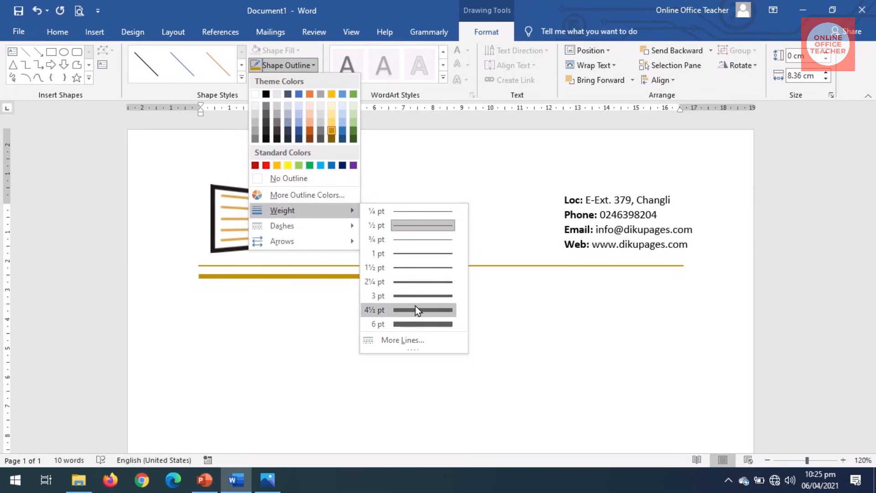
{"action": "left_click", "coordinate": [408, 310]}
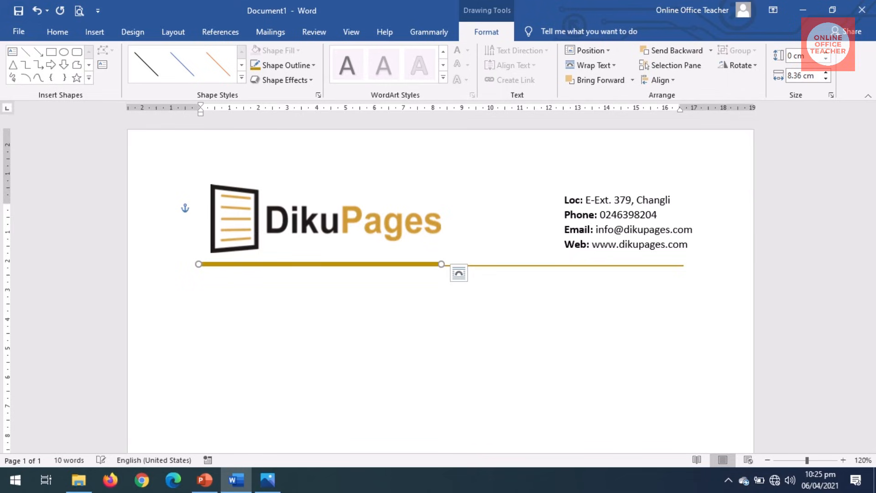
{"action": "left_click", "coordinate": [335, 335]}
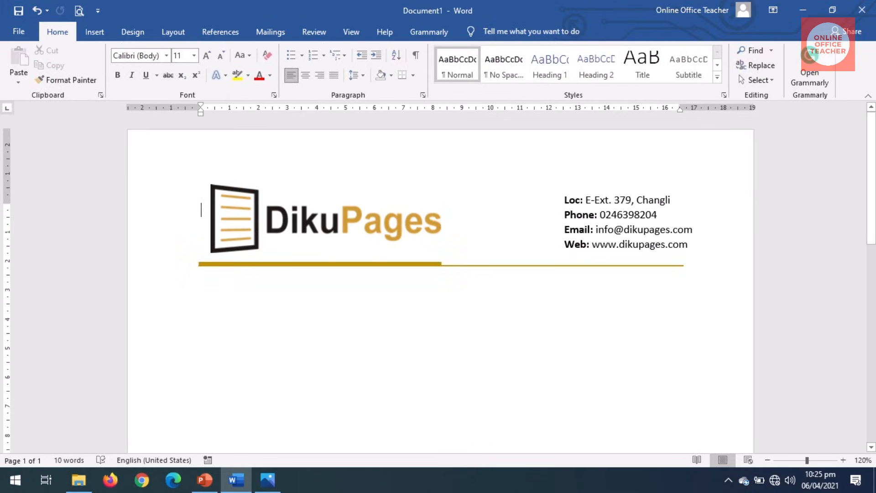
{"action": "left_click", "coordinate": [319, 264]}
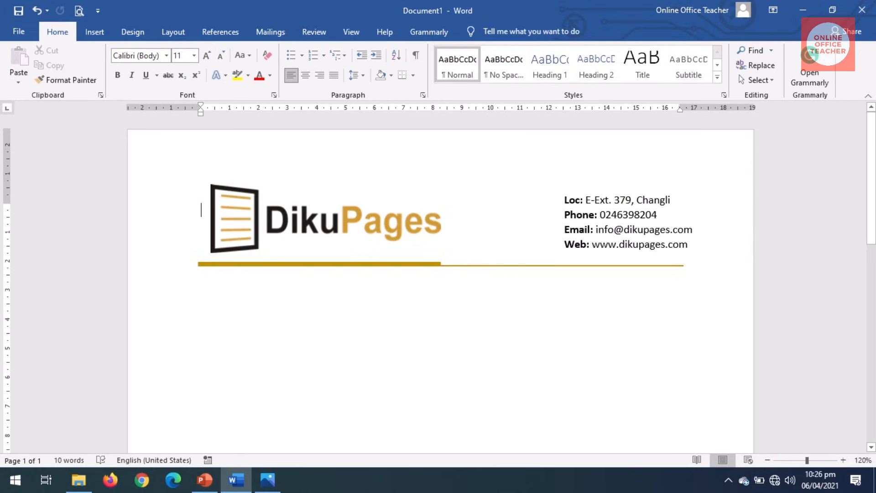
Step: Draw a rectangle at the left page edge beside the logo and fill it gold
{"action": "left_click", "coordinate": [94, 32]}
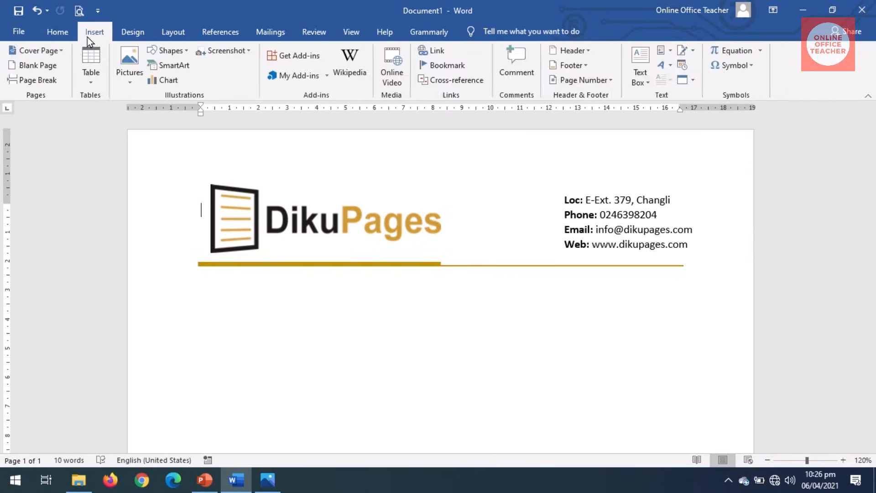
{"action": "left_click", "coordinate": [168, 50]}
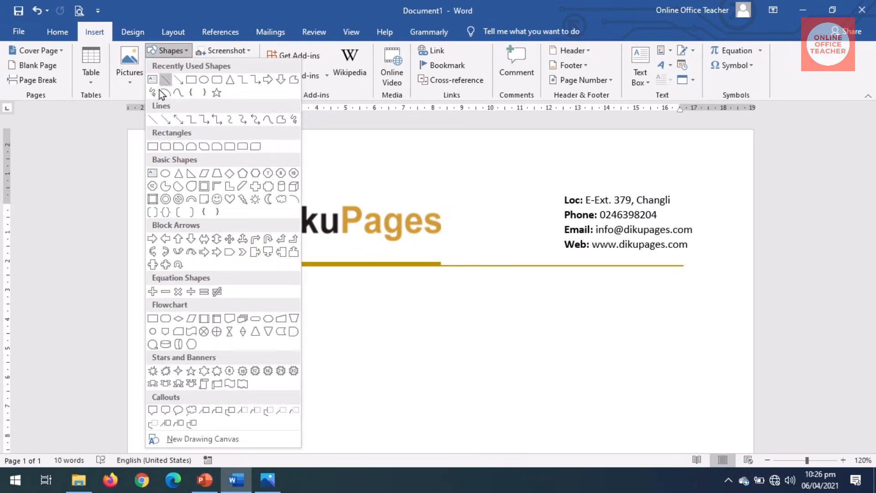
{"action": "left_click", "coordinate": [152, 118]}
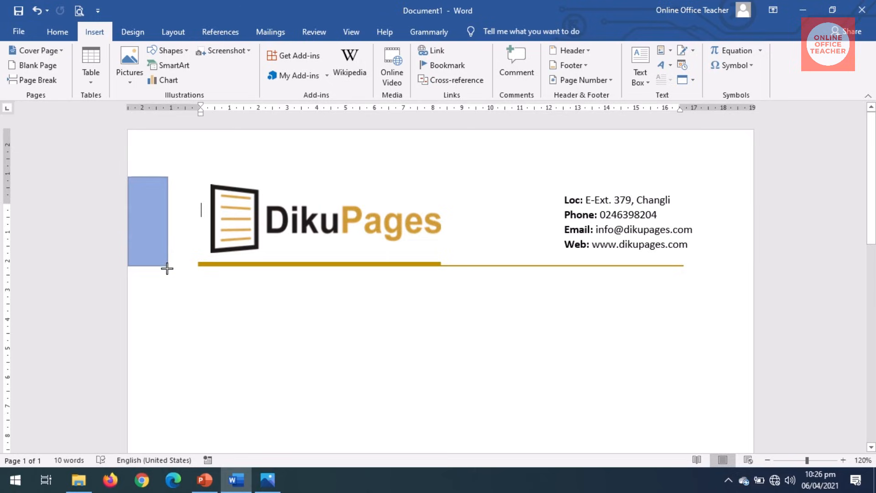
{"action": "left_click", "coordinate": [56, 31]}
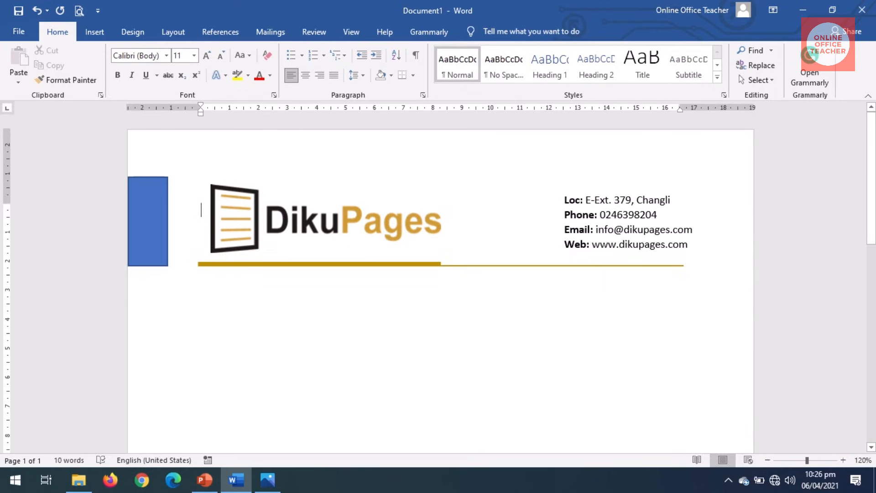
{"action": "left_click", "coordinate": [148, 220]}
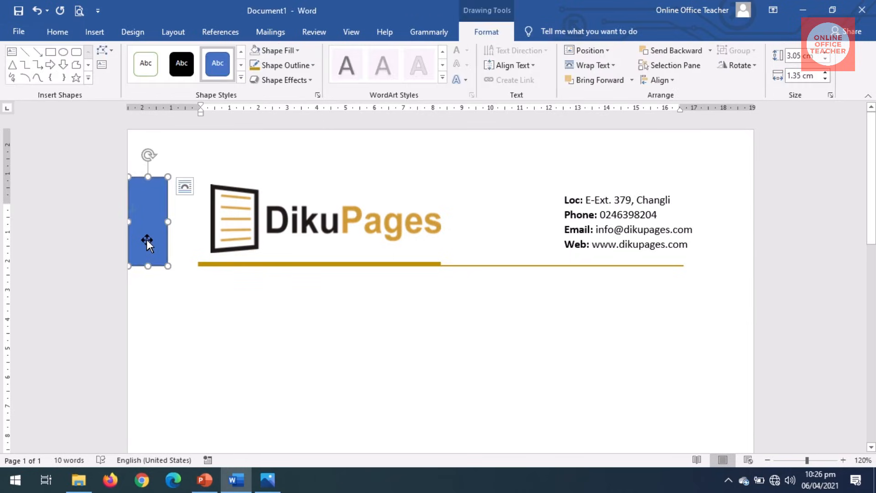
{"action": "mouse_move", "coordinate": [152, 234]}
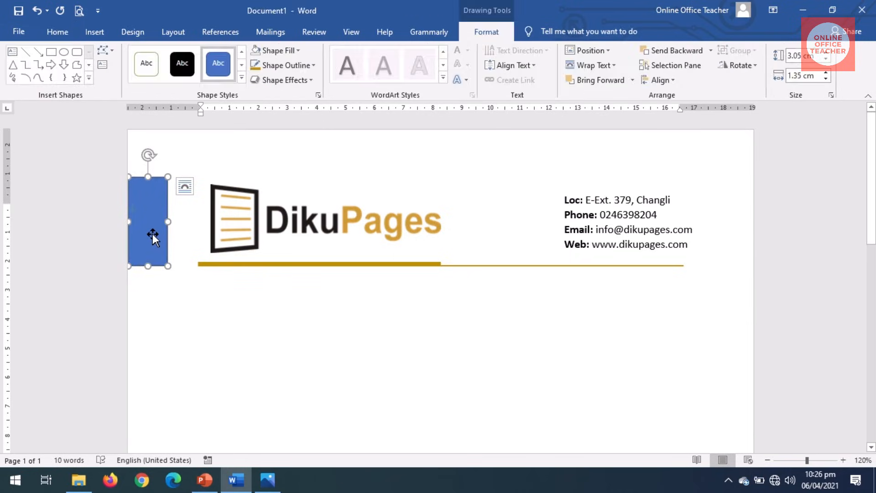
{"action": "mouse_move", "coordinate": [282, 81]}
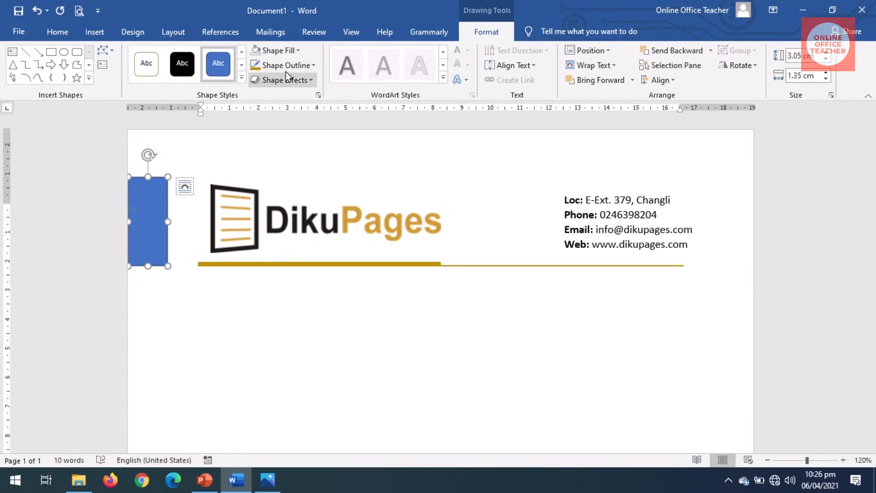
{"action": "left_click", "coordinate": [275, 49]}
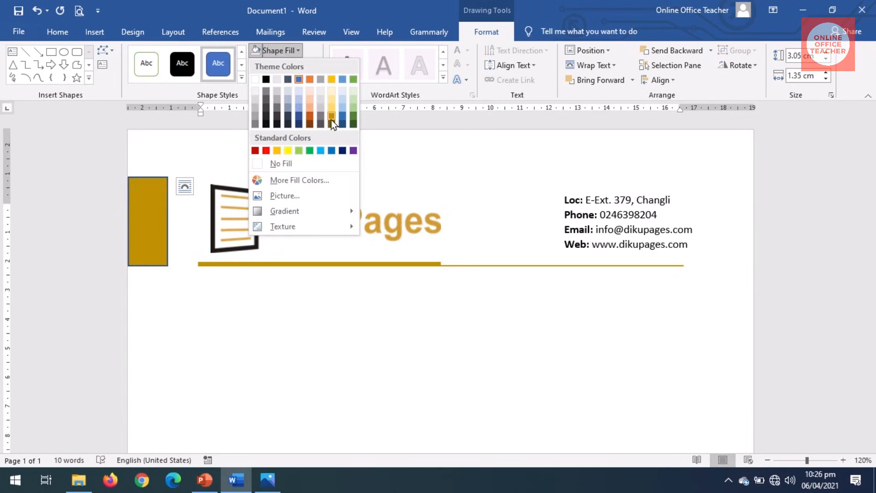
{"action": "left_click", "coordinate": [331, 116]}
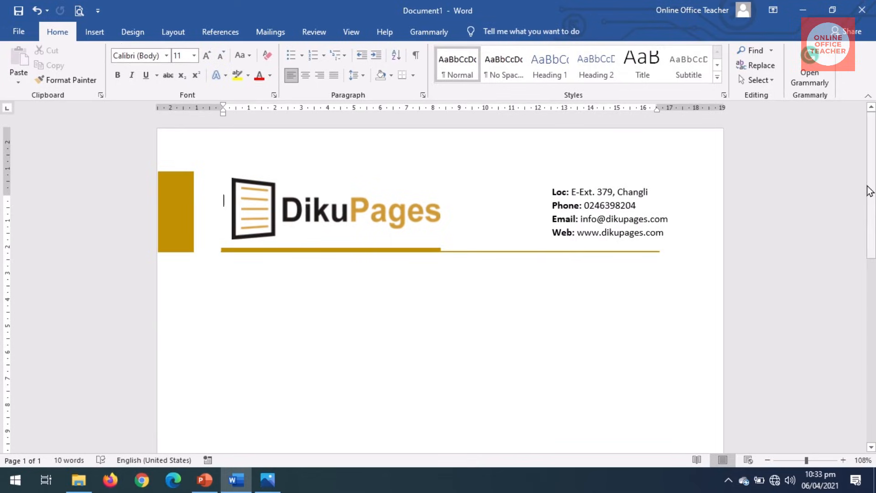
Step: Draw an Arrow: Pentagon block shape along the bottom-left edge of the page
{"action": "scroll", "scroll_direction": "down", "scroll_amount": 3}
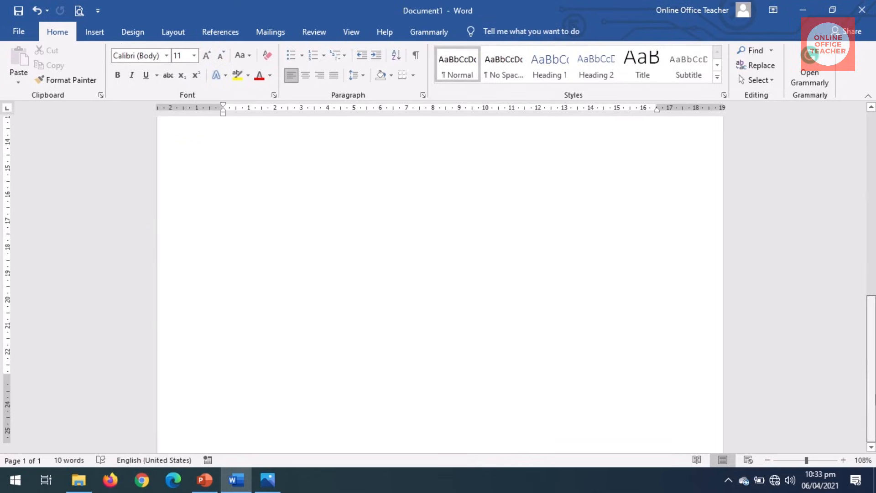
{"action": "mouse_move", "coordinate": [200, 298]}
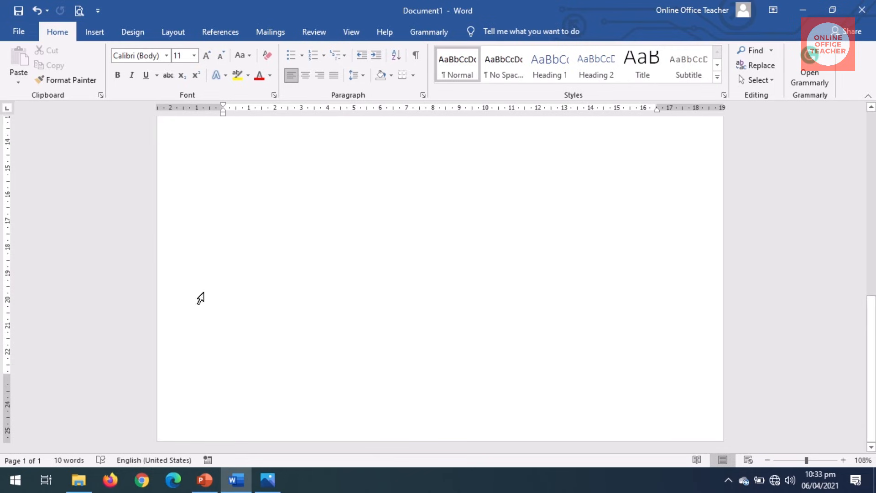
{"action": "left_click", "coordinate": [94, 32]}
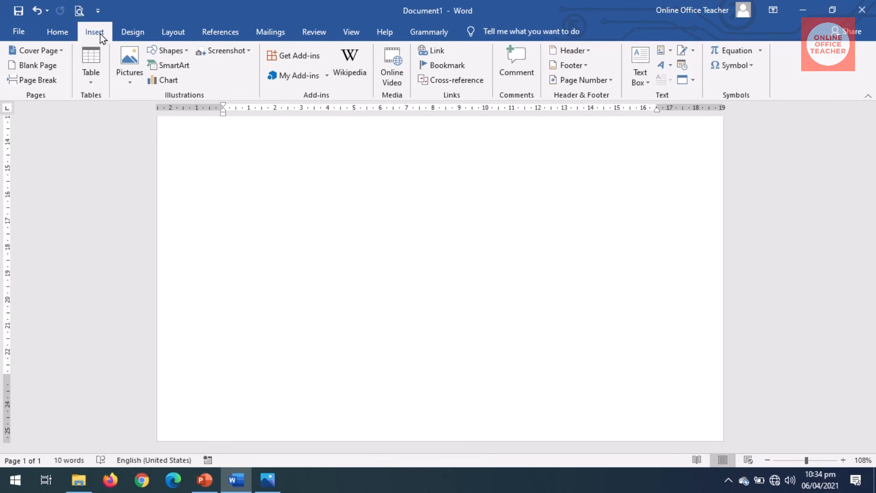
{"action": "left_click", "coordinate": [168, 50]}
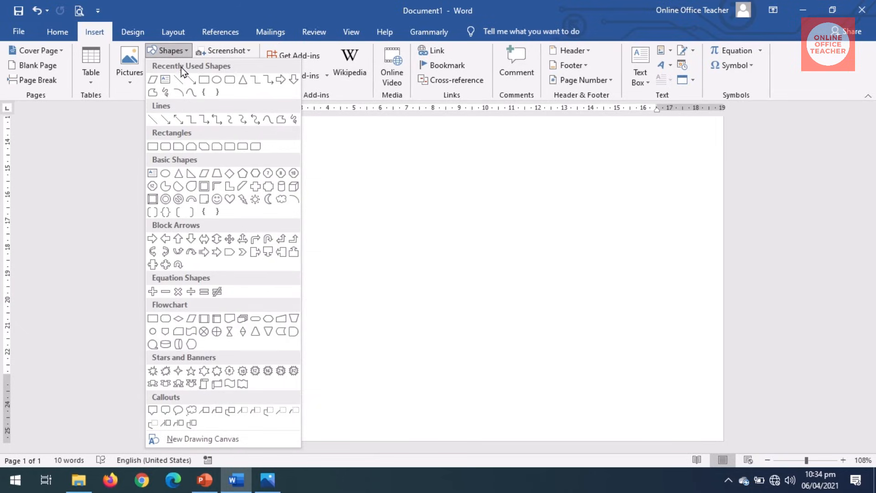
{"action": "mouse_move", "coordinate": [229, 252]}
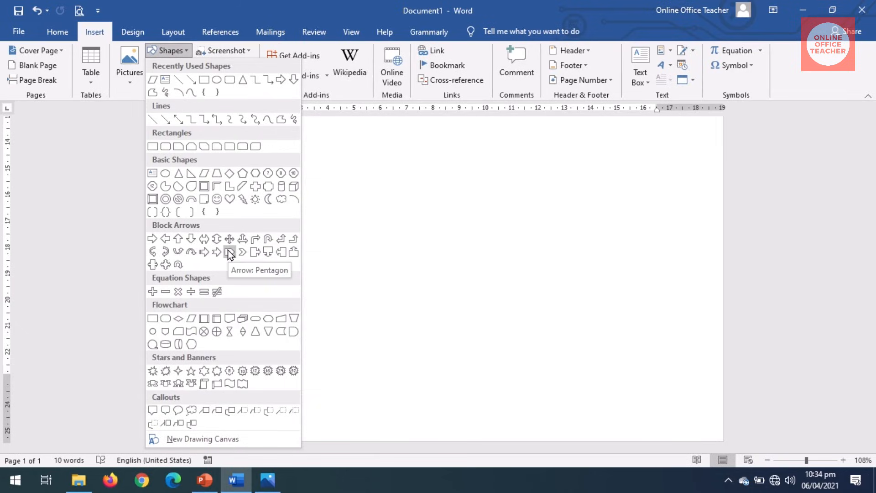
{"action": "left_click", "coordinate": [229, 252]}
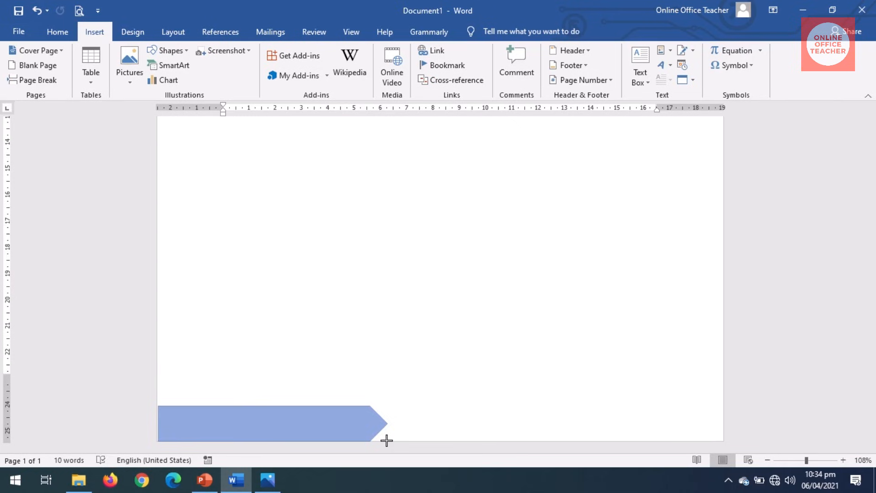
{"action": "left_click", "coordinate": [269, 422]}
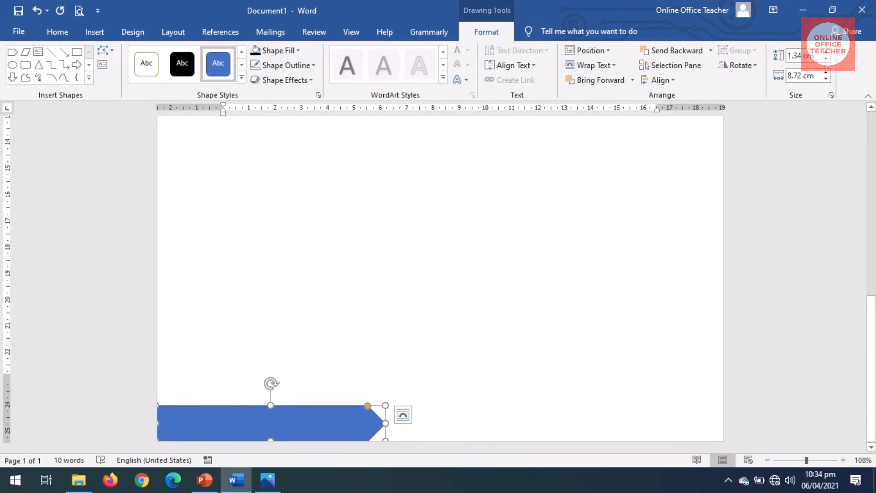
Step: Fill the footer arrow with dark gold
{"action": "left_click", "coordinate": [277, 50]}
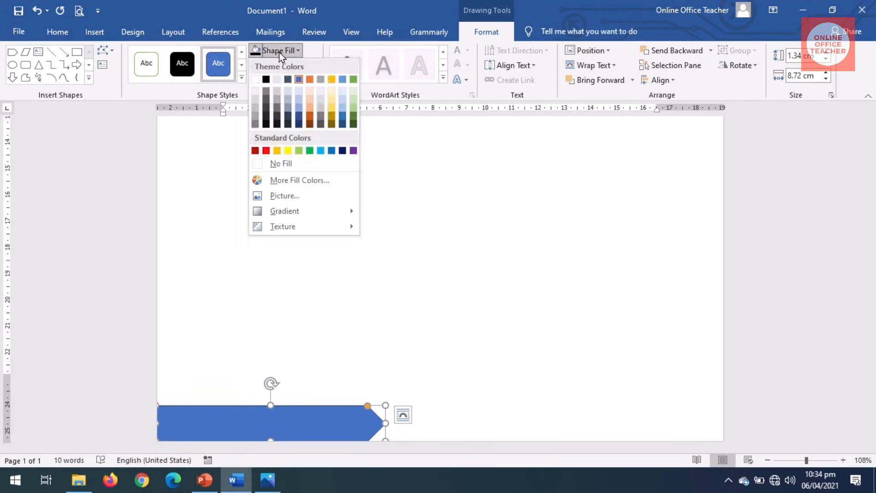
{"action": "left_click", "coordinate": [332, 125]}
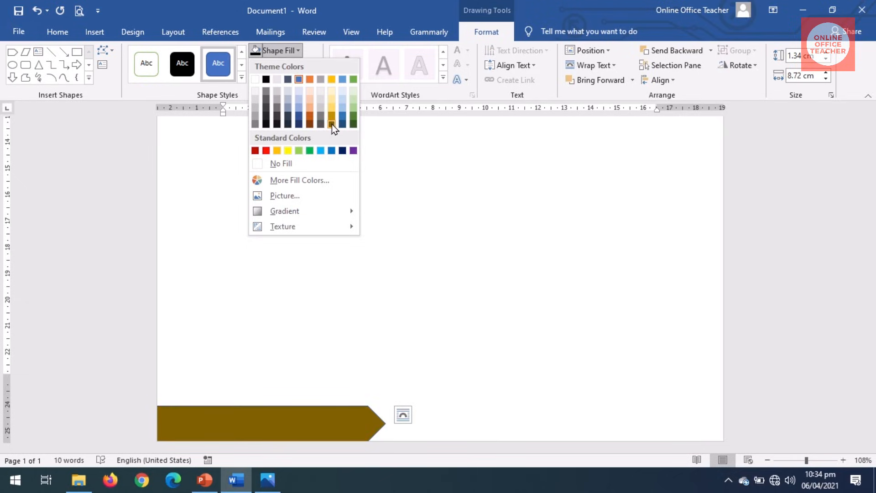
{"action": "left_click", "coordinate": [286, 64]}
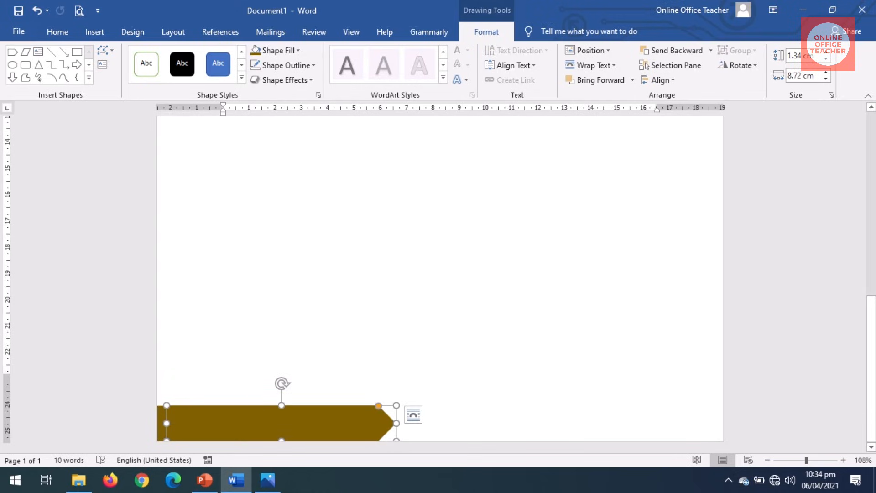
Step: Duplicate the arrow, send the lighter gold copy backward and recolour the next copy
{"action": "left_click", "coordinate": [278, 50]}
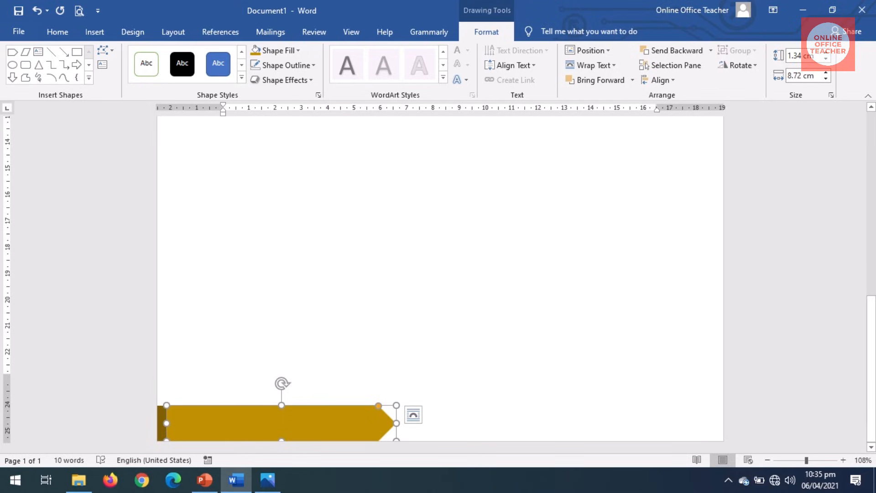
{"action": "mouse_move", "coordinate": [681, 61]}
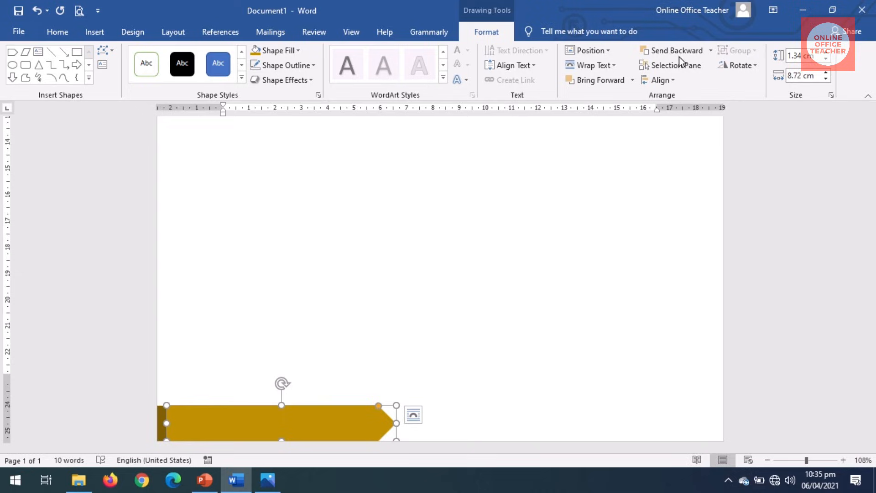
{"action": "left_click", "coordinate": [674, 50]}
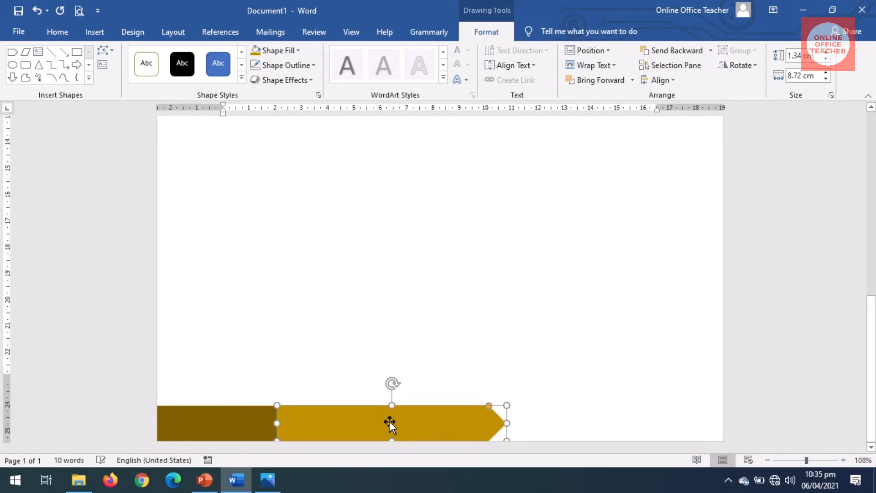
{"action": "mouse_move", "coordinate": [670, 65]}
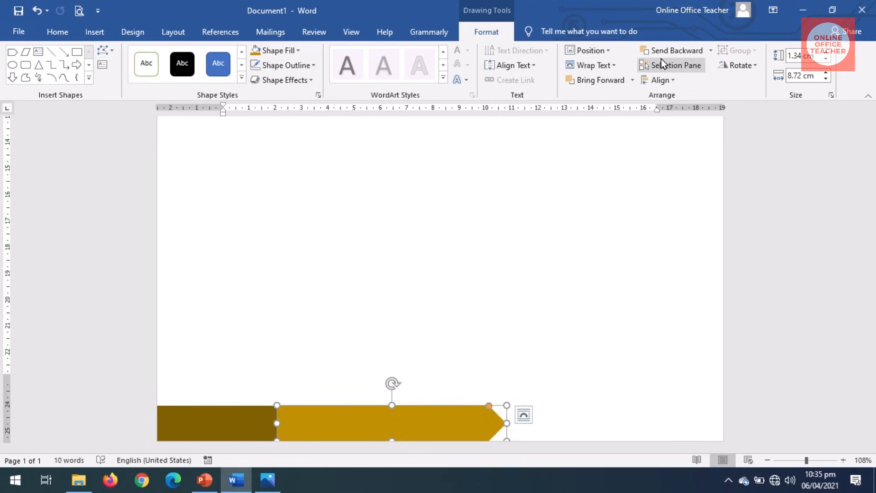
{"action": "left_click", "coordinate": [673, 50]}
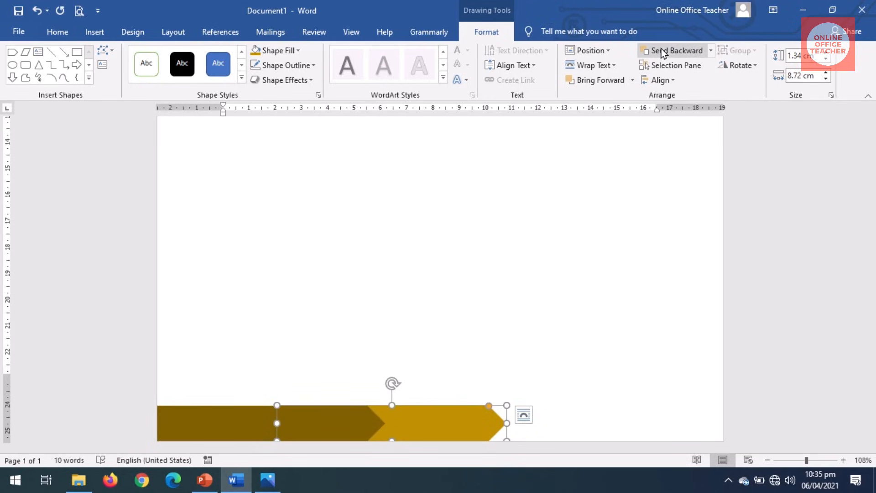
{"action": "mouse_move", "coordinate": [277, 50]}
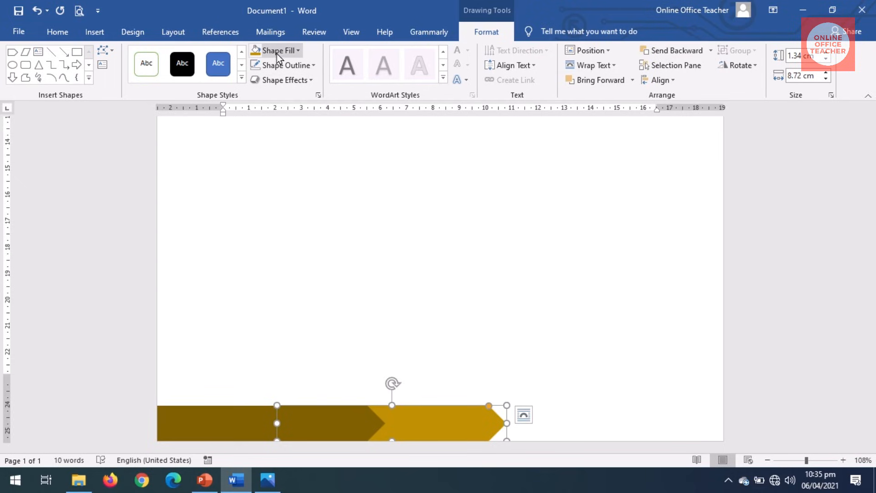
{"action": "left_click", "coordinate": [275, 50]}
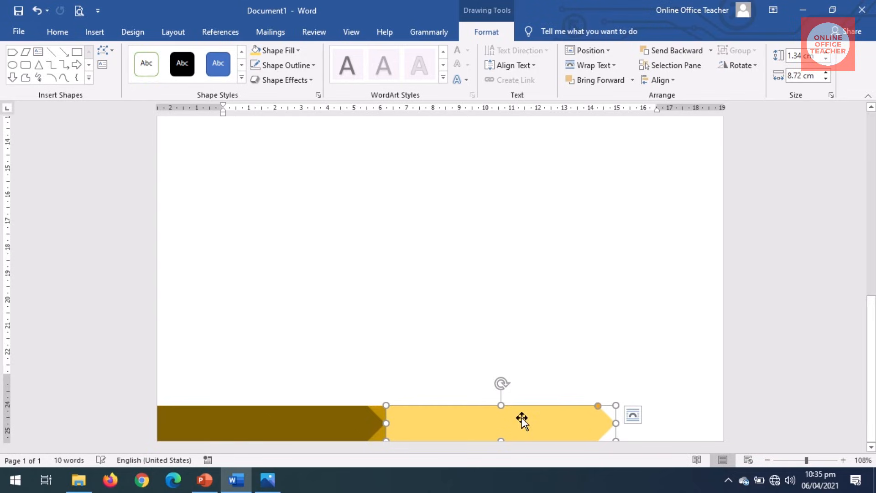
{"action": "mouse_move", "coordinate": [673, 50]}
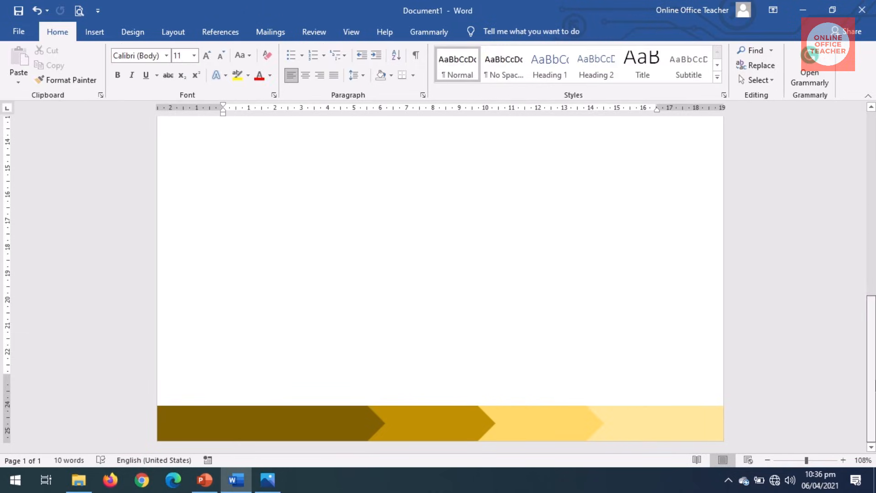
Step: Start drawing a custom text box below the logo for the recipient details
{"action": "scroll", "scroll_direction": "down", "scroll_amount": 3}
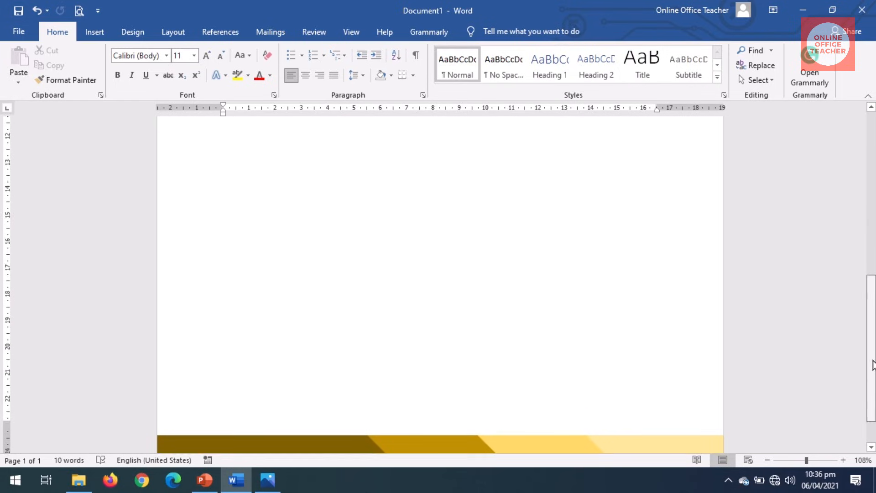
{"action": "scroll", "scroll_direction": "up", "scroll_amount": 3}
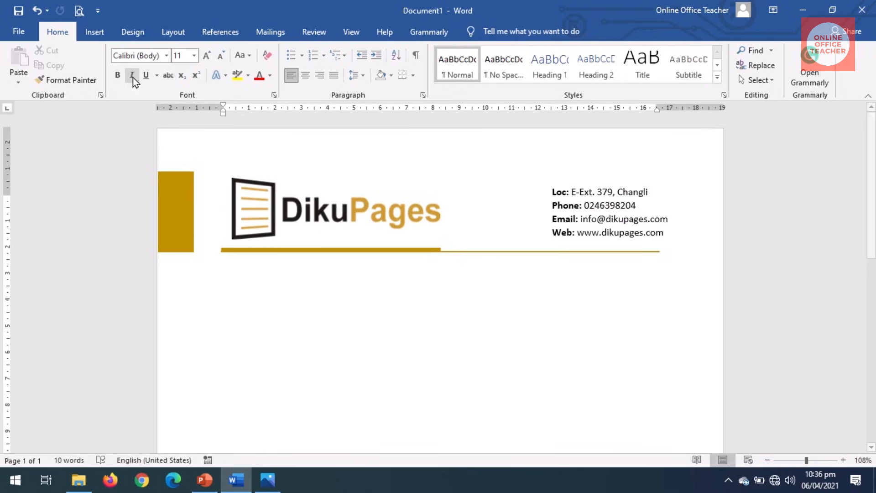
{"action": "left_click", "coordinate": [94, 32]}
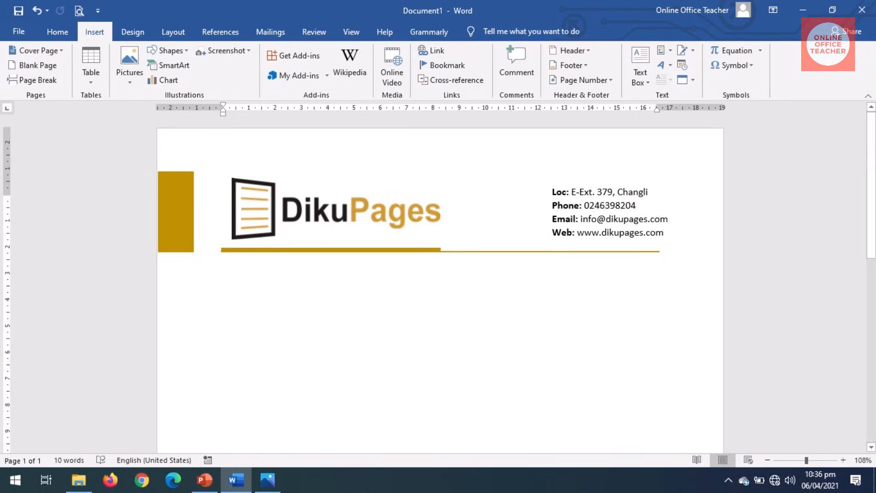
{"action": "left_click", "coordinate": [639, 64]}
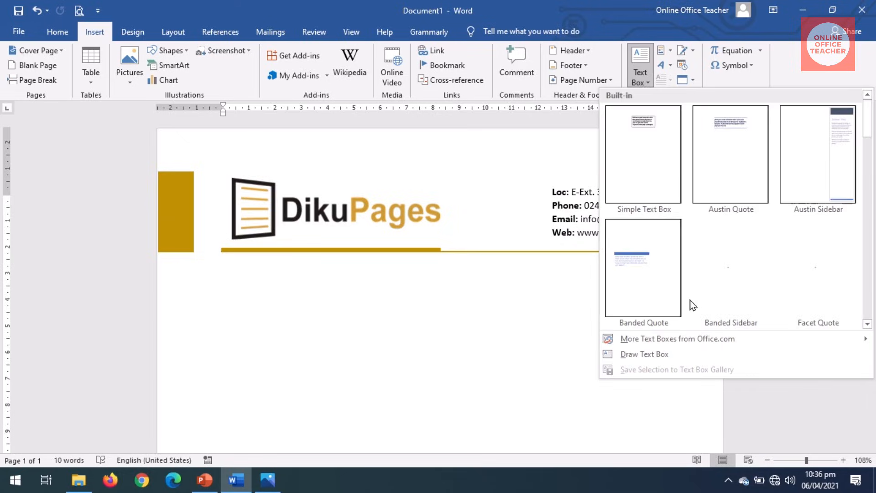
{"action": "left_click", "coordinate": [643, 354]}
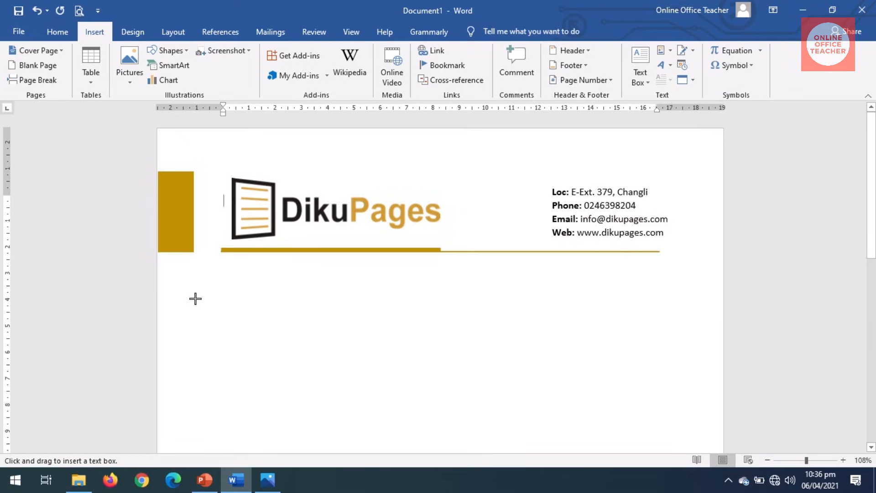
{"action": "mouse_move", "coordinate": [223, 287]}
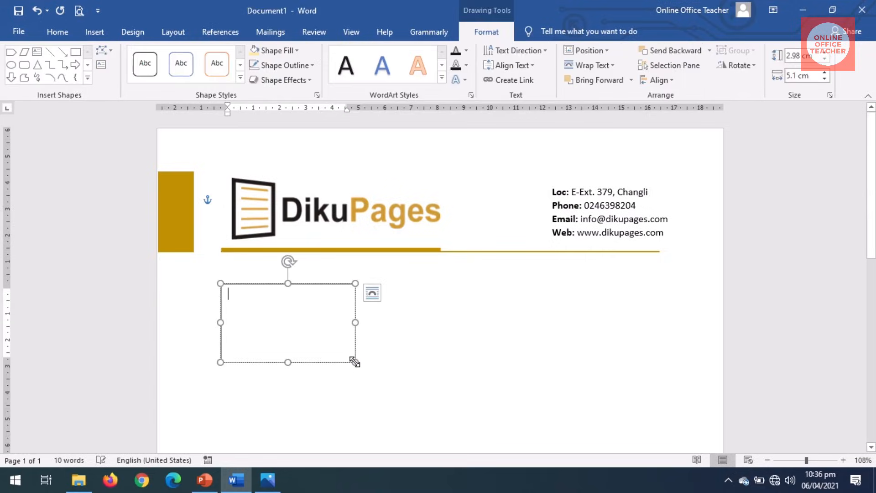
Step: Check the reference letterhead image in Photos and return to the document
{"action": "left_click", "coordinate": [267, 479]}
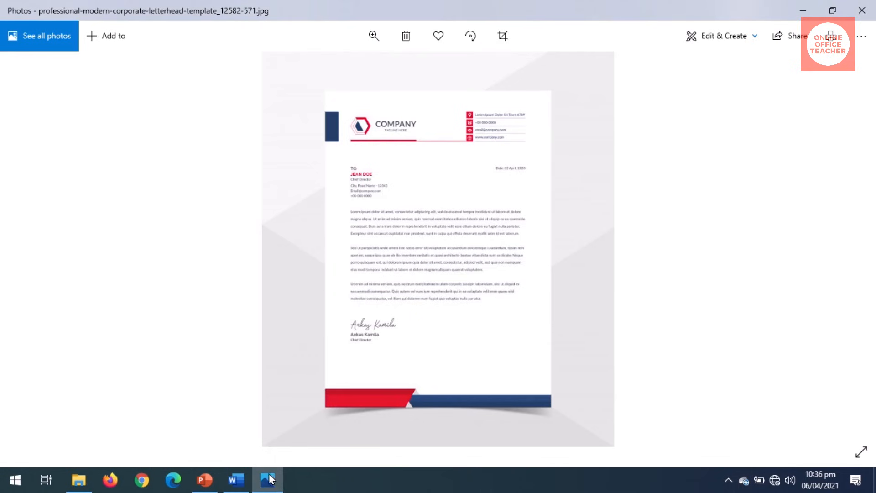
{"action": "left_click", "coordinate": [235, 479]}
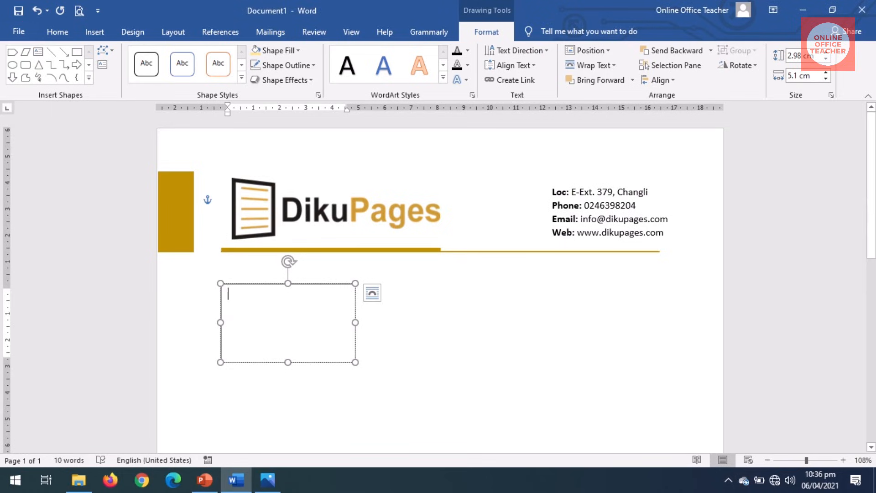
{"action": "type", "text": "TO"}
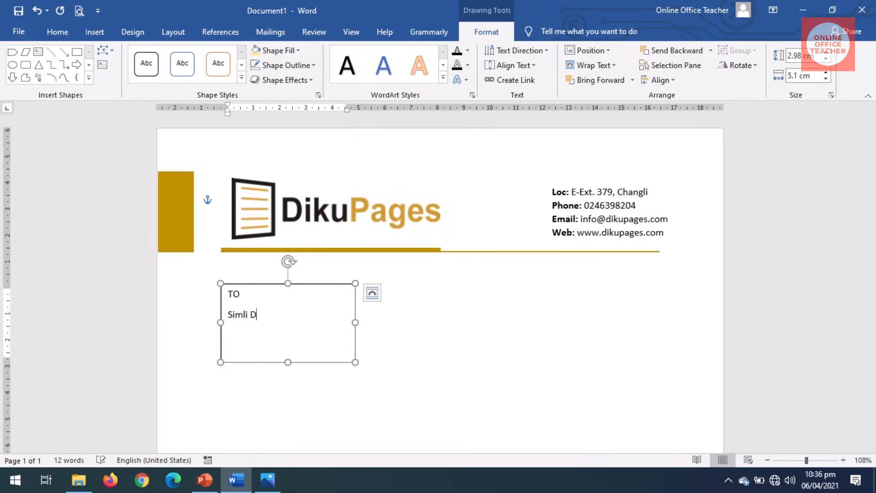
{"action": "type", "text": "anaah"}
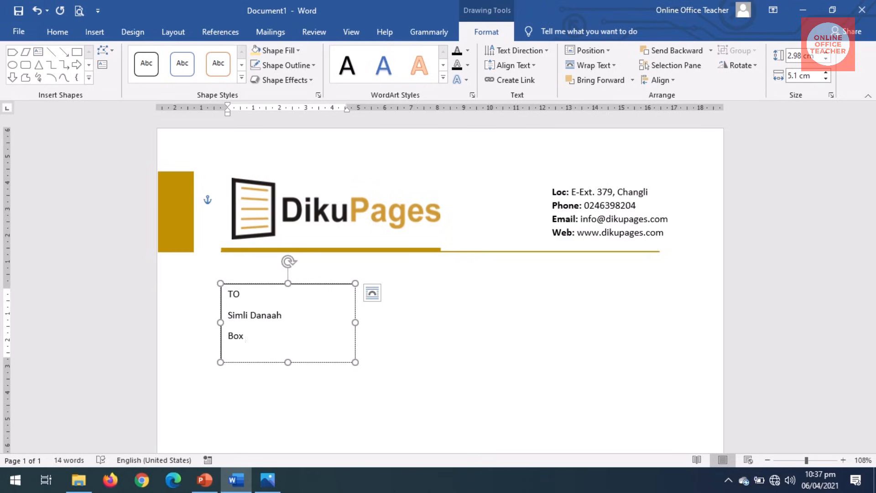
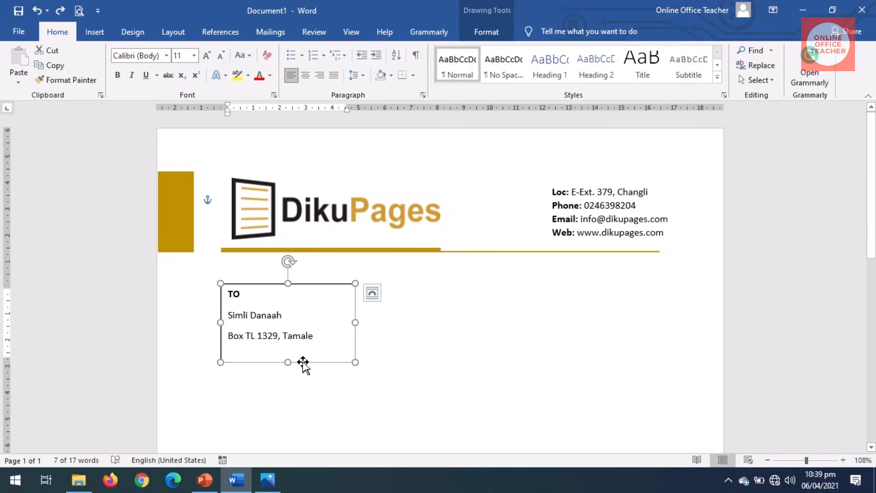
Step: Duplicate the recipient box to the right and replace its text with 'Date: 4th April, 2021'
{"action": "left_click_drag", "start_coordinate": [288, 321], "coordinate": [299, 332]}
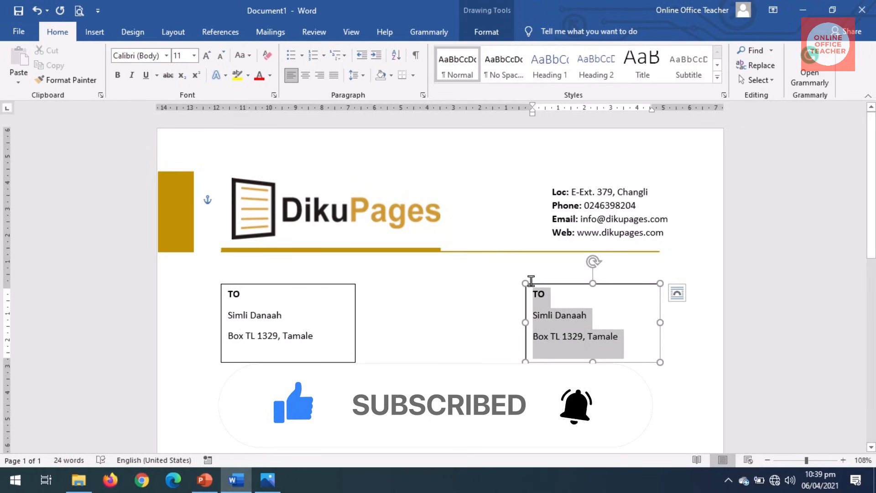
{"action": "type", "text": "d"}
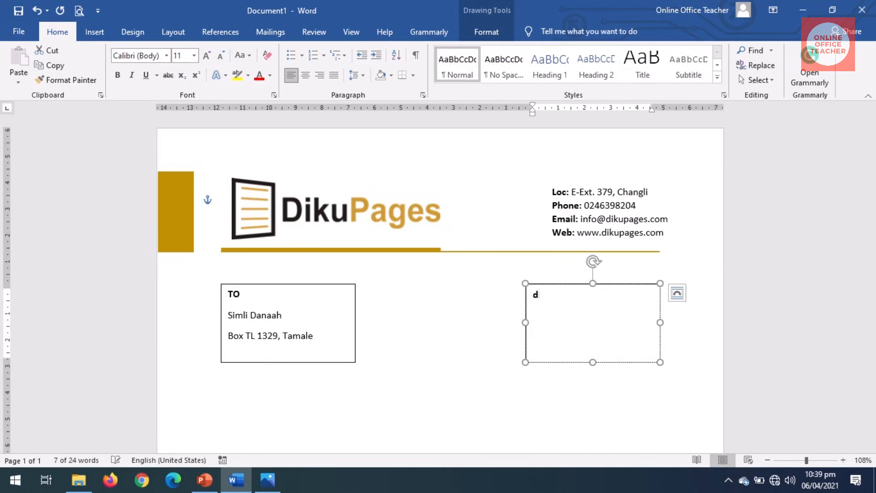
{"action": "type", "text": "Date: 4th"}
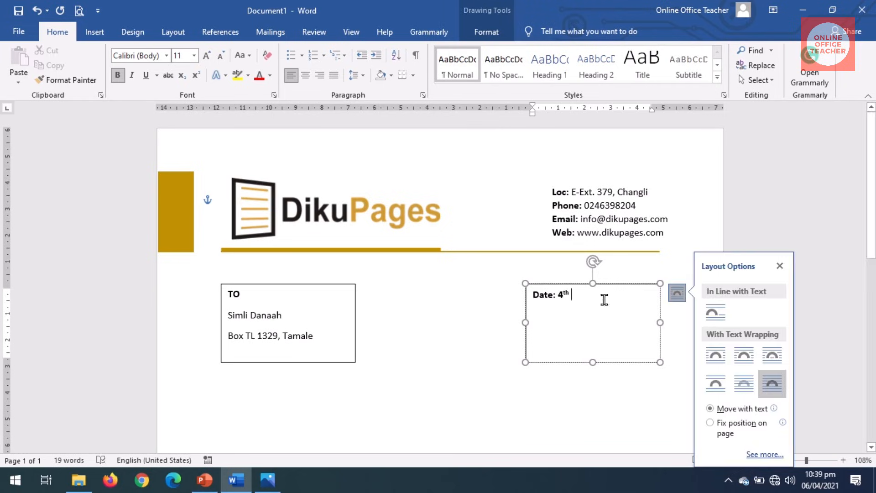
{"action": "type", "text": "April,"}
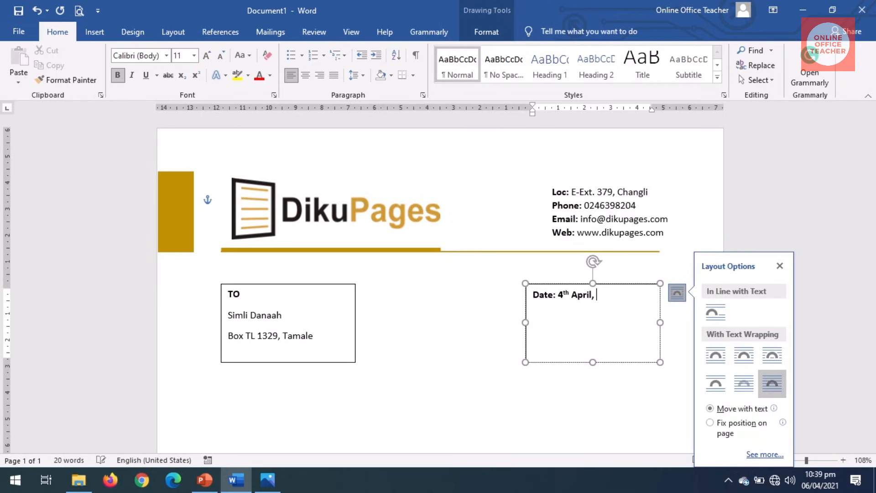
{"action": "type", "text": "2021"}
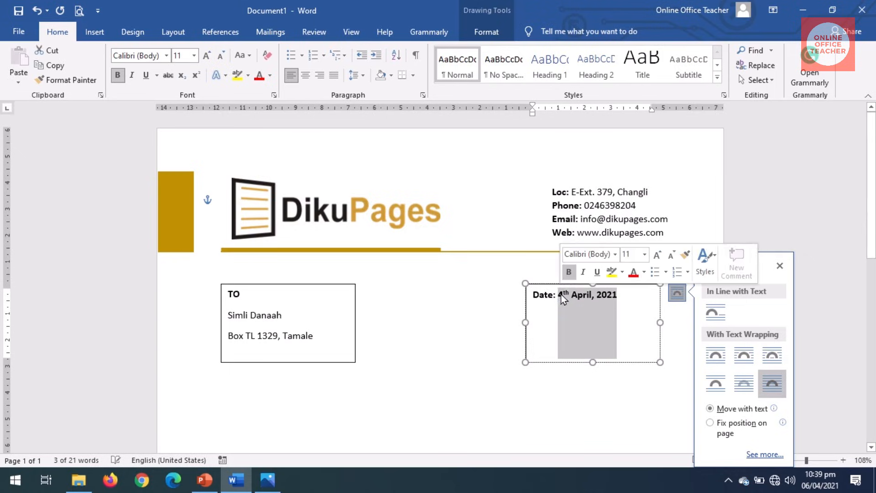
Step: Unbold the date itself and right-align the date line in its box
{"action": "left_click", "coordinate": [592, 318]}
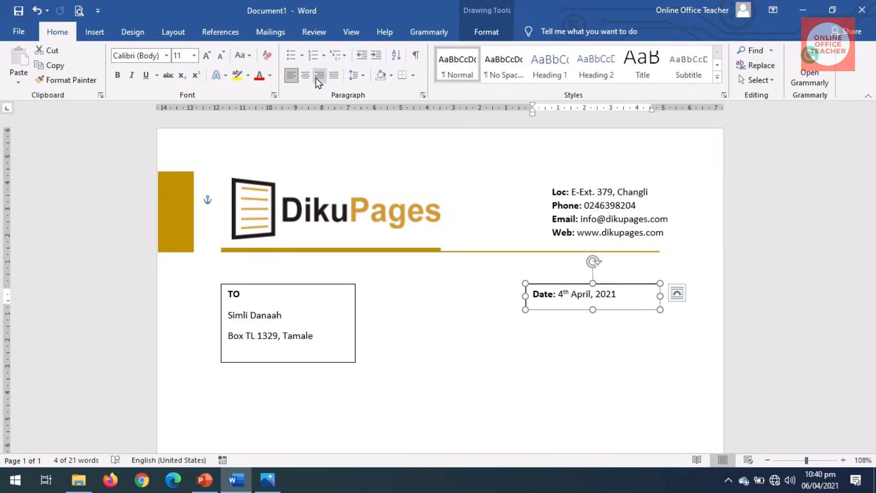
{"action": "left_click", "coordinate": [319, 73]}
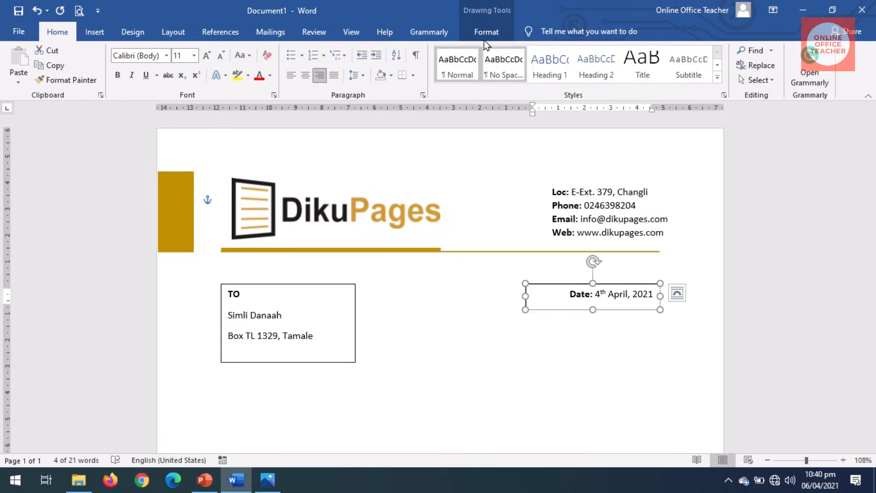
{"action": "left_click", "coordinate": [485, 31]}
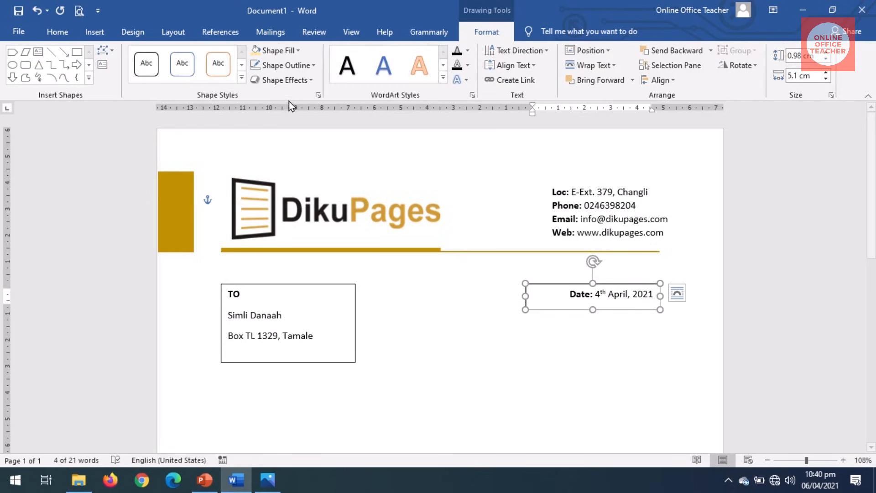
Step: Set the date box's Shape Outline to No Outline so the date reads as plain text
{"action": "left_click", "coordinate": [284, 65]}
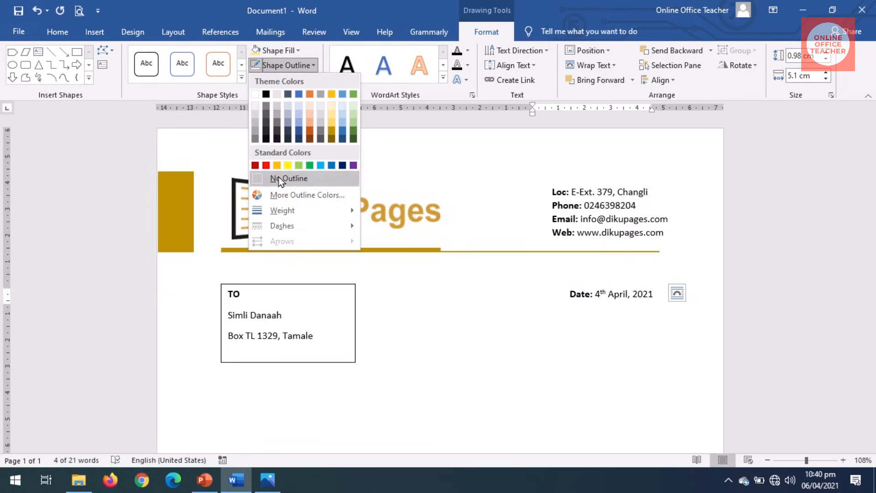
{"action": "left_click", "coordinate": [289, 178]}
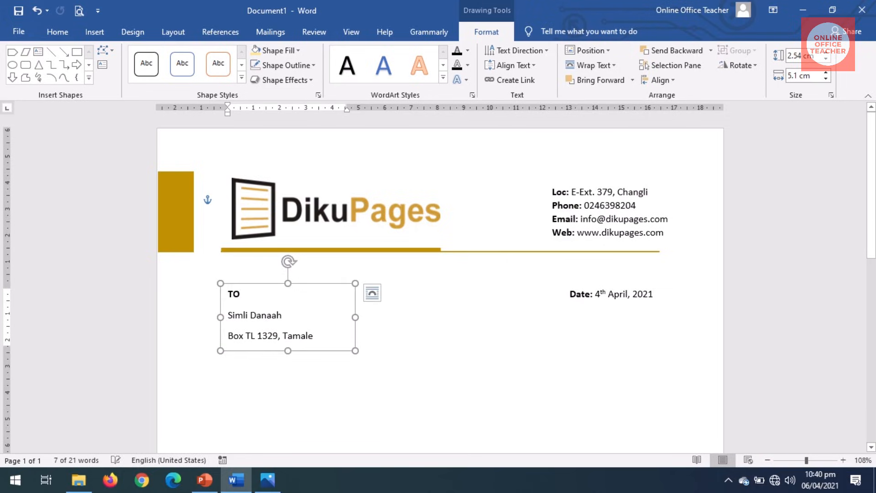
{"action": "mouse_move", "coordinate": [148, 191]}
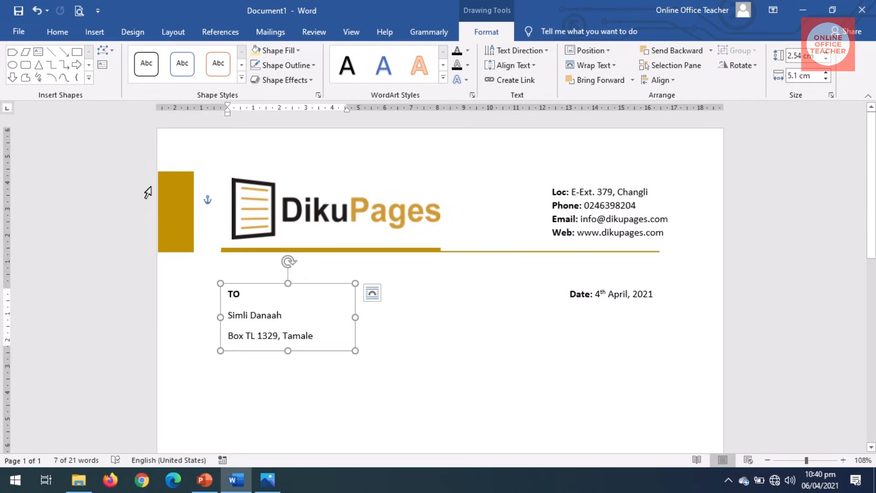
Step: Draw a large body text box below the addresses and zoom out to 70%
{"action": "left_click", "coordinate": [94, 32]}
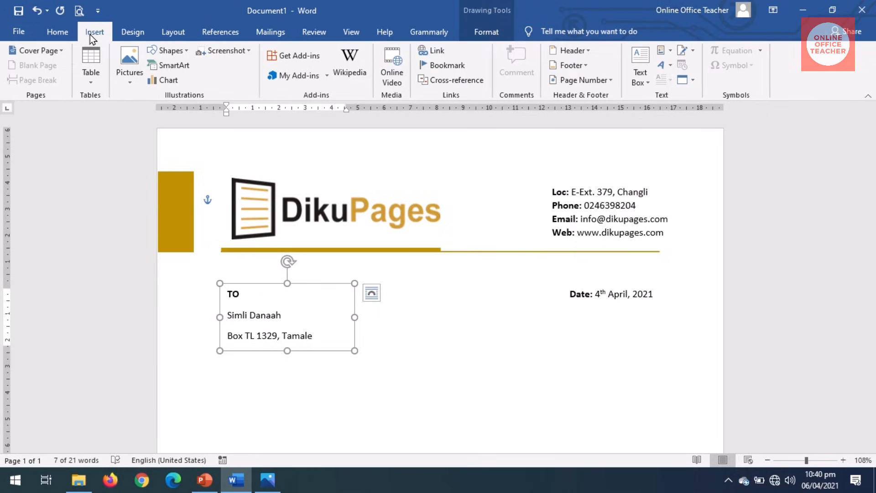
{"action": "left_click", "coordinate": [640, 64]}
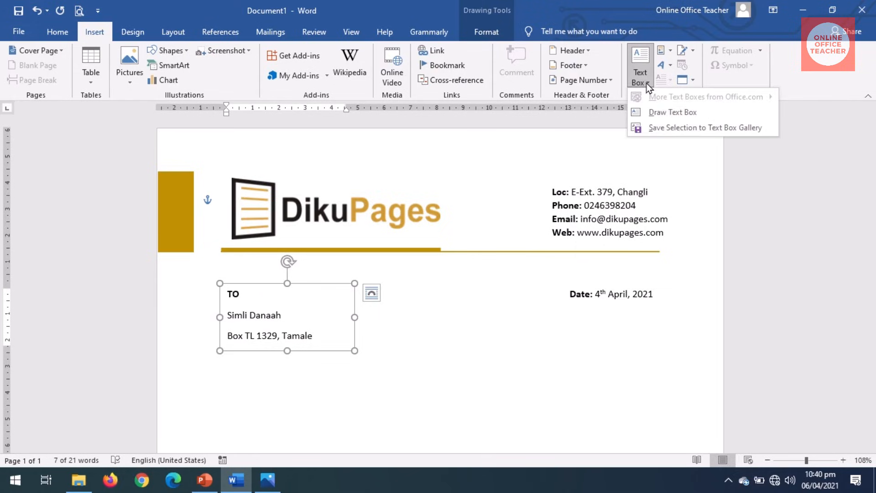
{"action": "left_click", "coordinate": [673, 111]}
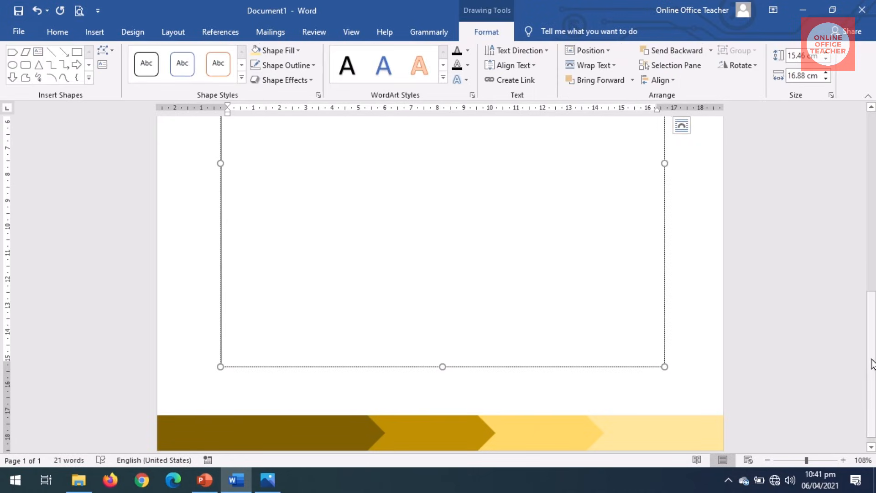
{"action": "scroll", "scroll_direction": "up", "scroll_amount": 3}
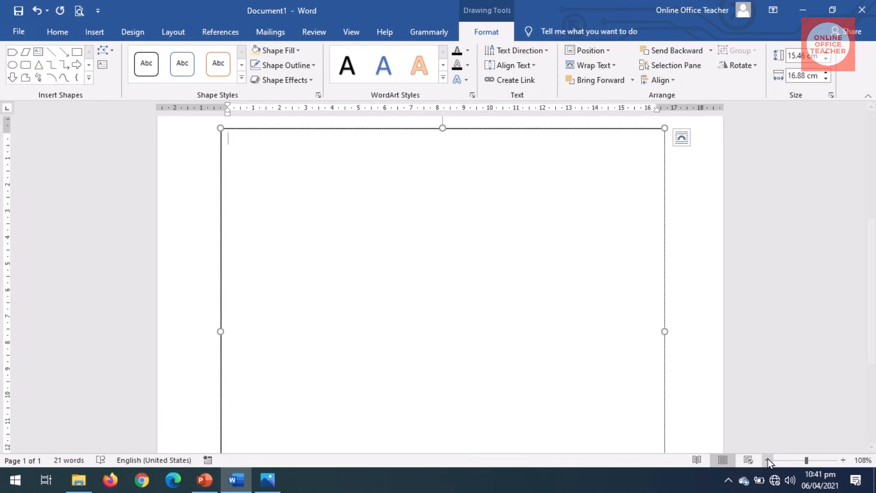
{"action": "left_click", "coordinate": [767, 460]}
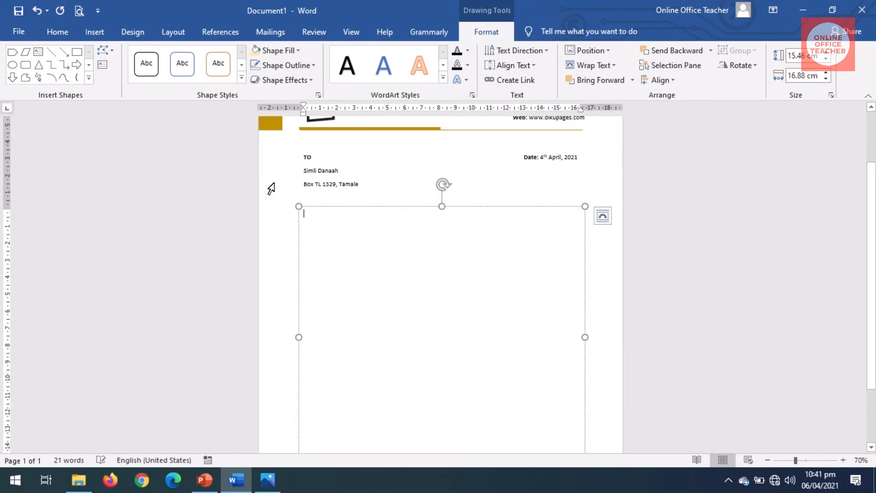
{"action": "mouse_move", "coordinate": [414, 268]}
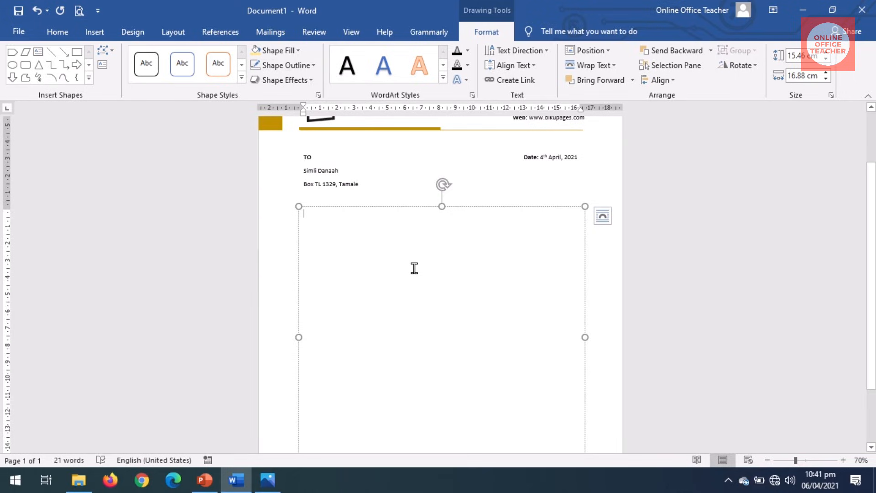
Step: Fill the body with =rand sample paragraphs, 'Yours sincerely,' and Diku Pages over CEO
{"action": "type", "text": "=rand"}
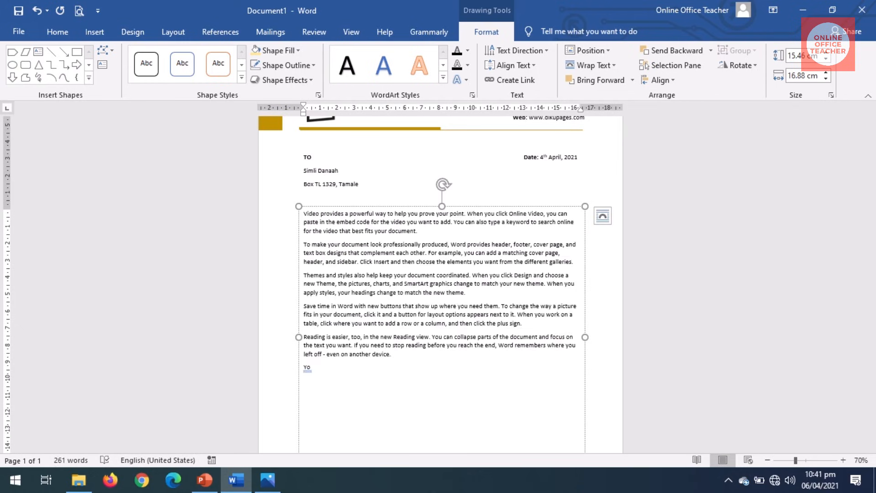
{"action": "type", "text": "urs sincerely,"}
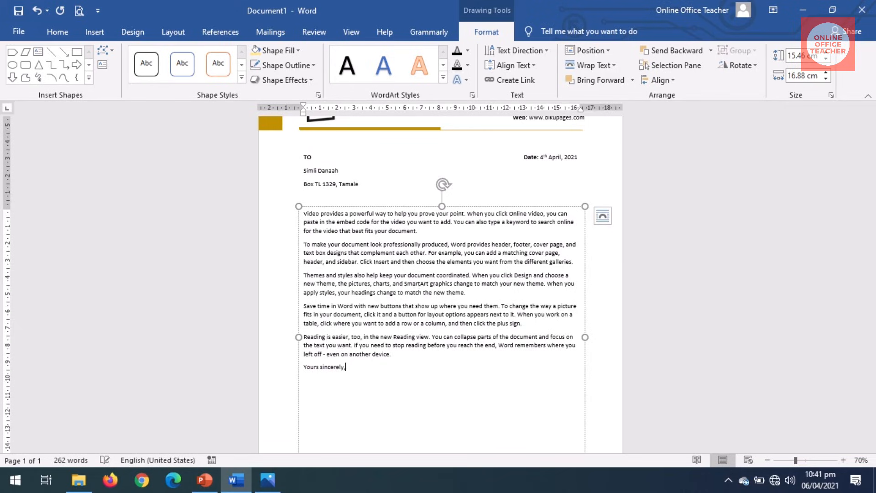
{"action": "key", "text": "enter"}
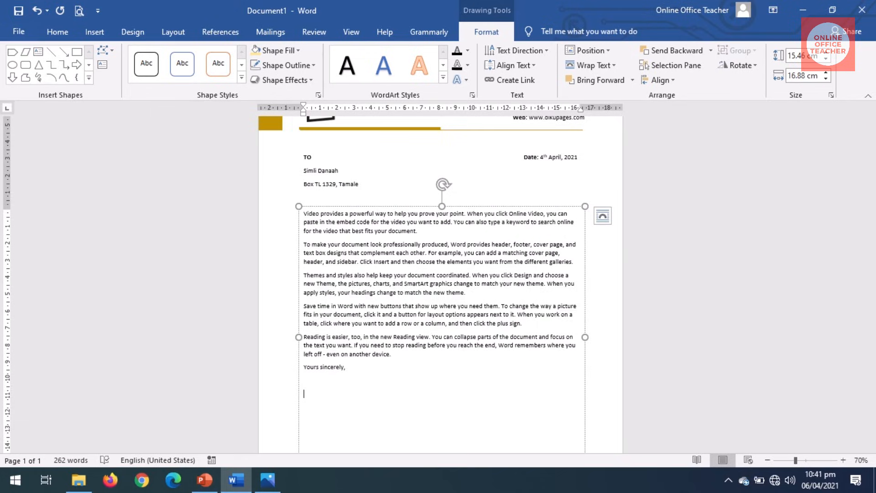
{"action": "type", "text": "diku"}
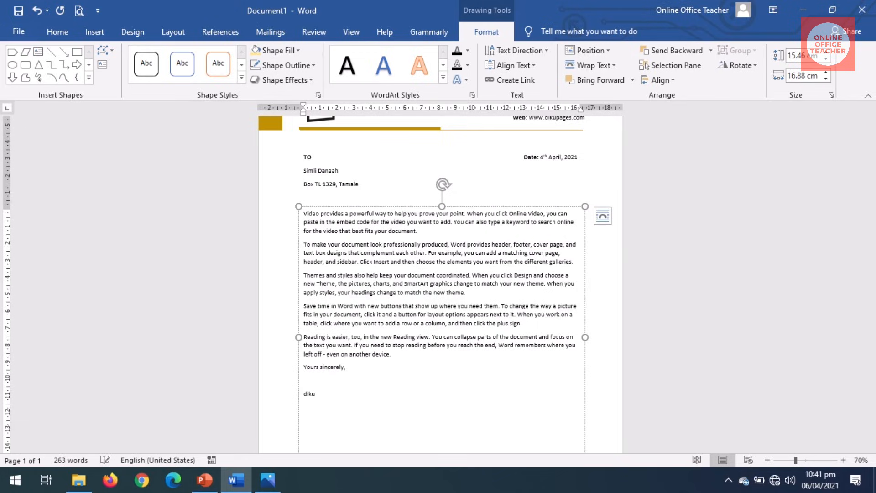
{"action": "type", "text": "Diku Pages"}
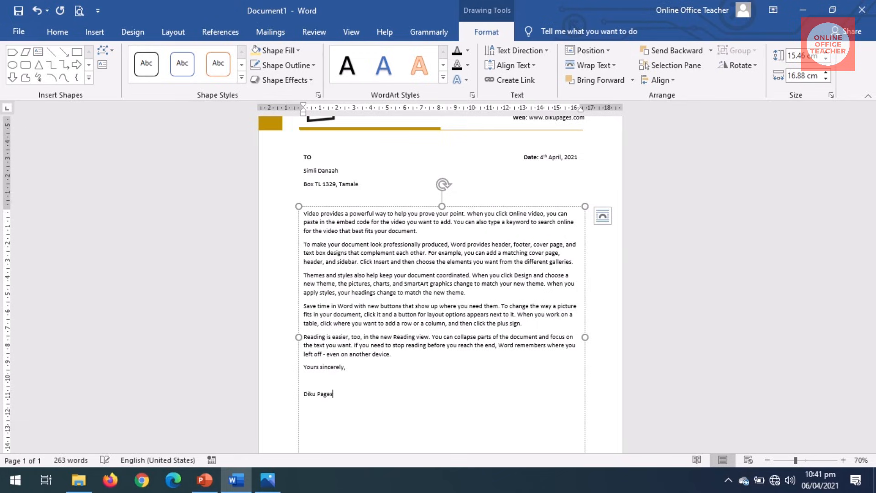
{"action": "key", "text": "Return"}
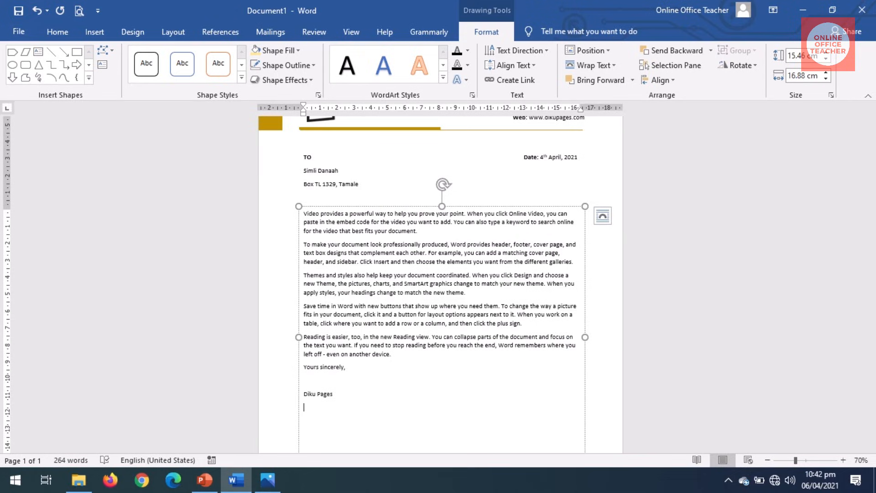
{"action": "type", "text": "ce"}
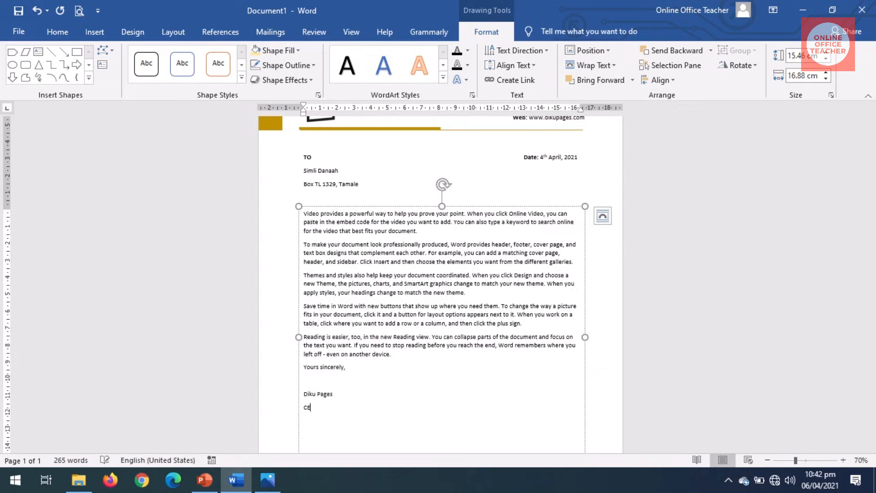
{"action": "type", "text": "O"}
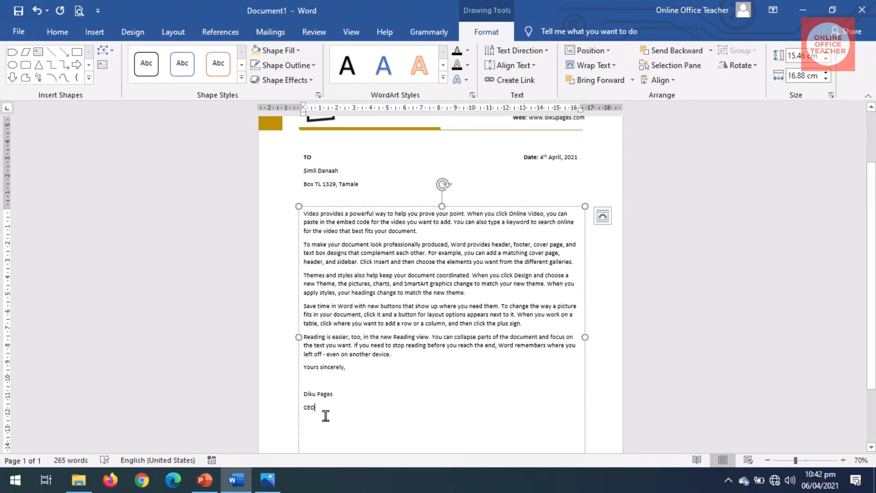
{"action": "mouse_move", "coordinate": [315, 378]}
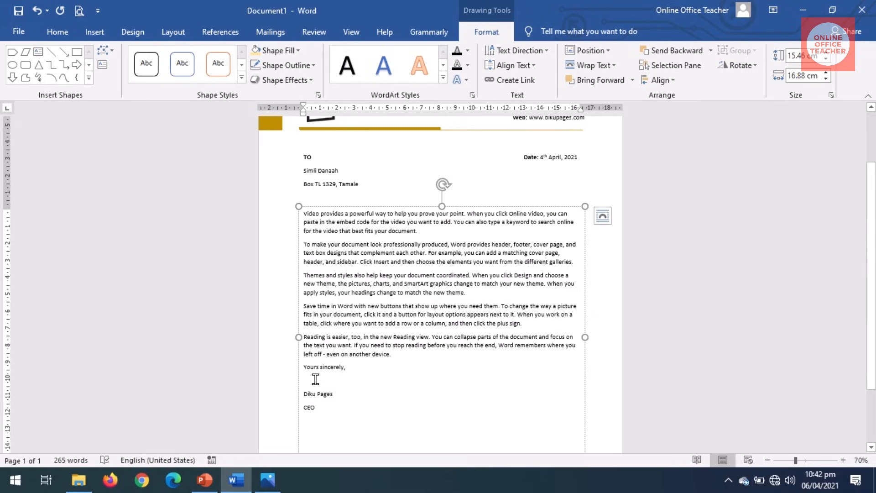
Step: Add a 'Diku Pages' signature line just under Yours sincerely, above the printed name
{"action": "type", "text": "DIKU\\"}
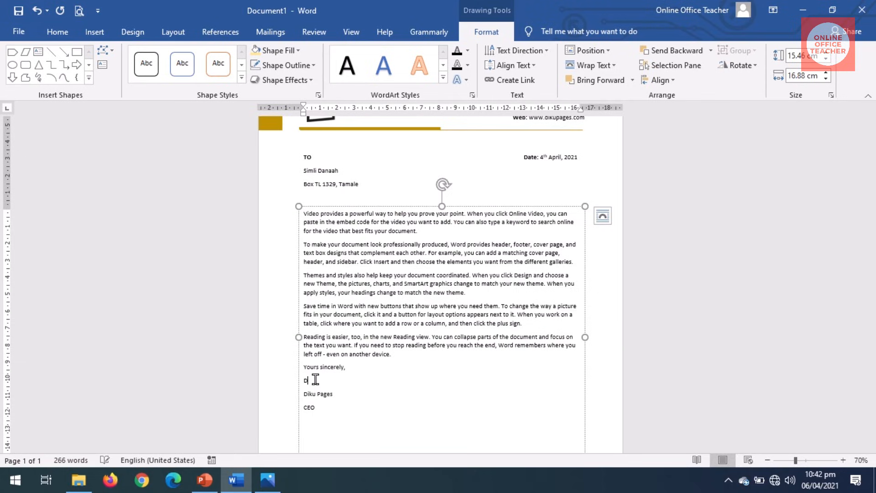
{"action": "type", "text": "iku"}
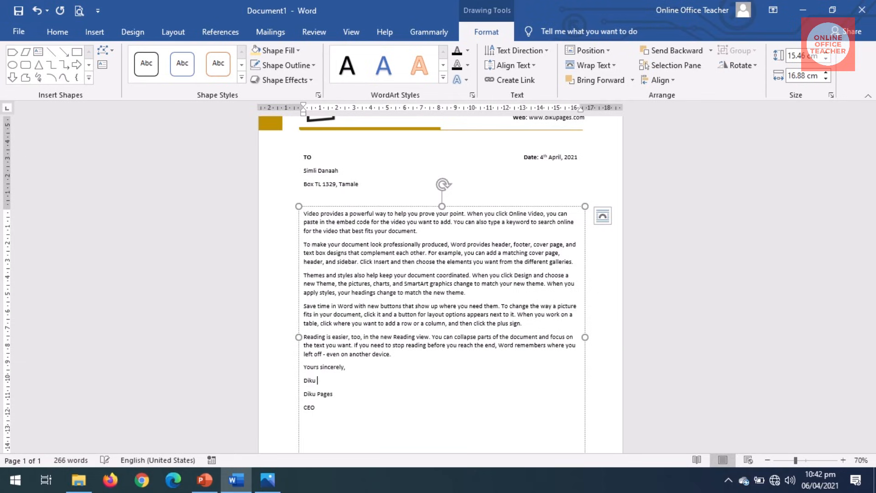
{"action": "type", "text": "Pag"}
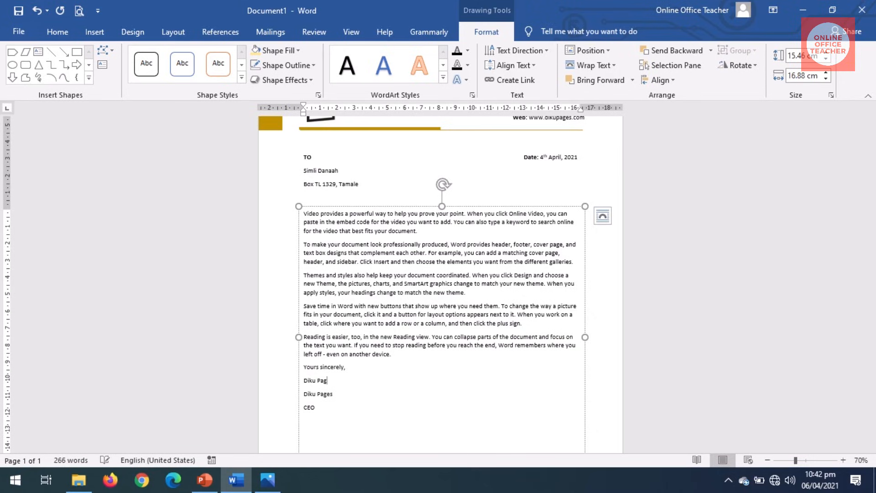
{"action": "type", "text": "es"}
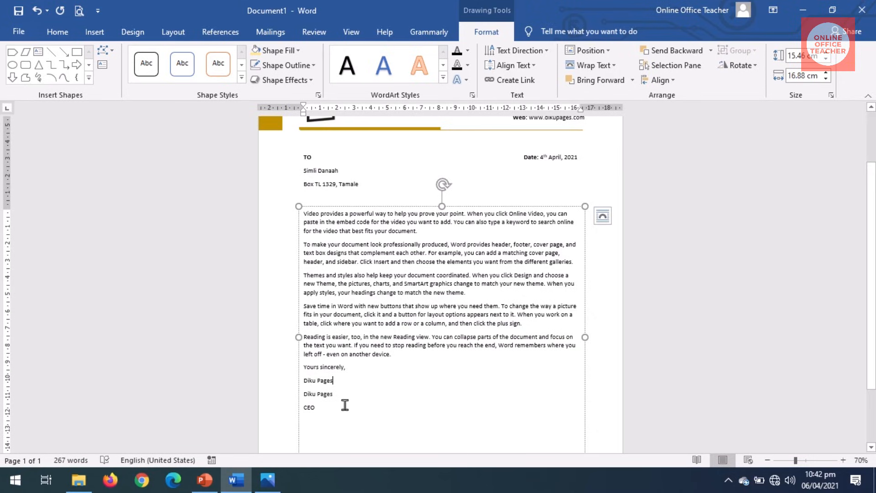
Step: Set the Diku Pages signature line in Brush Script MT
{"action": "double_click", "coordinate": [318, 380]}
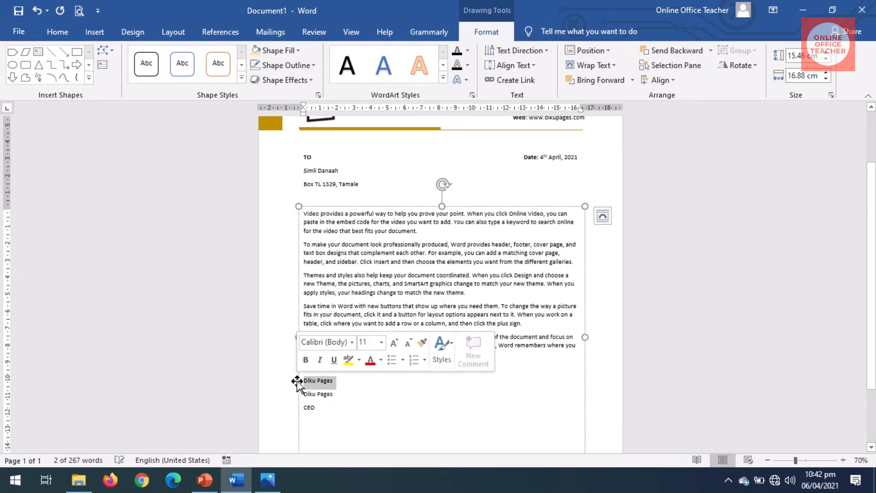
{"action": "left_click", "coordinate": [56, 31]}
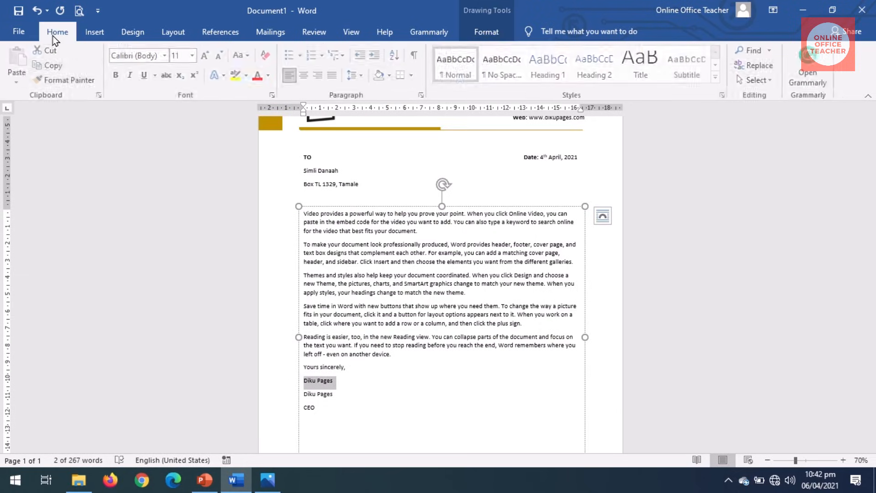
{"action": "left_click", "coordinate": [165, 56]}
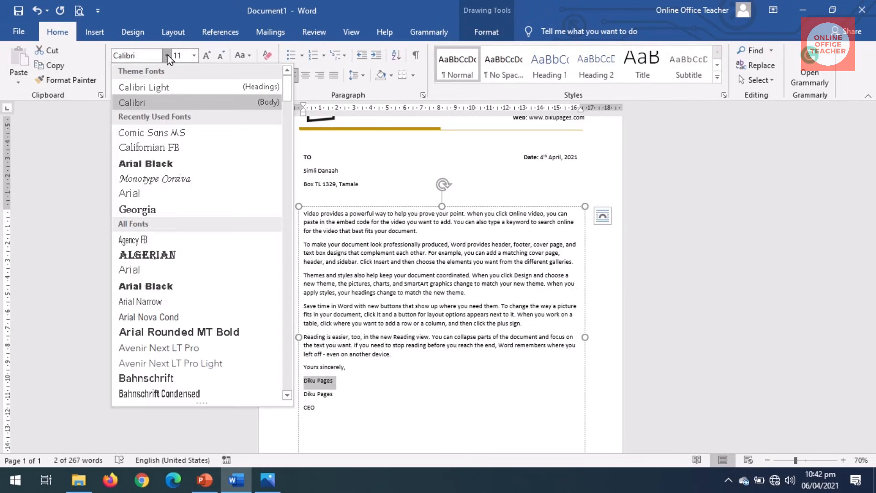
{"action": "triple_click", "coordinate": [137, 55]}
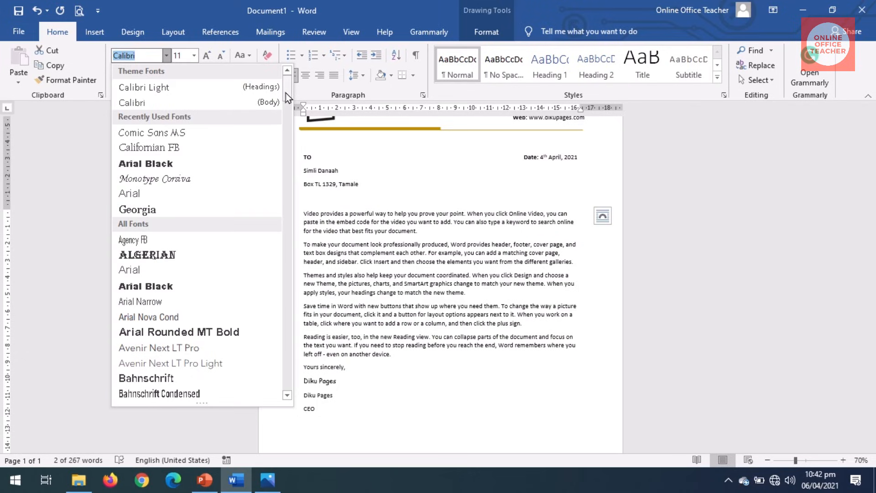
{"action": "scroll", "scroll_direction": "down", "scroll_amount": 3}
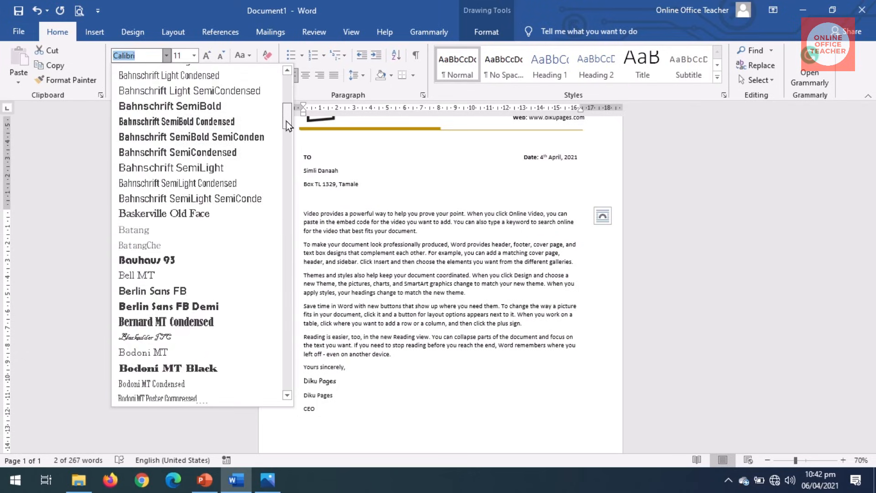
{"action": "scroll", "scroll_direction": "down", "scroll_amount": 3}
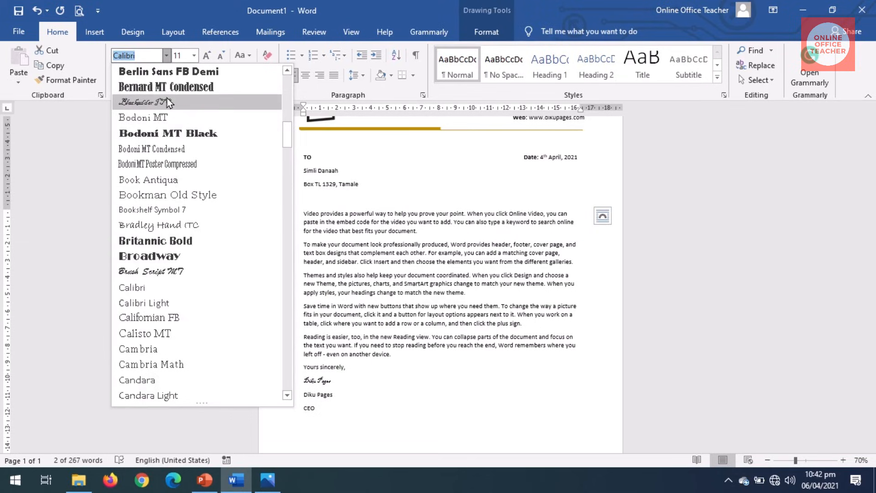
{"action": "mouse_move", "coordinate": [146, 102]}
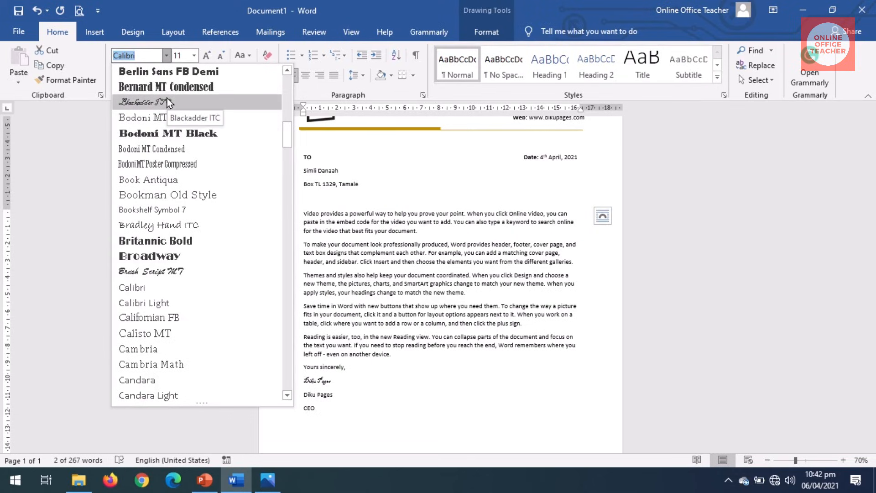
{"action": "mouse_move", "coordinate": [148, 256]}
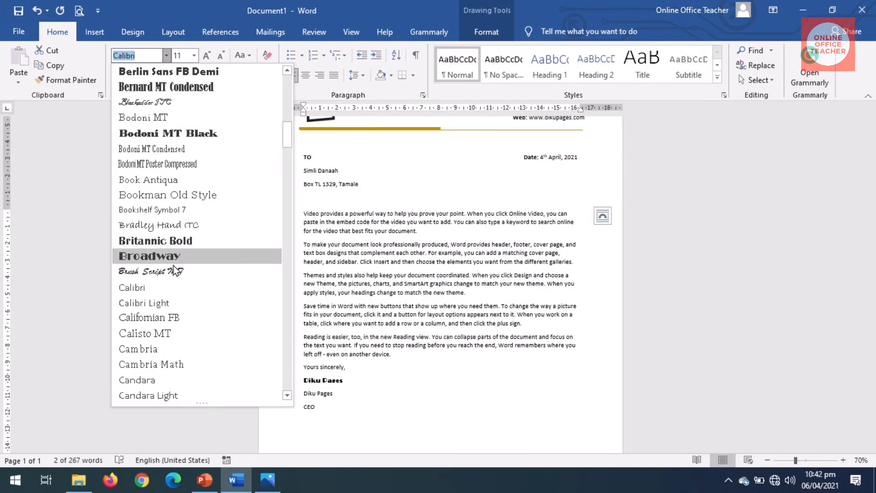
{"action": "mouse_move", "coordinate": [150, 271]}
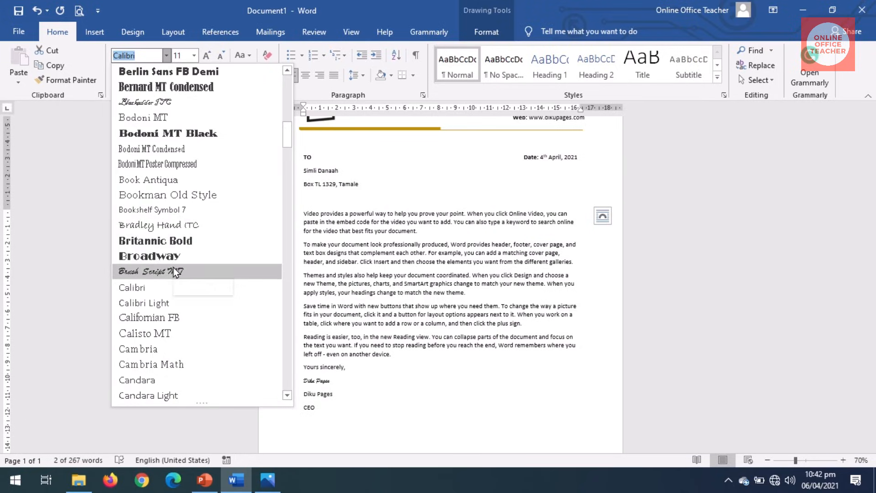
{"action": "left_click", "coordinate": [148, 271]}
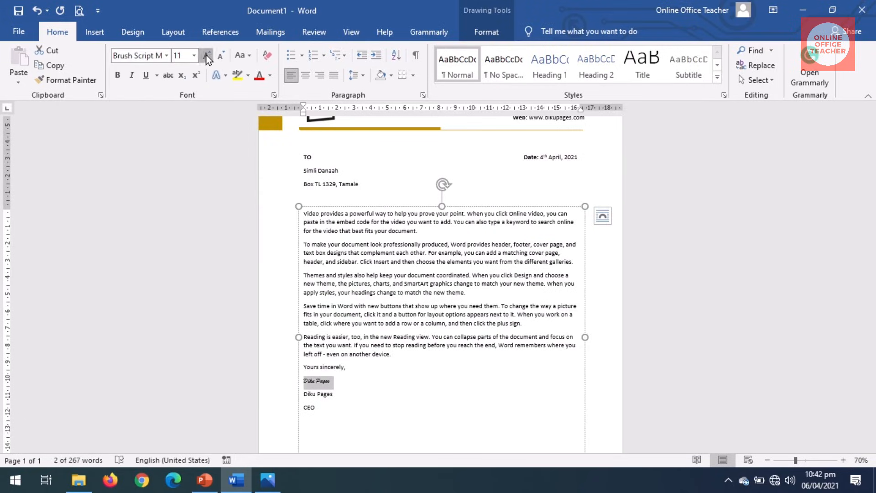
Step: Enlarge the script signature with Grow Font toward size 22
{"action": "left_click", "coordinate": [207, 55]}
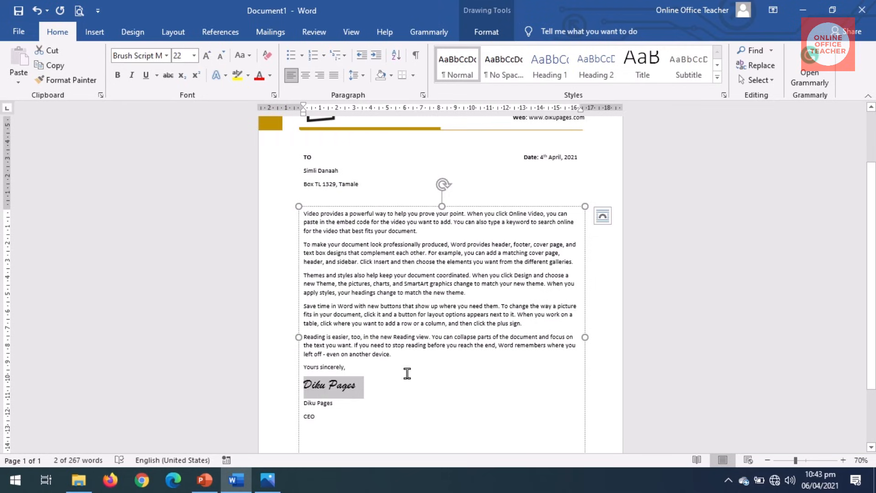
{"action": "scroll", "scroll_direction": "down", "scroll_amount": 3}
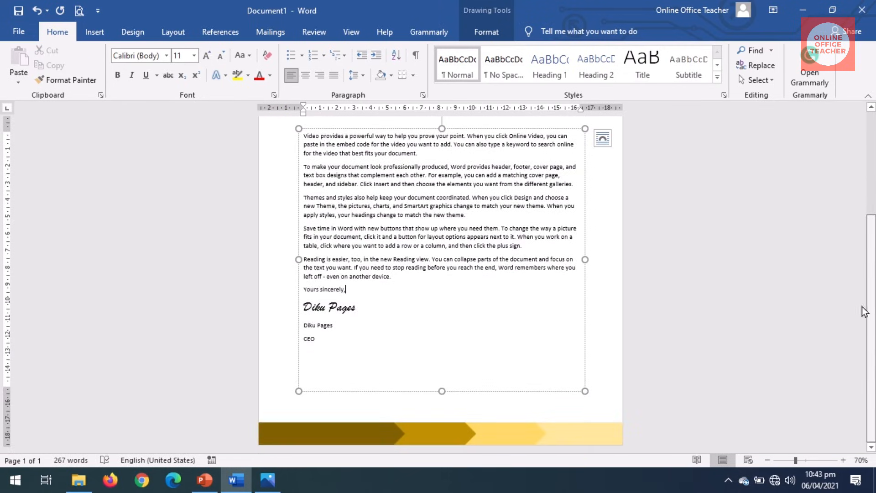
Step: Zoom out to about 50% so the whole letterhead page, logo to chevron footer, fits the view
{"action": "scroll", "scroll_direction": "up", "scroll_amount": 3}
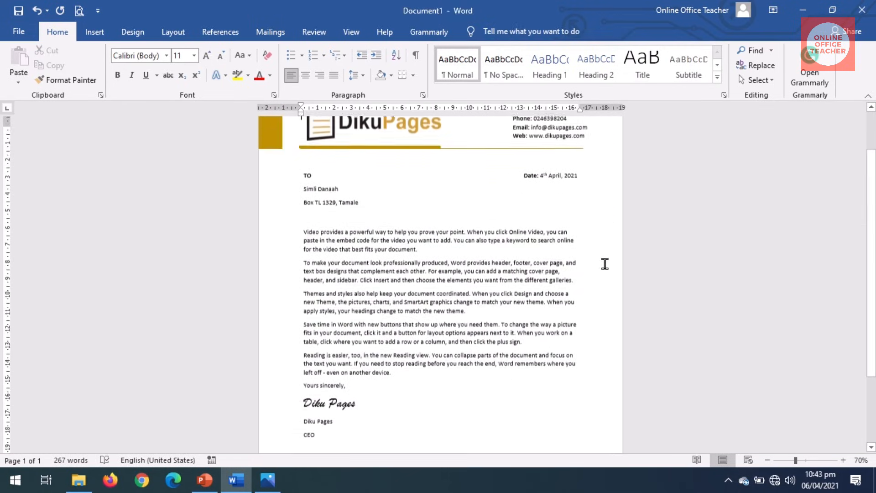
{"action": "scroll", "scroll_direction": "up", "scroll_amount": 3}
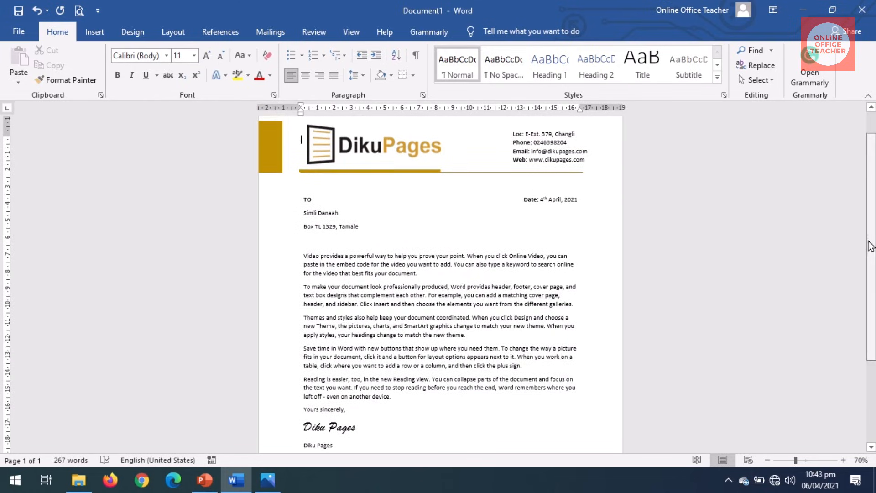
{"action": "left_click", "coordinate": [335, 212]}
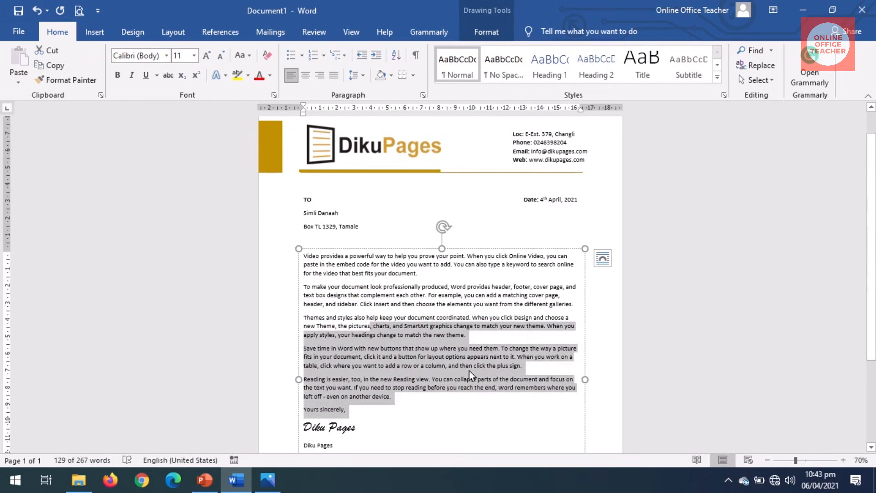
{"action": "mouse_move", "coordinate": [597, 377]}
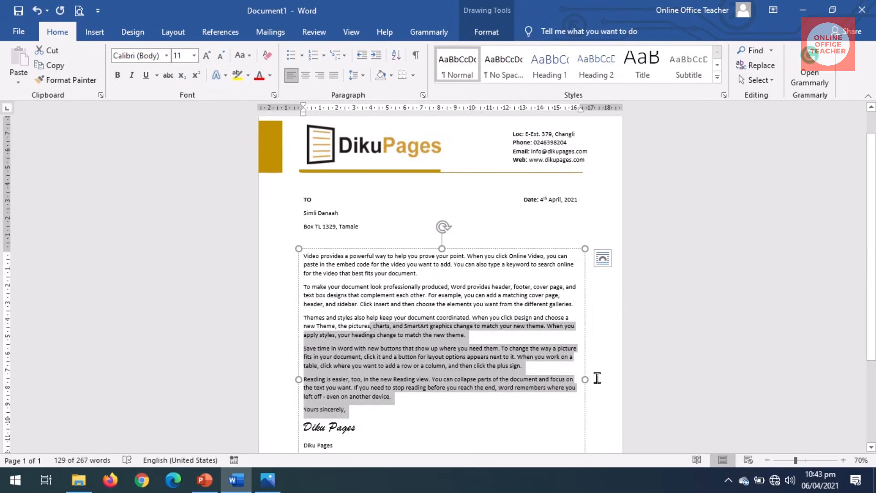
{"action": "left_click", "coordinate": [768, 460]}
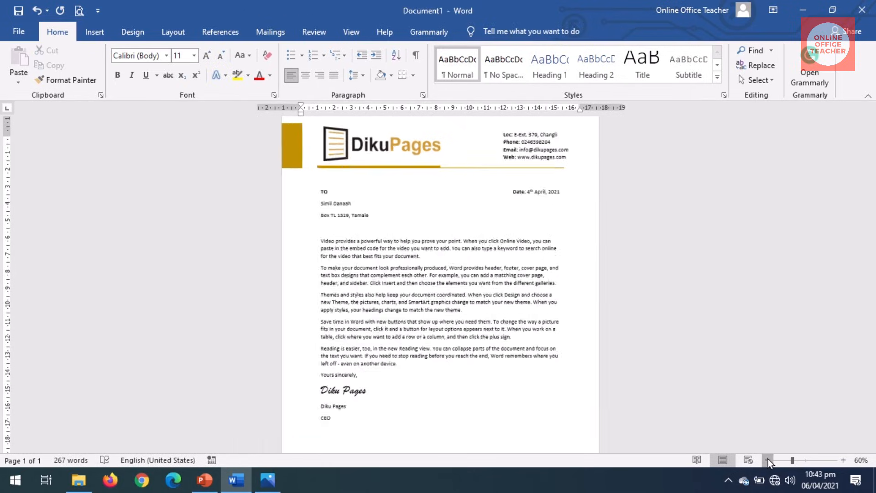
{"action": "left_click", "coordinate": [767, 460]}
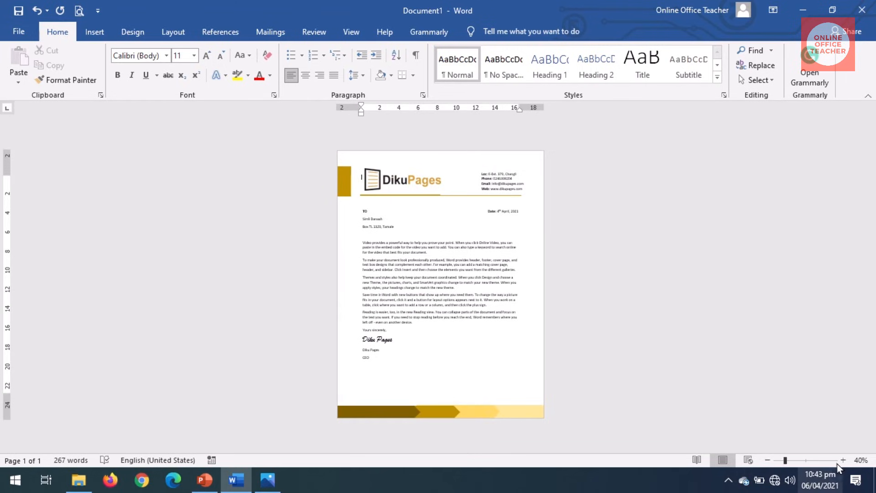
{"action": "left_click", "coordinate": [844, 460]}
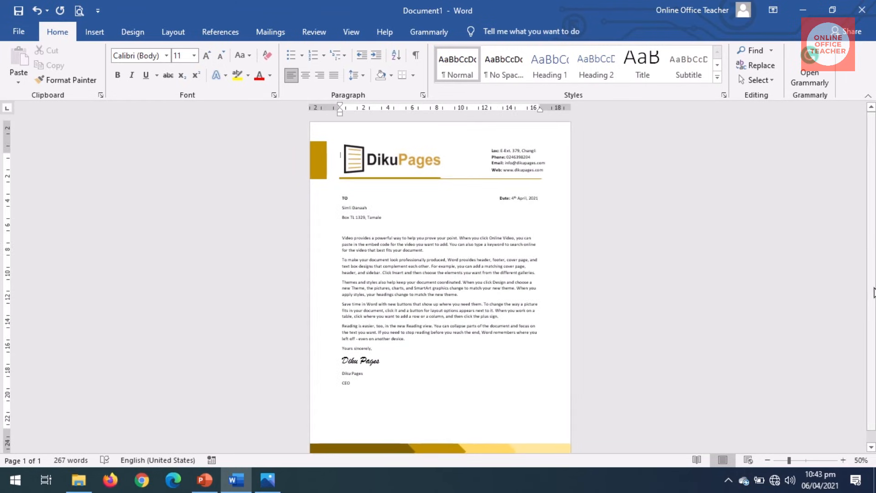
{"action": "scroll", "scroll_direction": "up", "scroll_amount": 3}
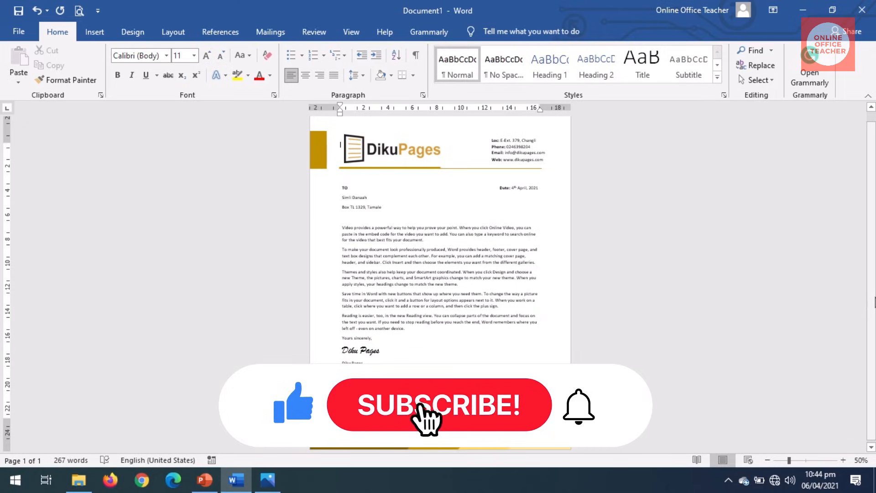
{"action": "left_click", "coordinate": [439, 405]}
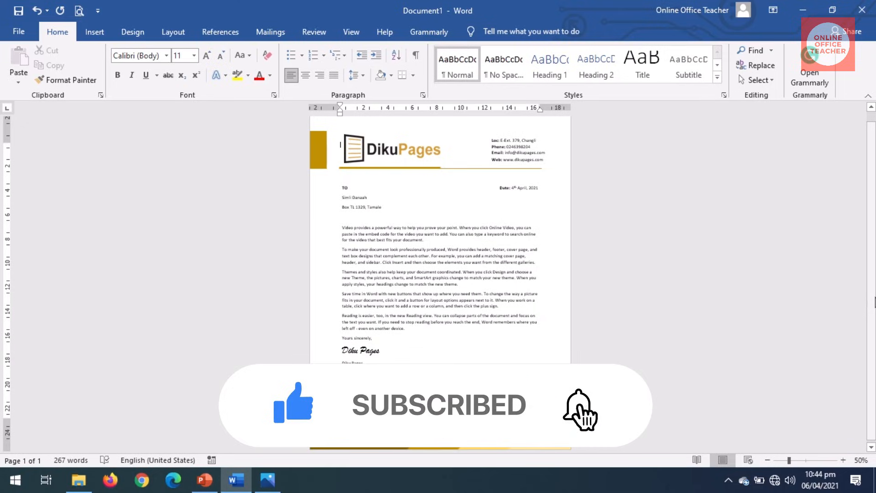